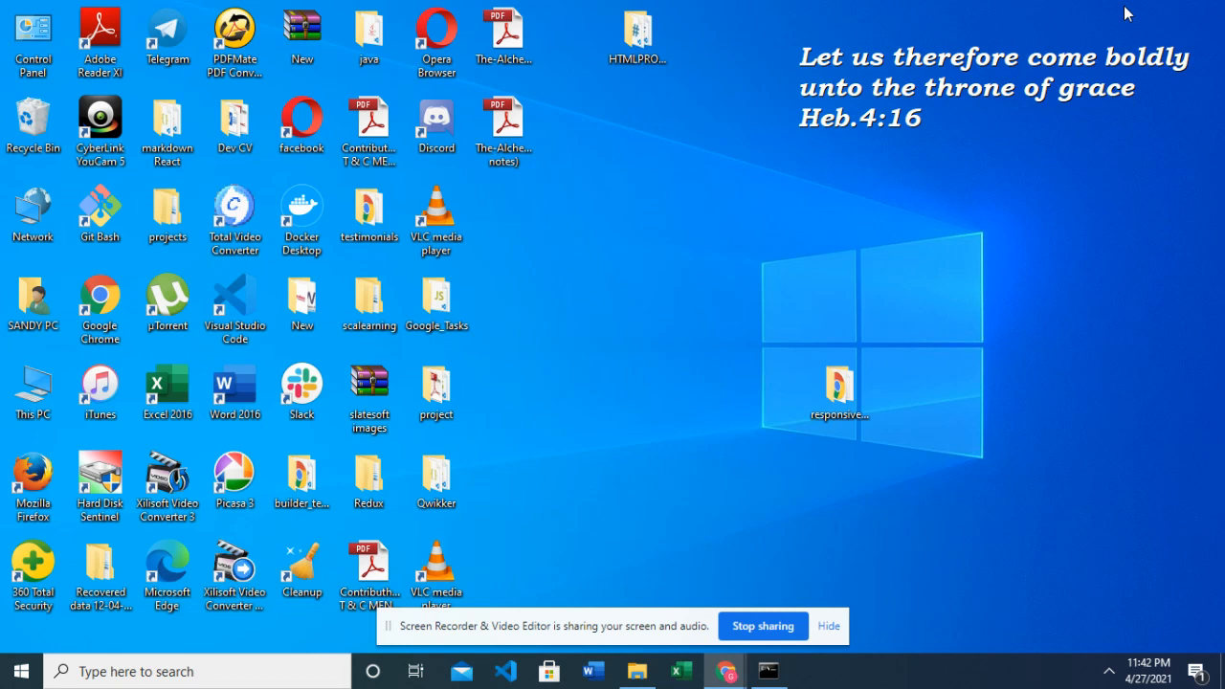
mouse_move(785, 247)
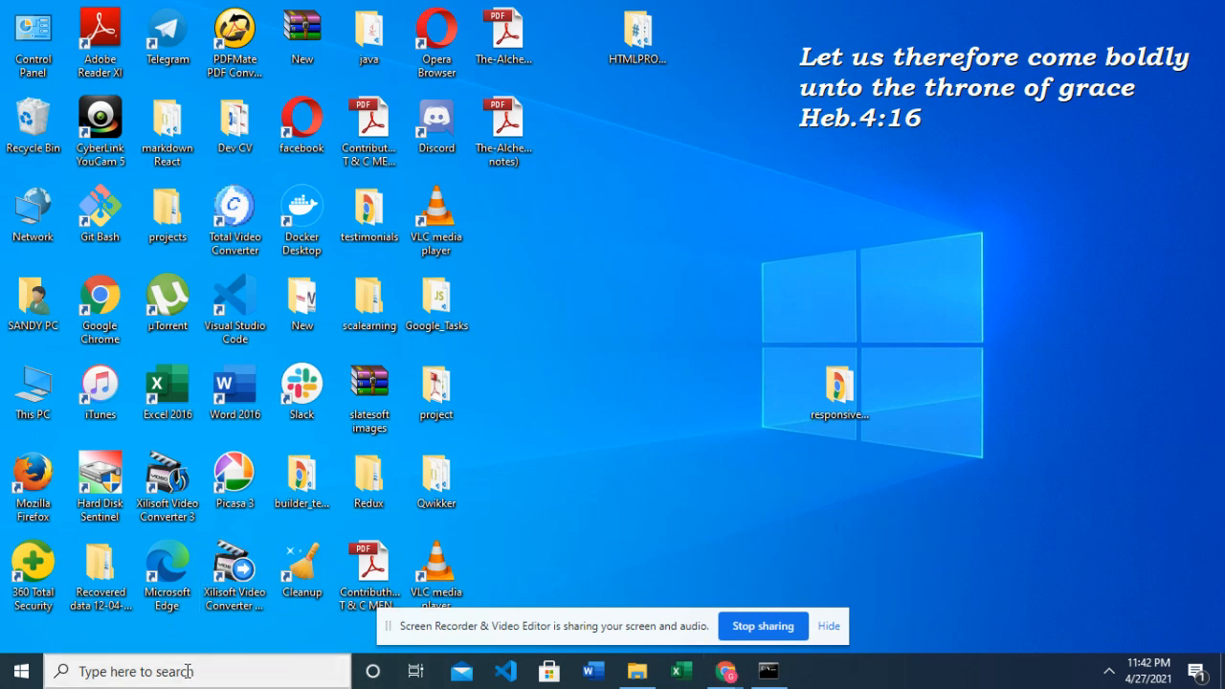
Search Windows for 'cooman' so Command Prompt appears as the best match
type("coomand")
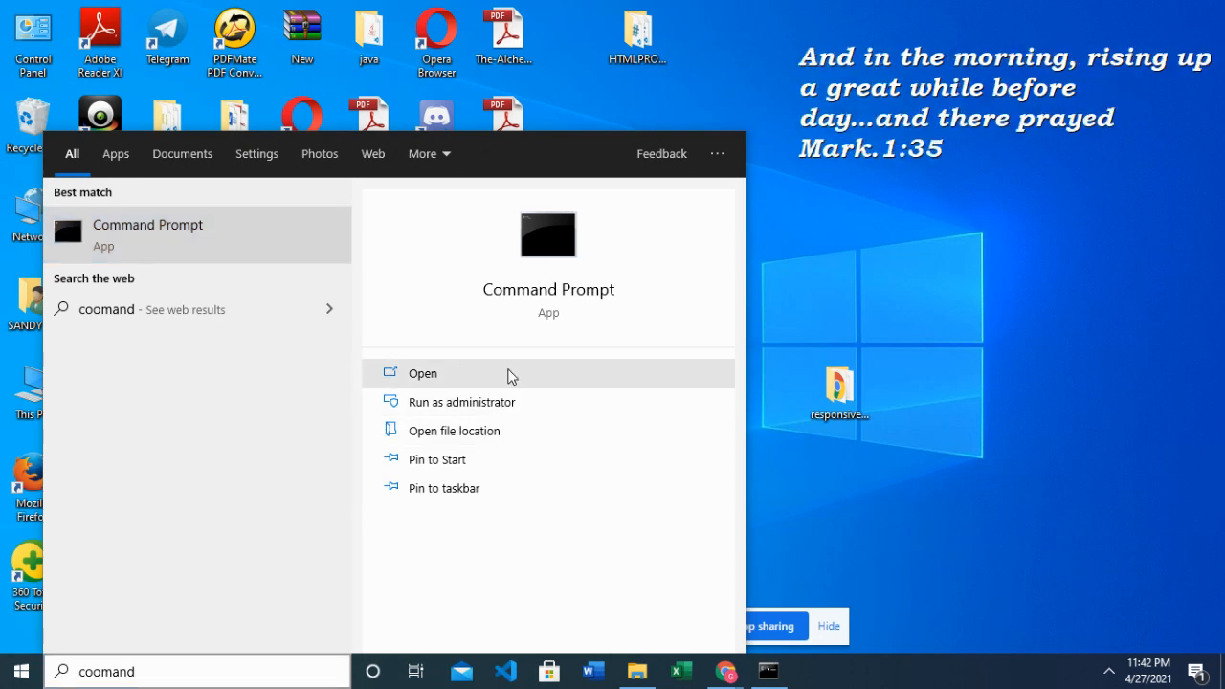
Open Command Prompt and run node -v and npm -v (v14.15.4, 6.14.10)
left_click(422, 373)
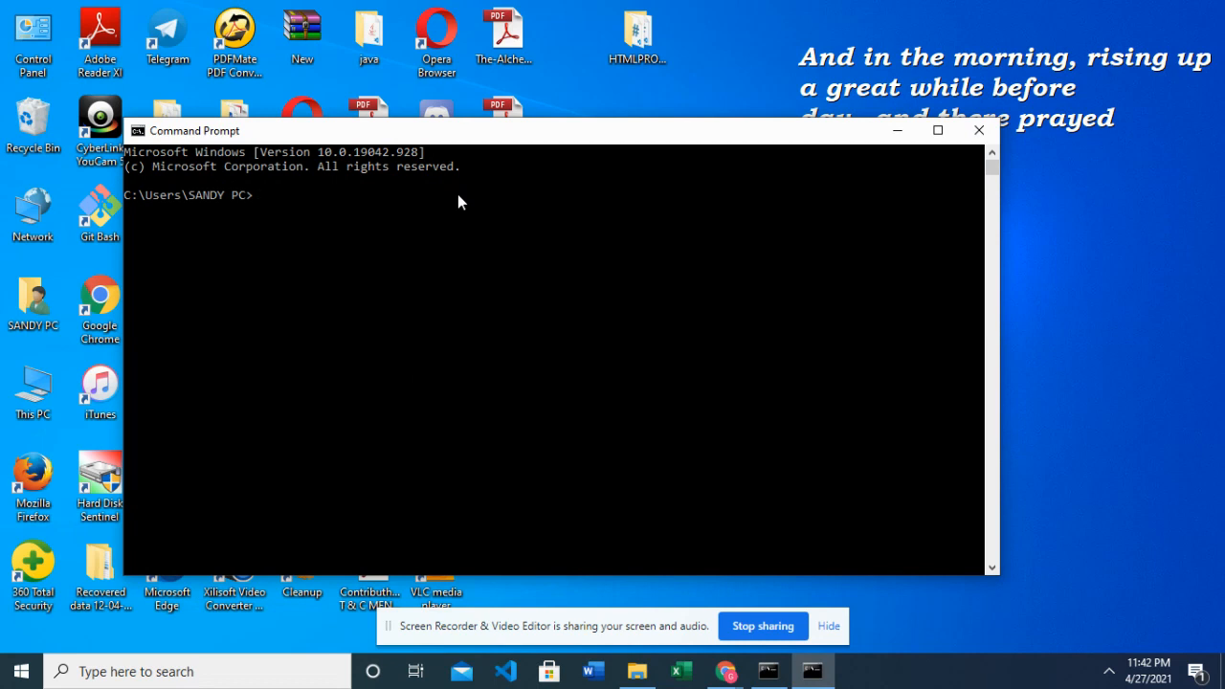
left_click(459, 196)
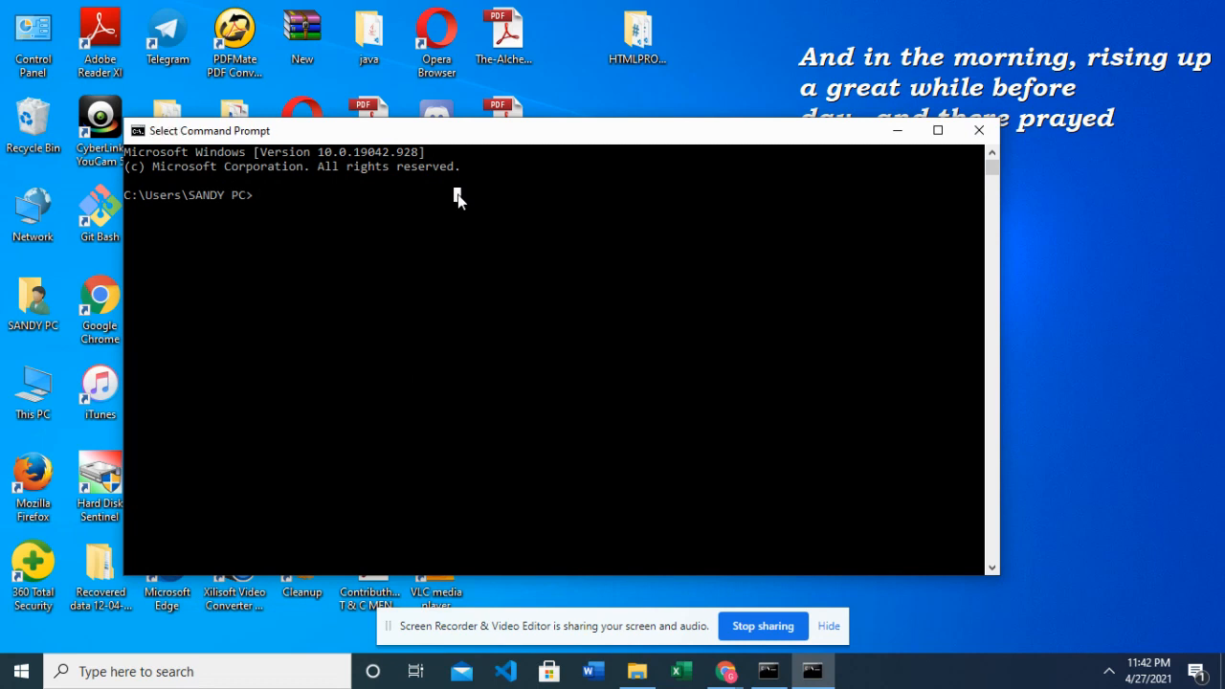
type("no")
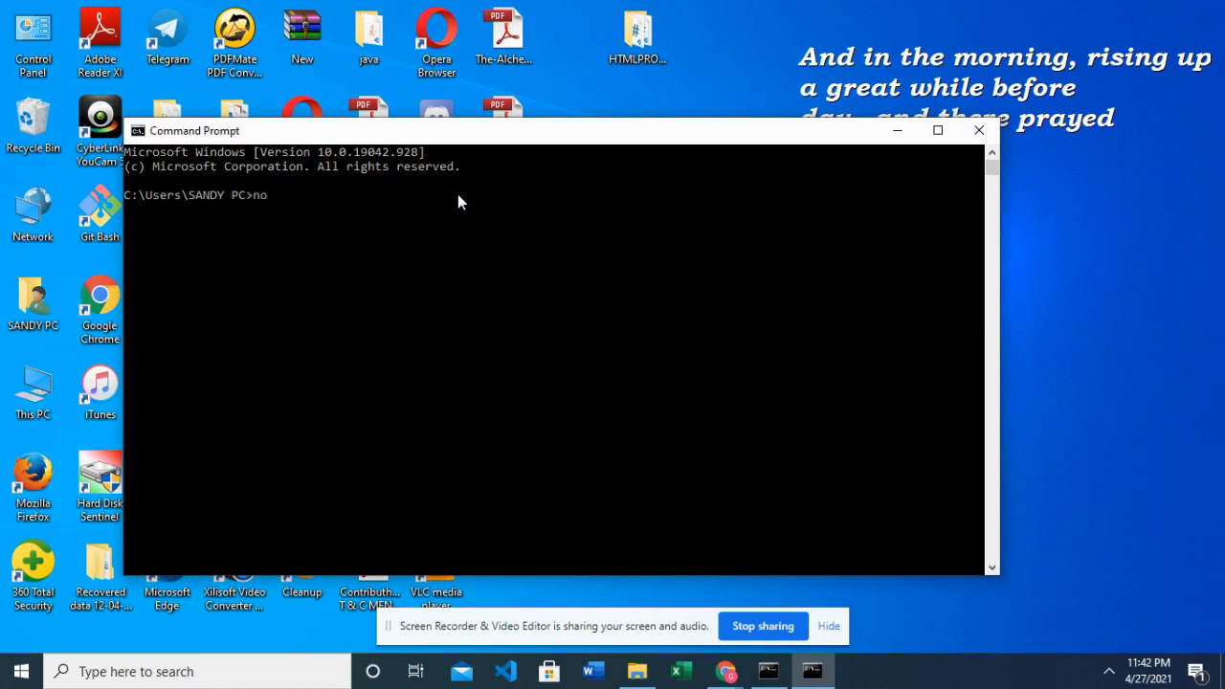
type("de")
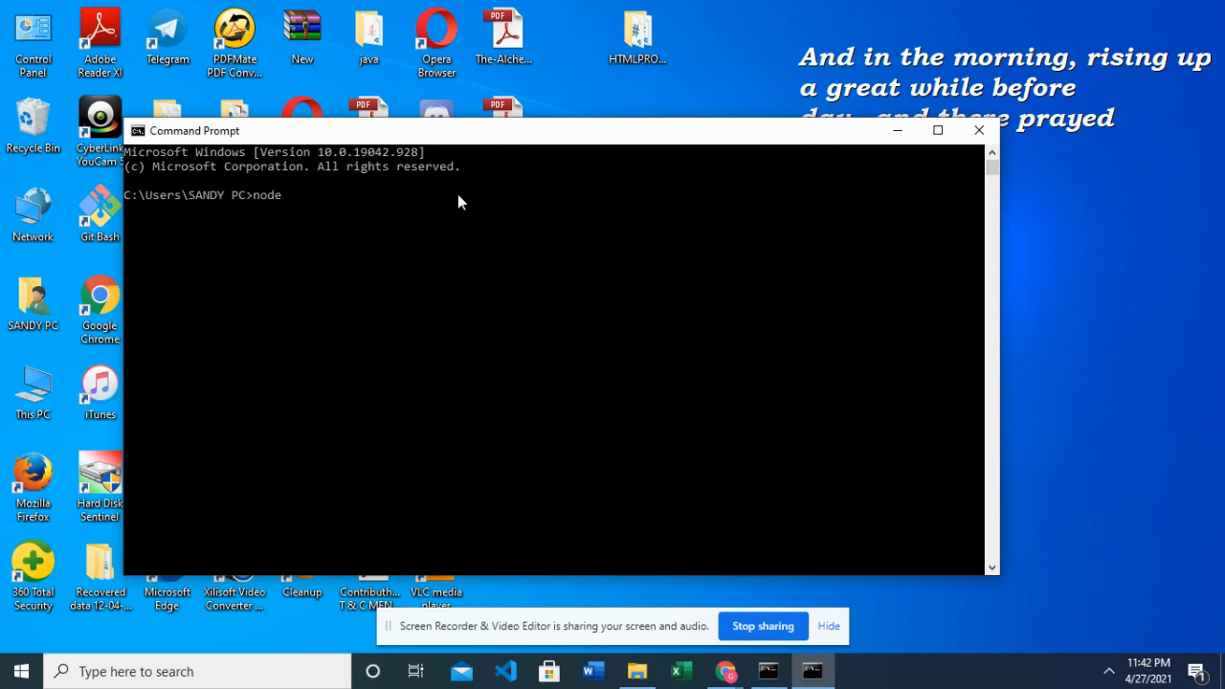
type("-v")
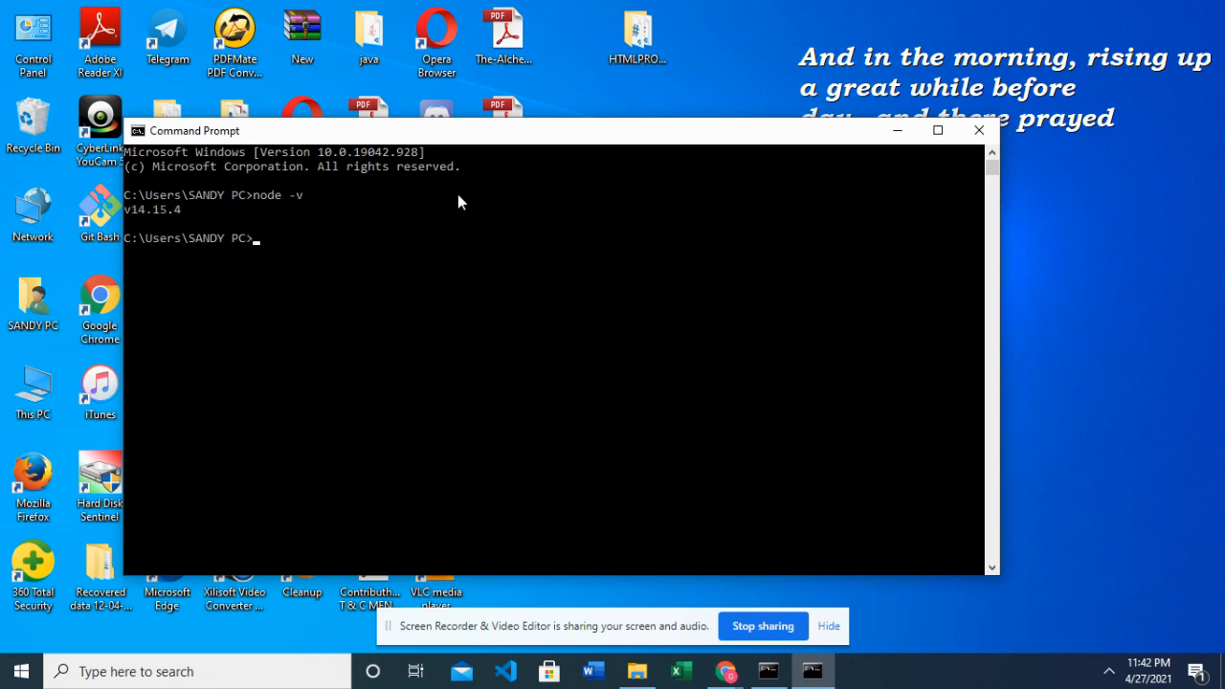
mouse_move(204, 220)
type("npm -")
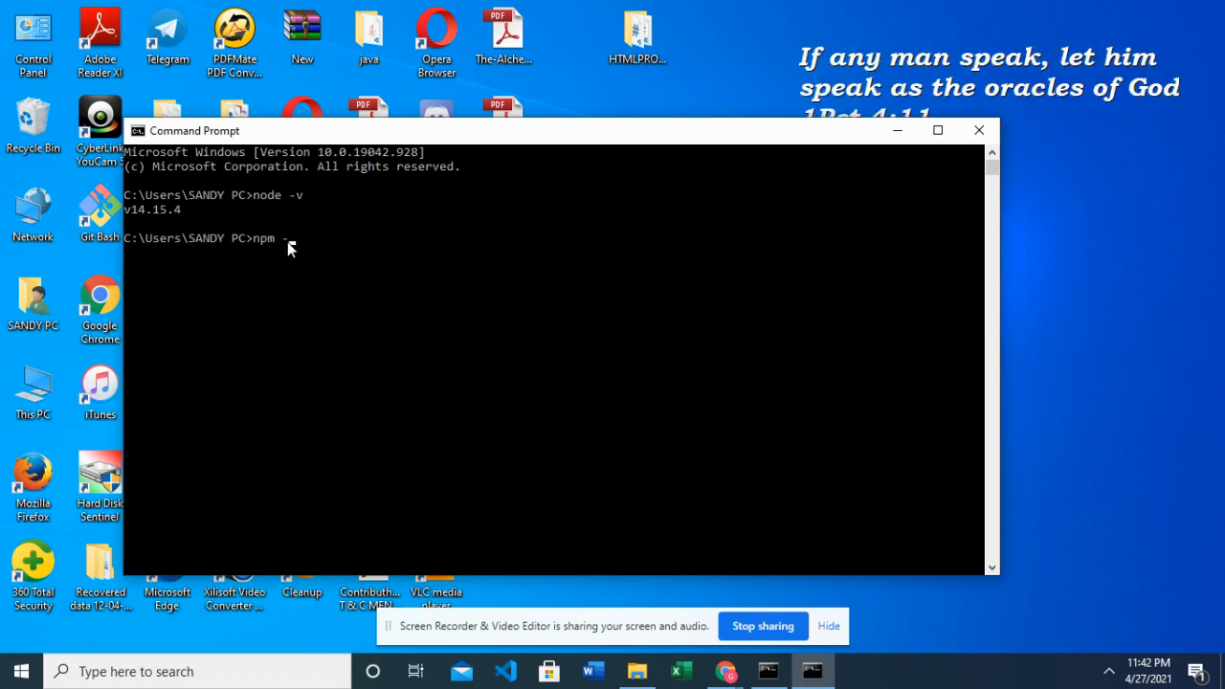
type("v")
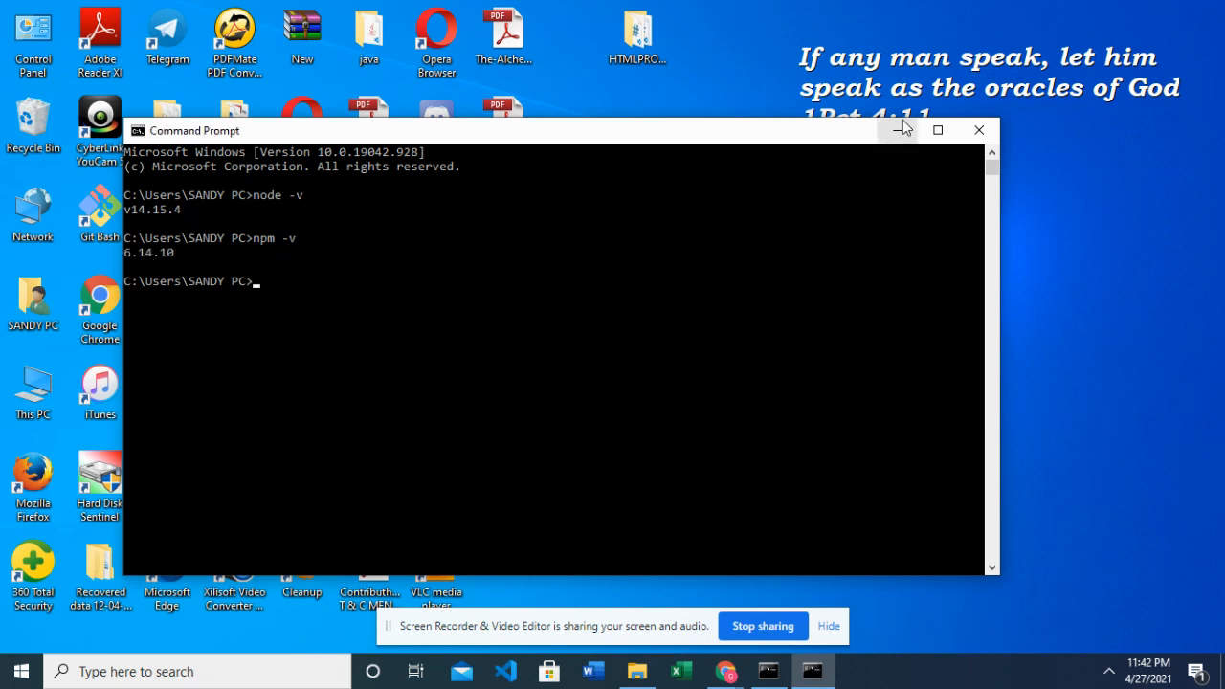
Launch Node.js command prompt from the Start menu's Node.js folder
left_click(19, 671)
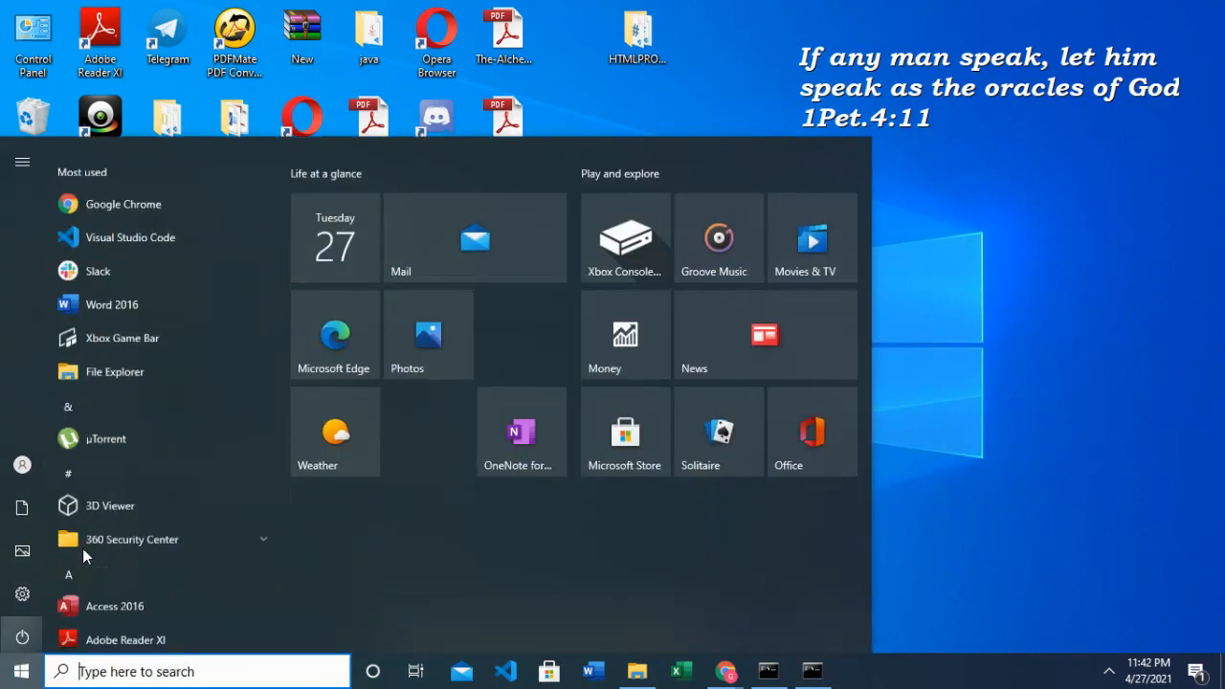
scroll("down", 3)
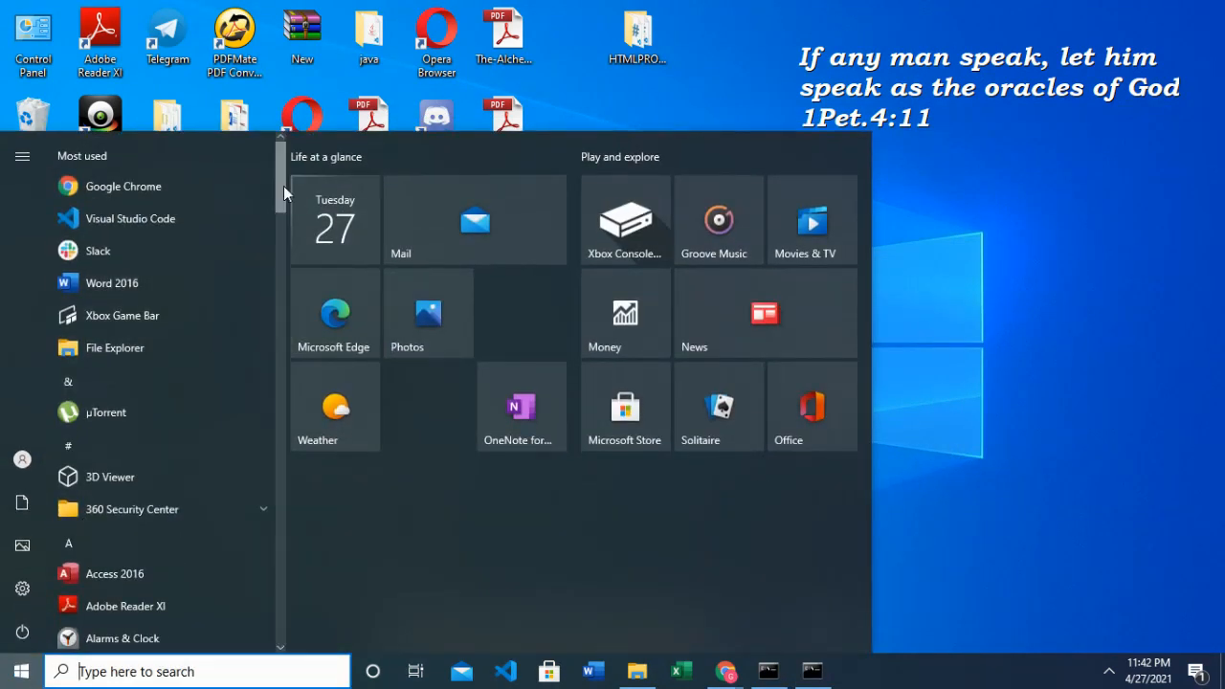
scroll("down", 3)
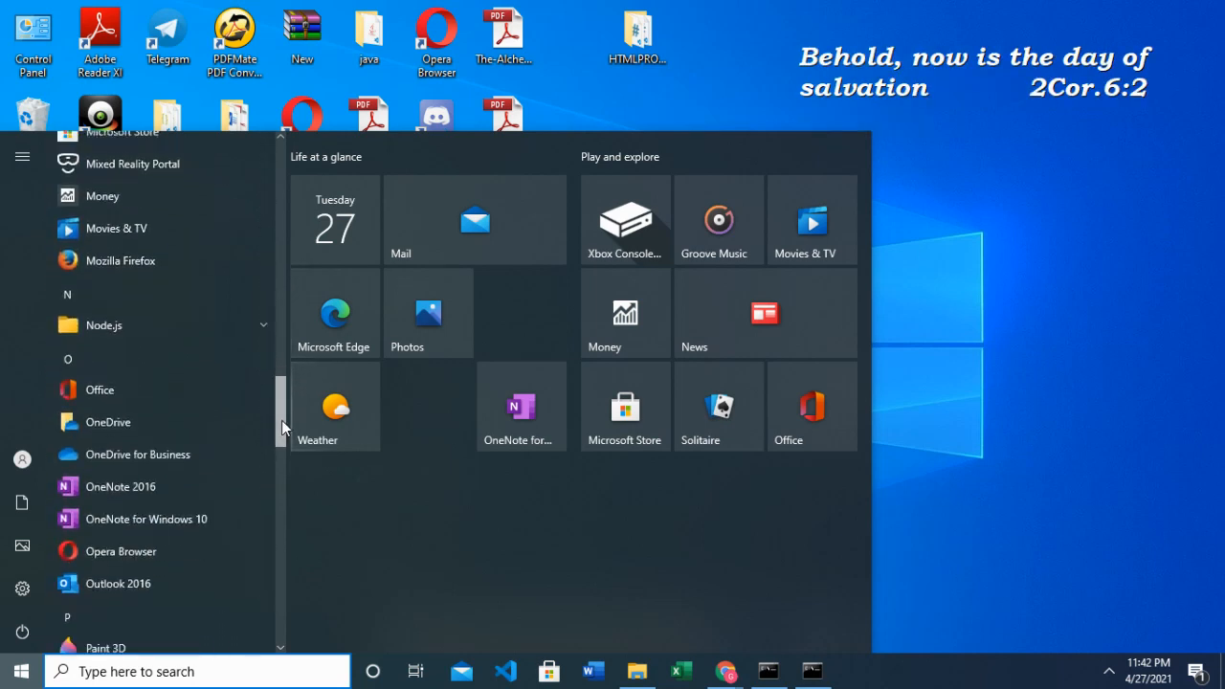
left_click(103, 324)
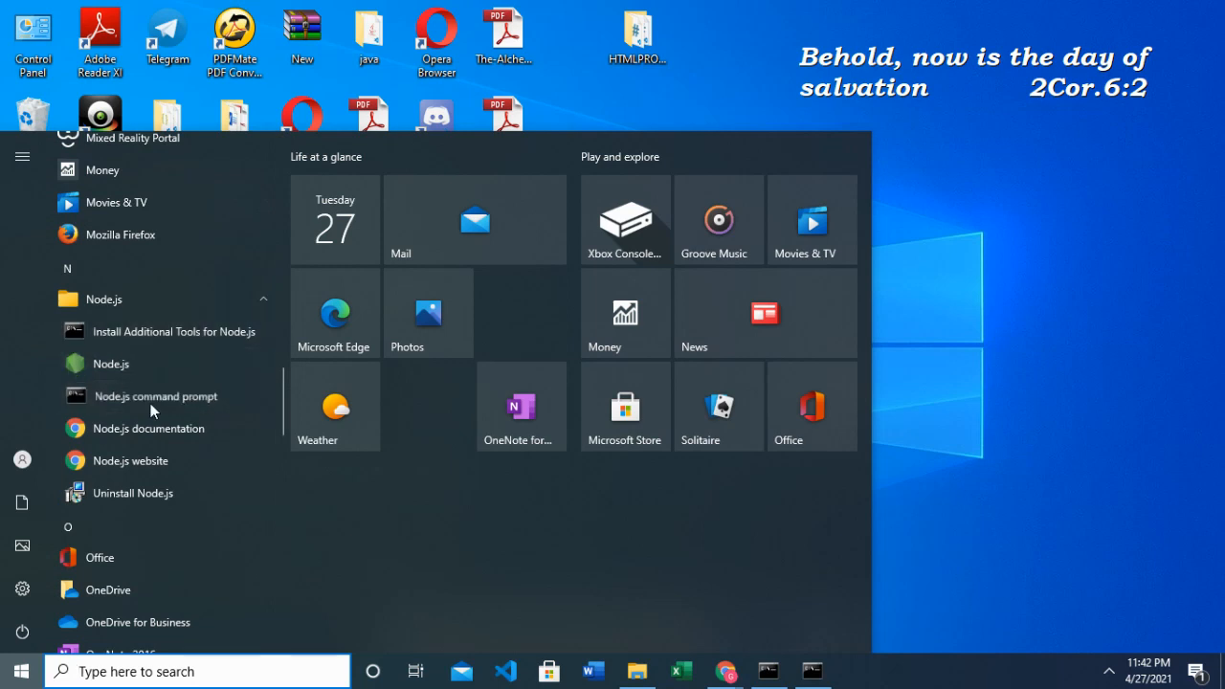
left_click(156, 395)
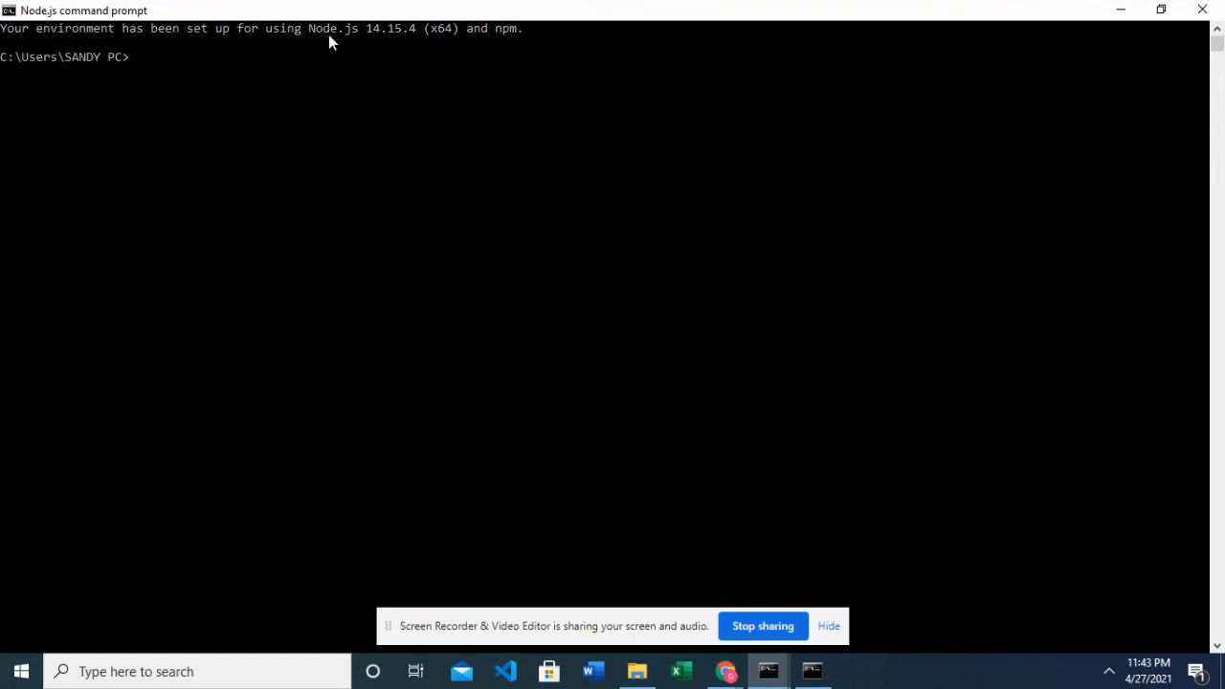
mouse_move(209, 77)
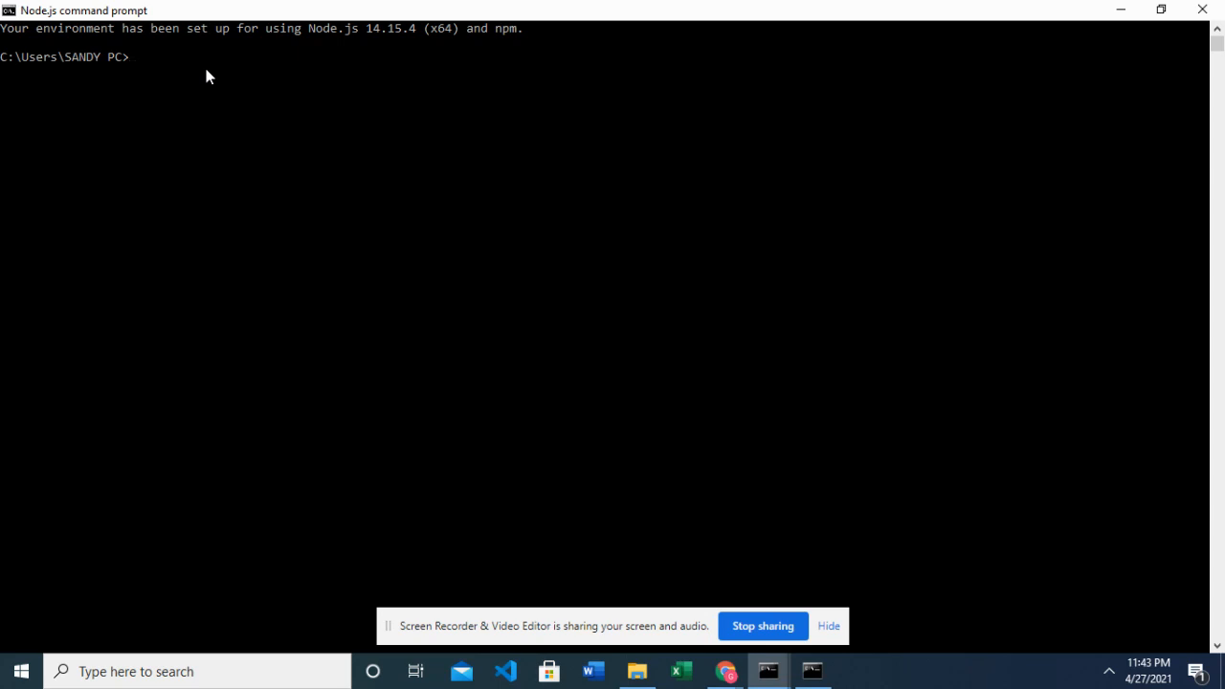
Change to the Desktop folder and begin typing an npx create command
type("cd d")
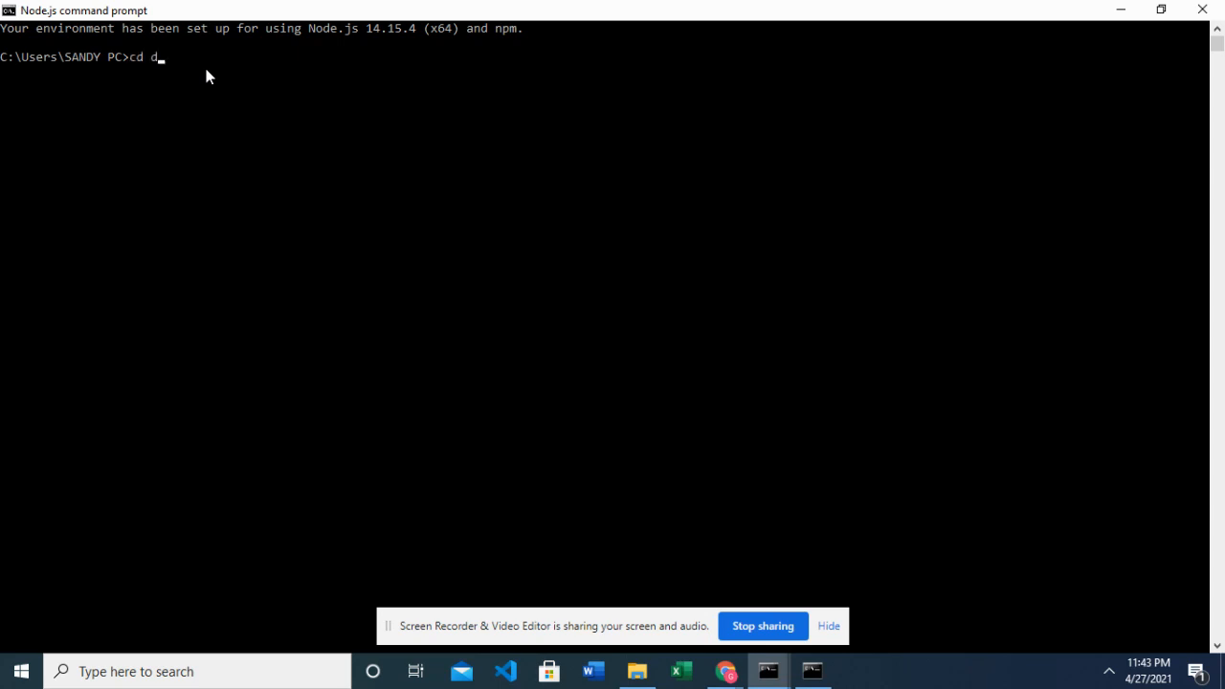
type("esktop")
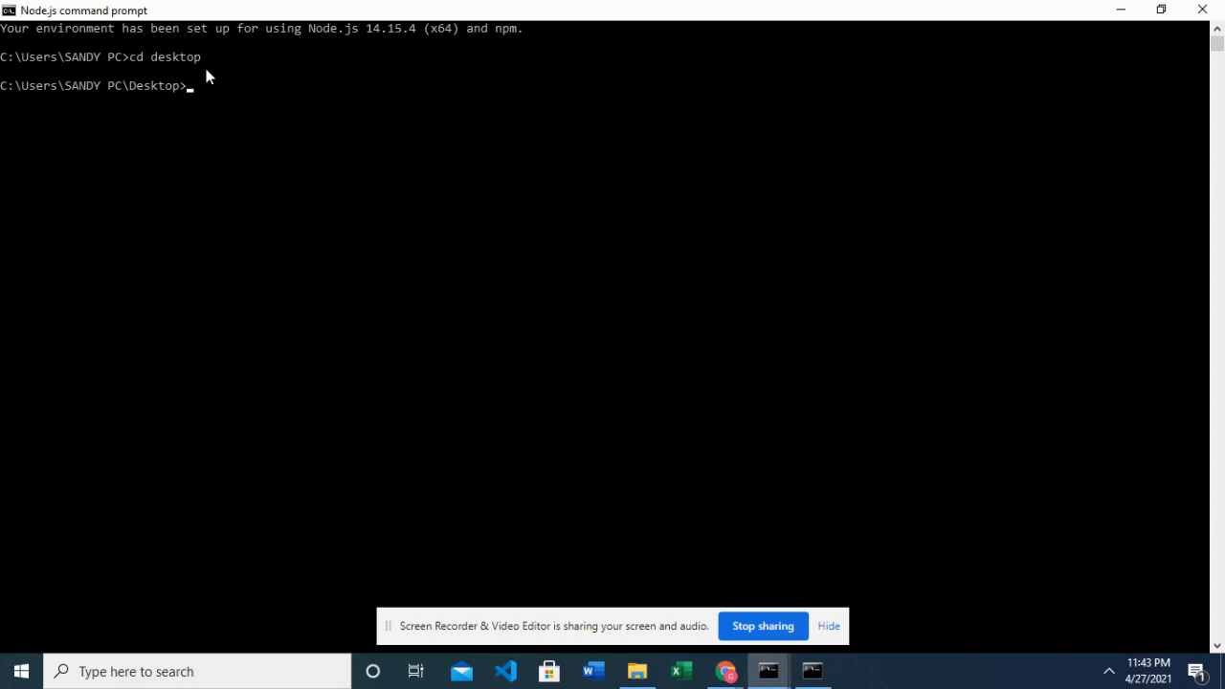
type("np")
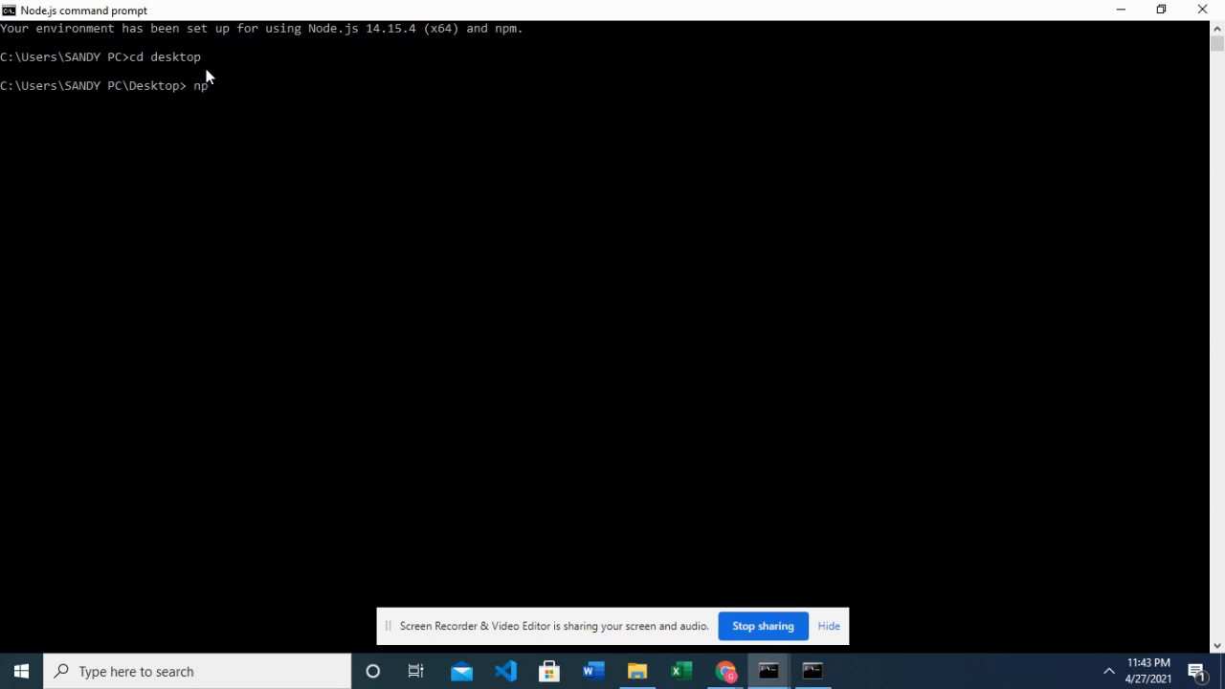
type("x c")
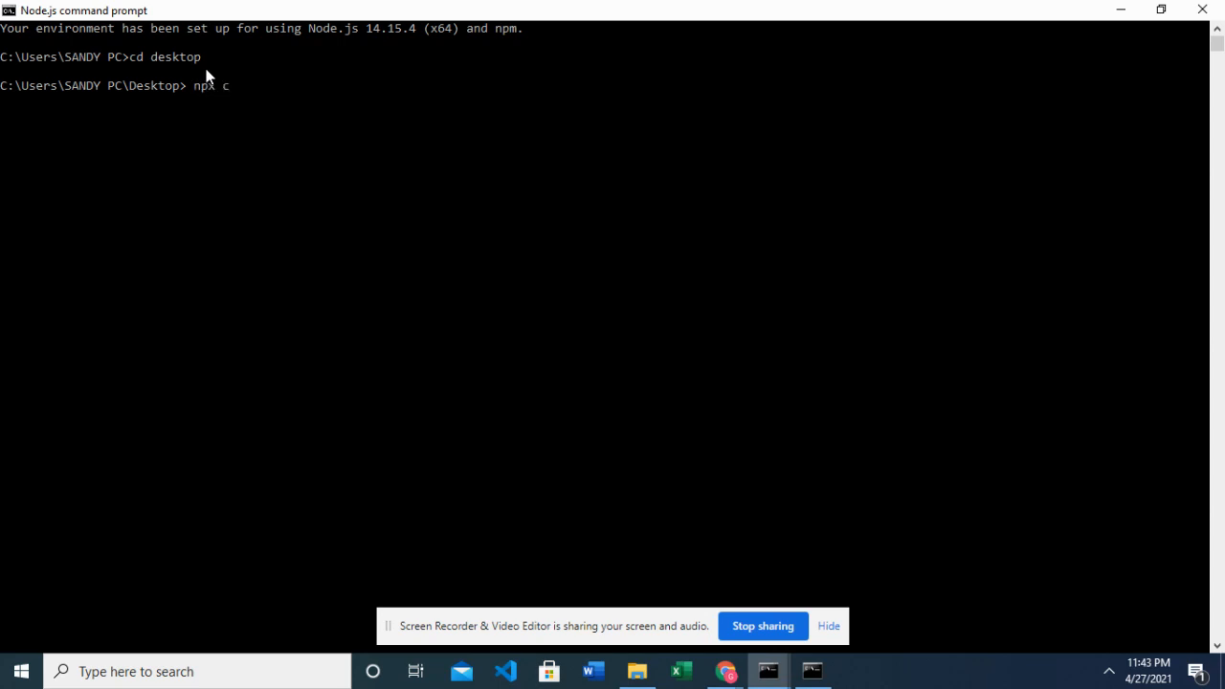
type("reate")
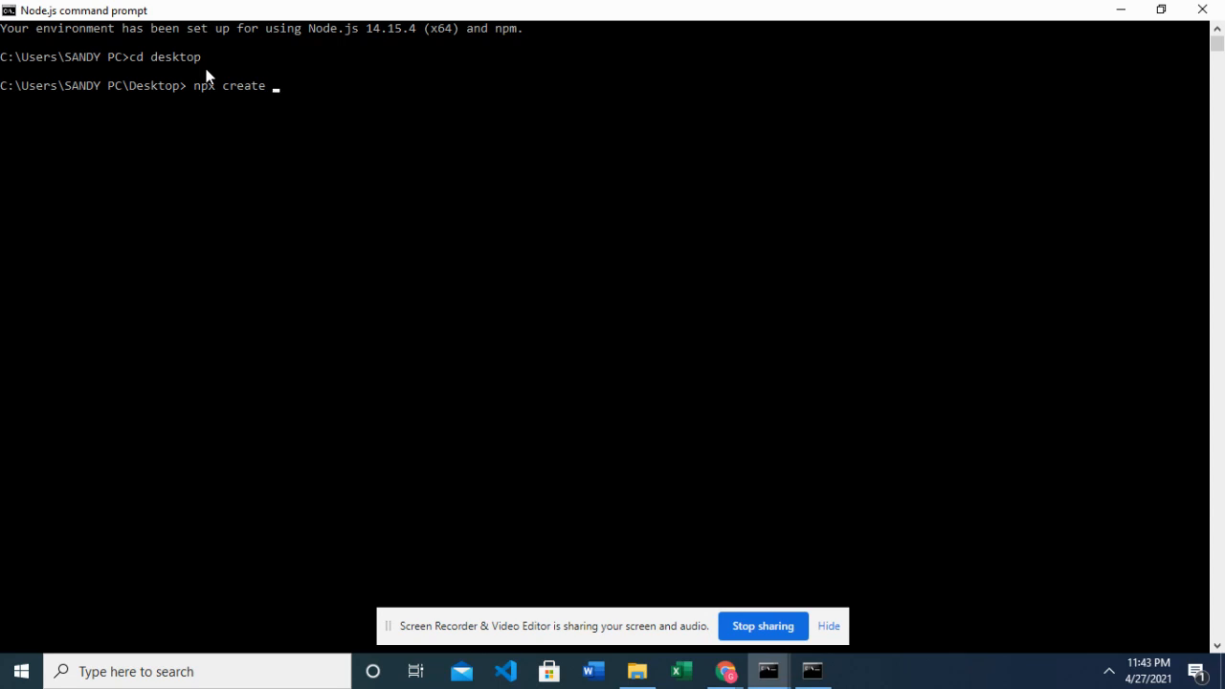
Continue the command as 'create-react-app myreactapp'
type("rea")
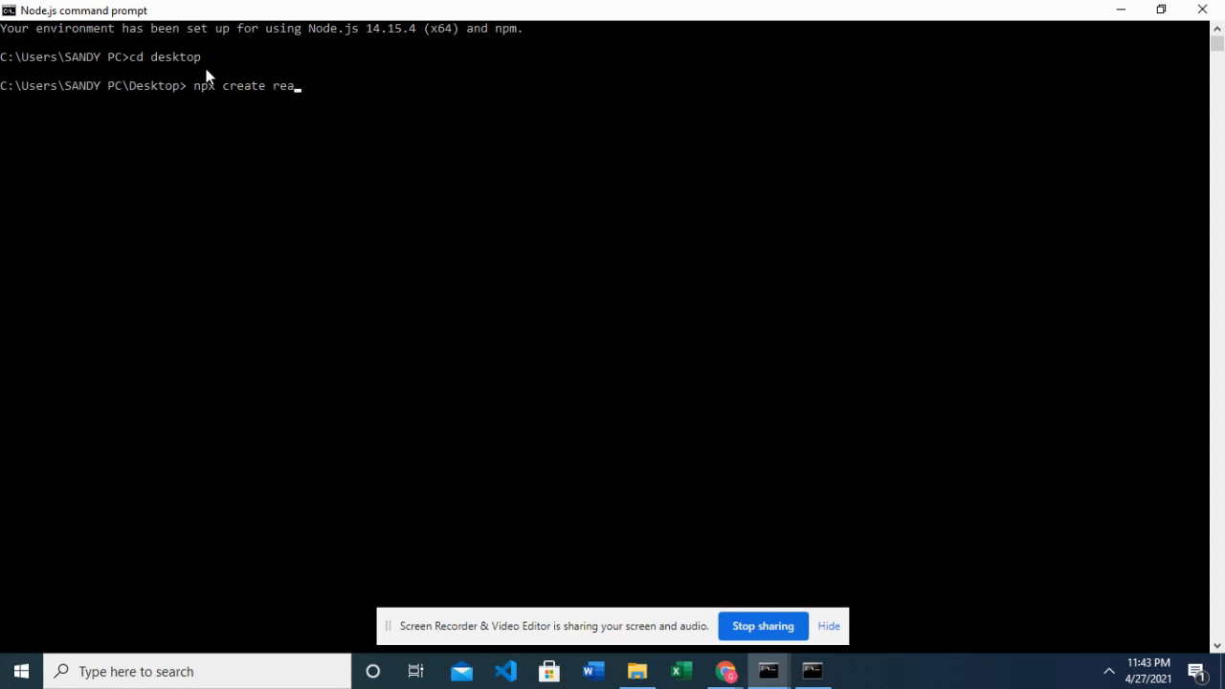
type("-")
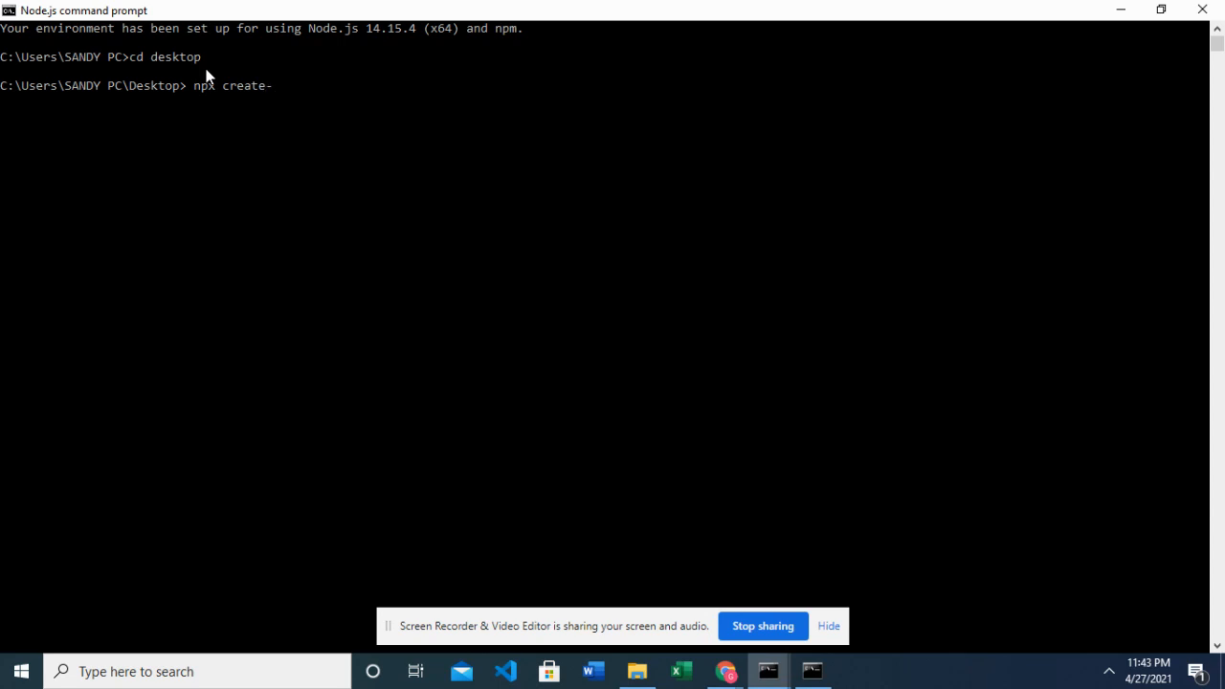
type("rea")
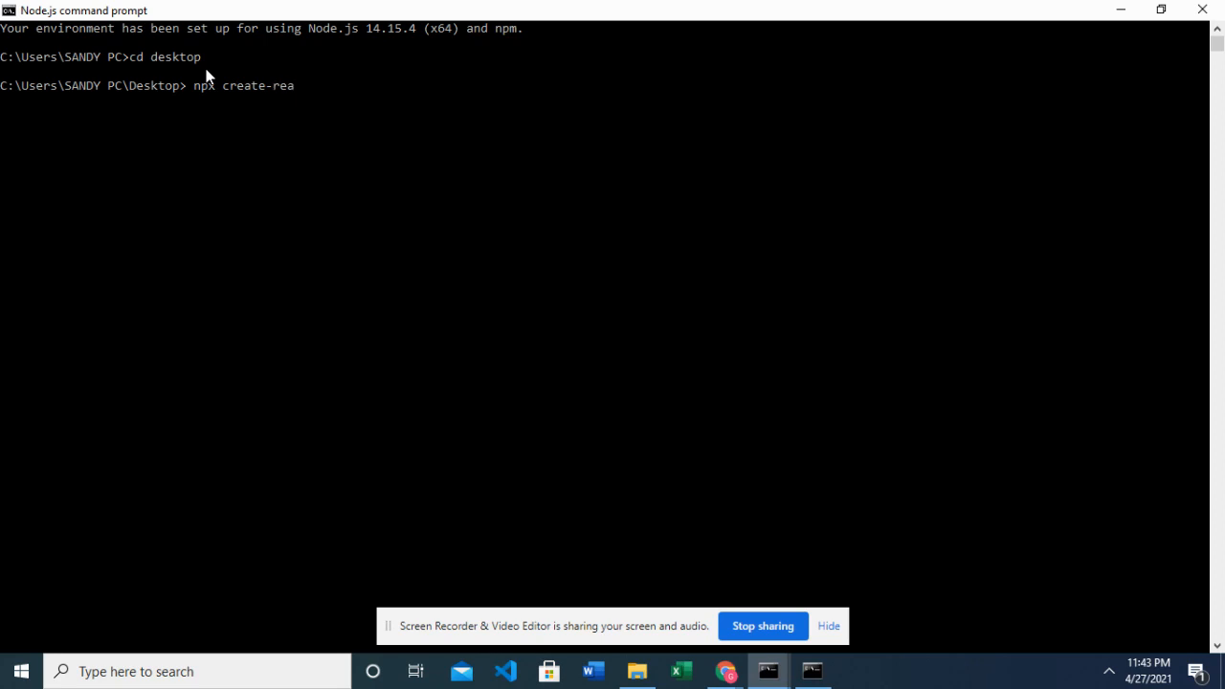
type("ct-app")
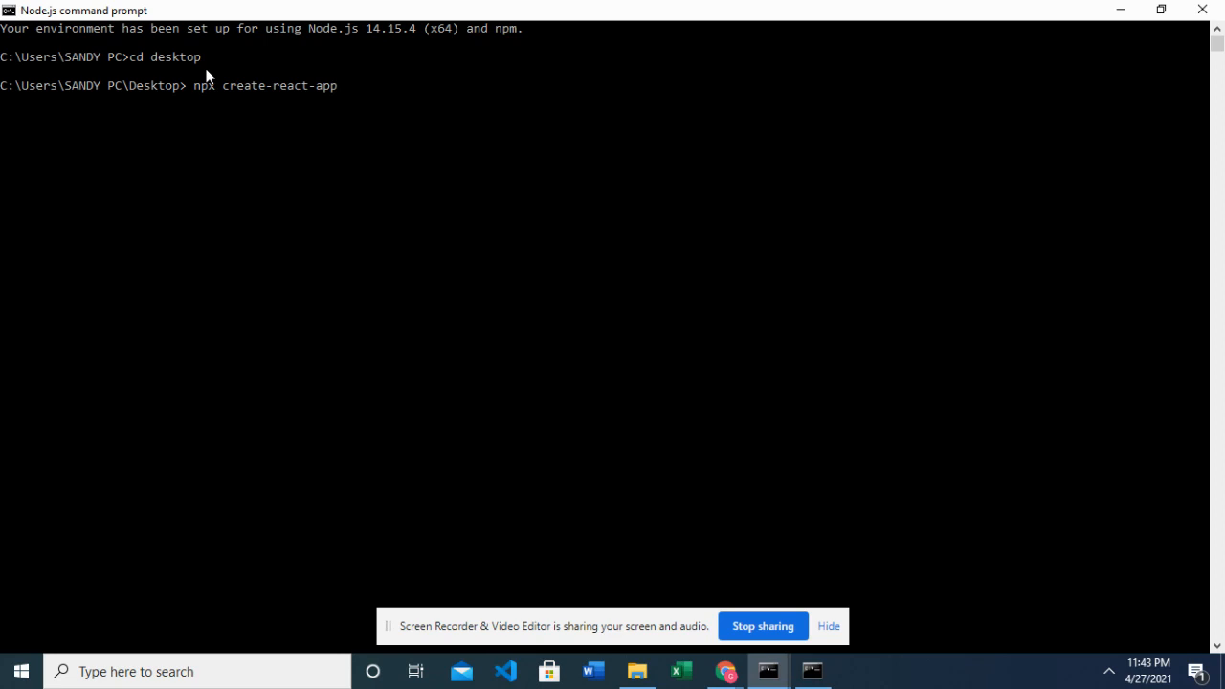
type("m")
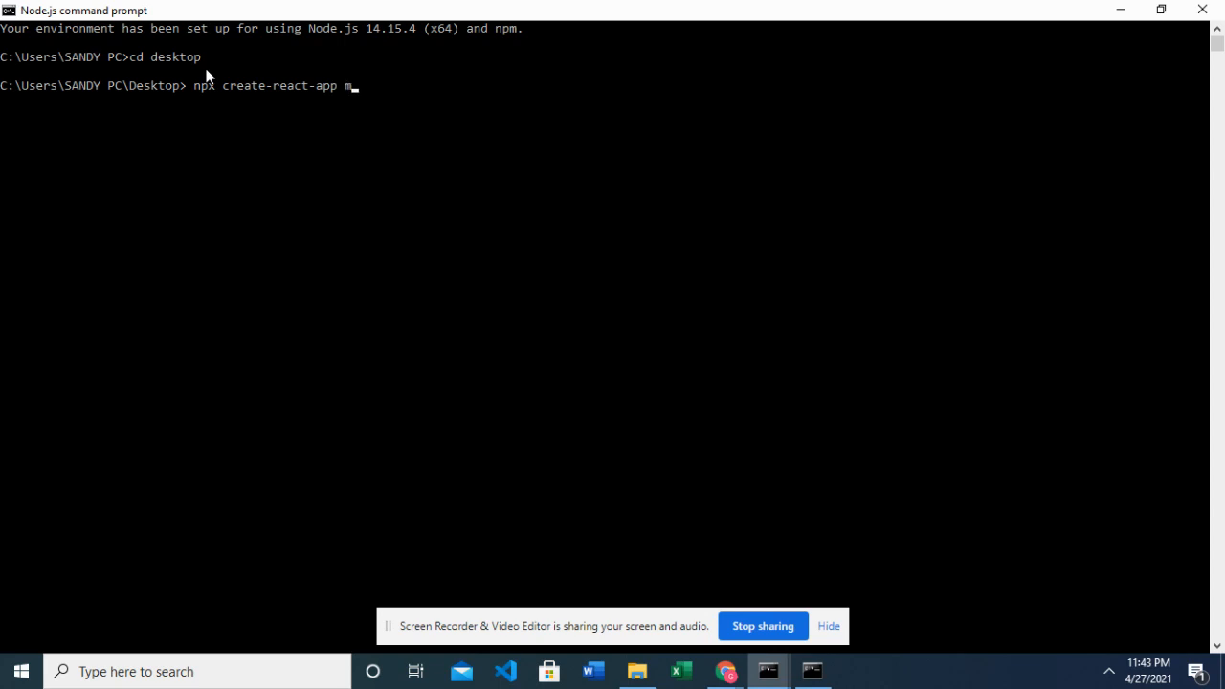
type("yreact")
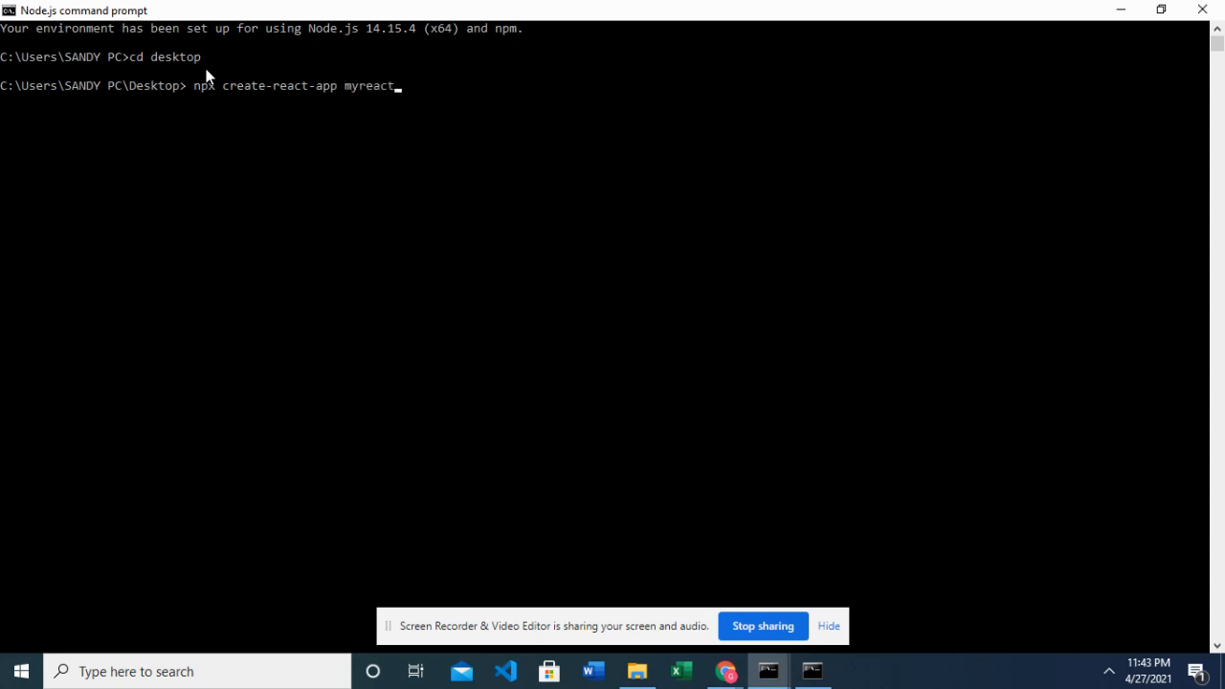
type("app")
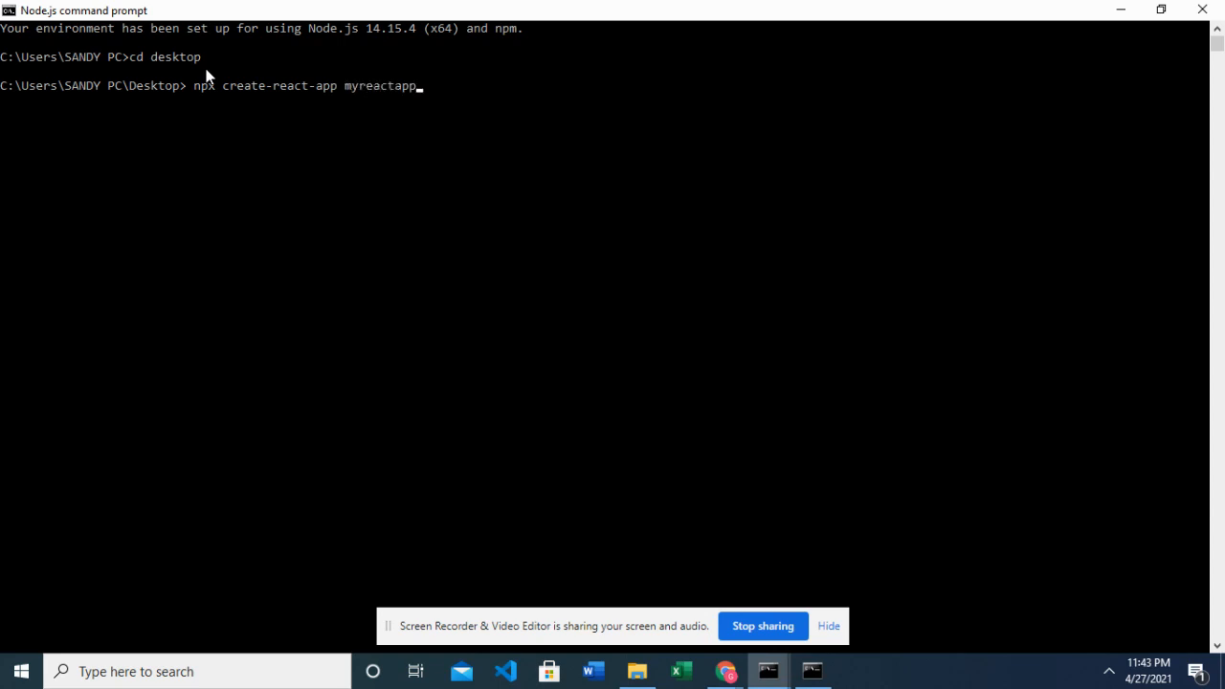
key("BackSpace")
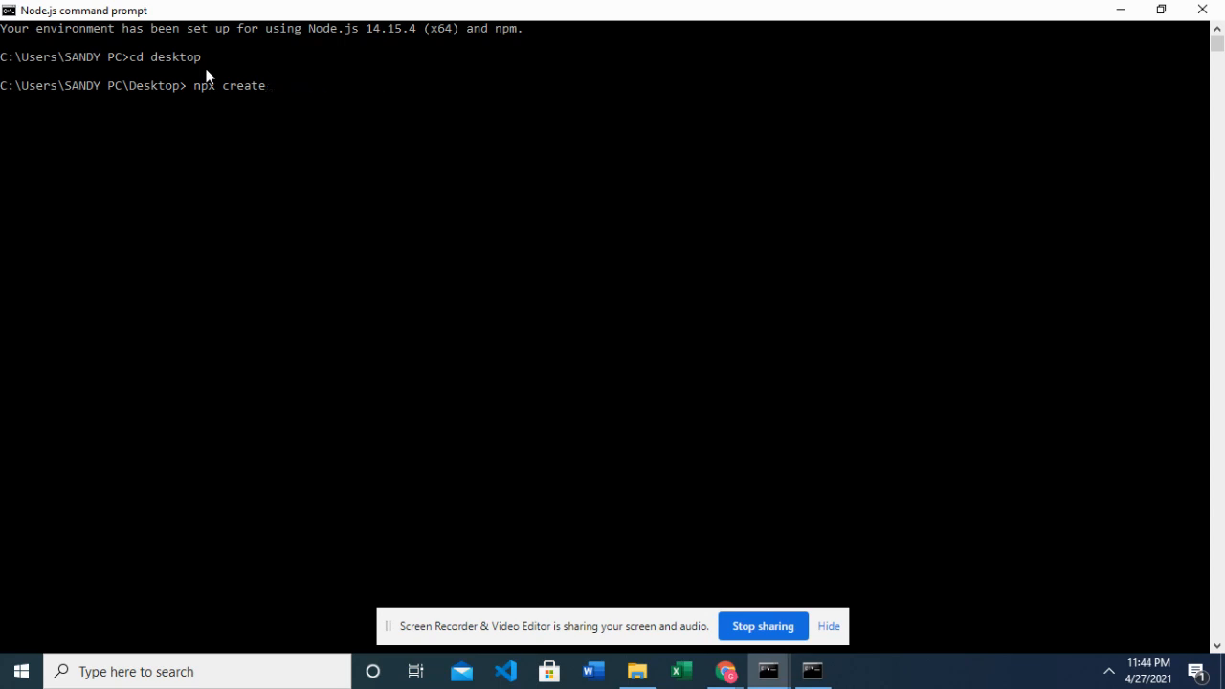
Clear the line and type a global create-react-app install with -g
key("Backspace")
type("npm install -g")
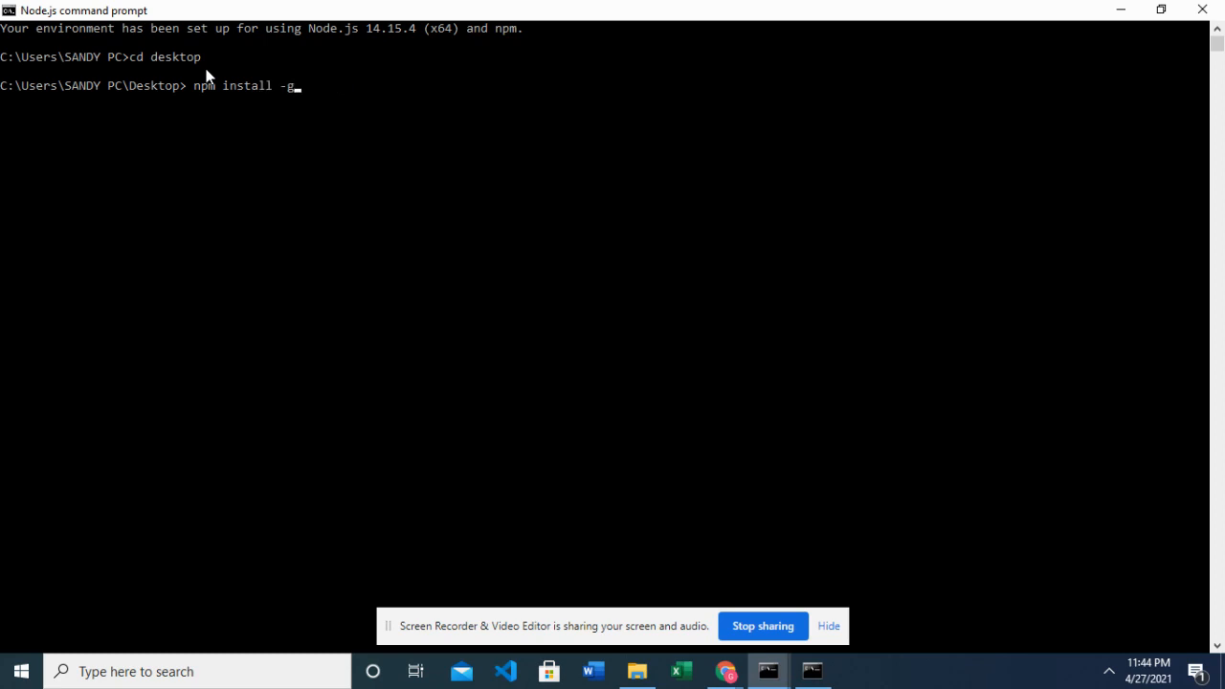
type("creat")
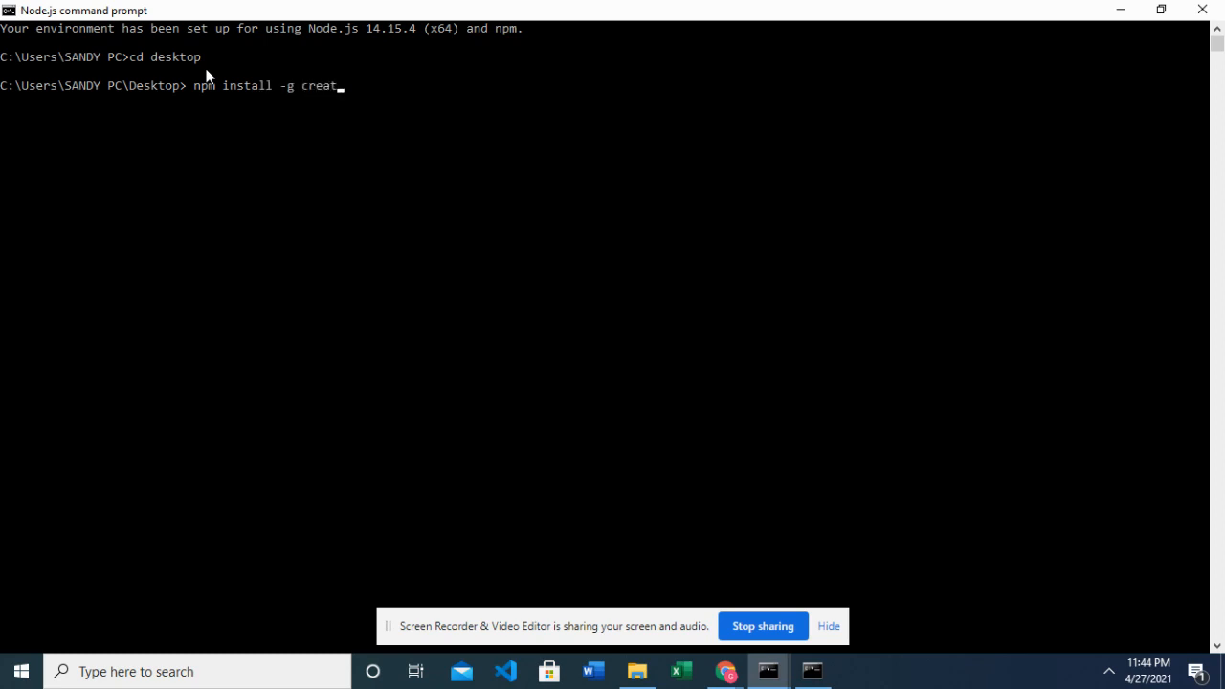
type("e-react")
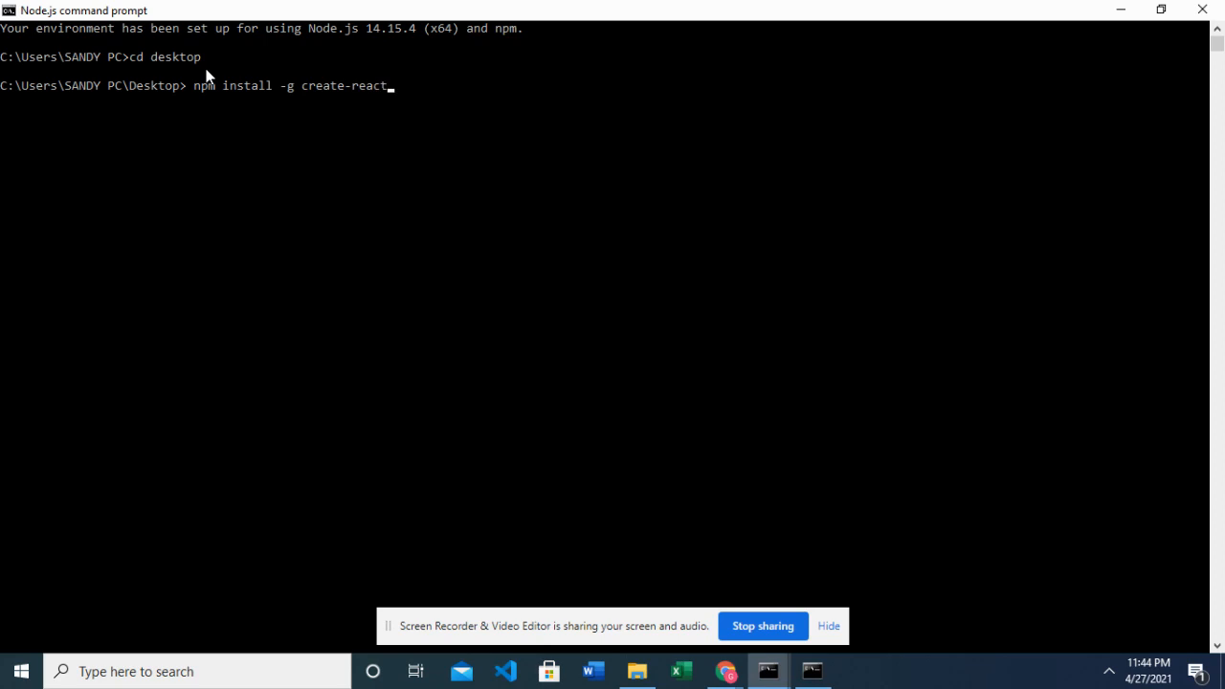
type("-app")
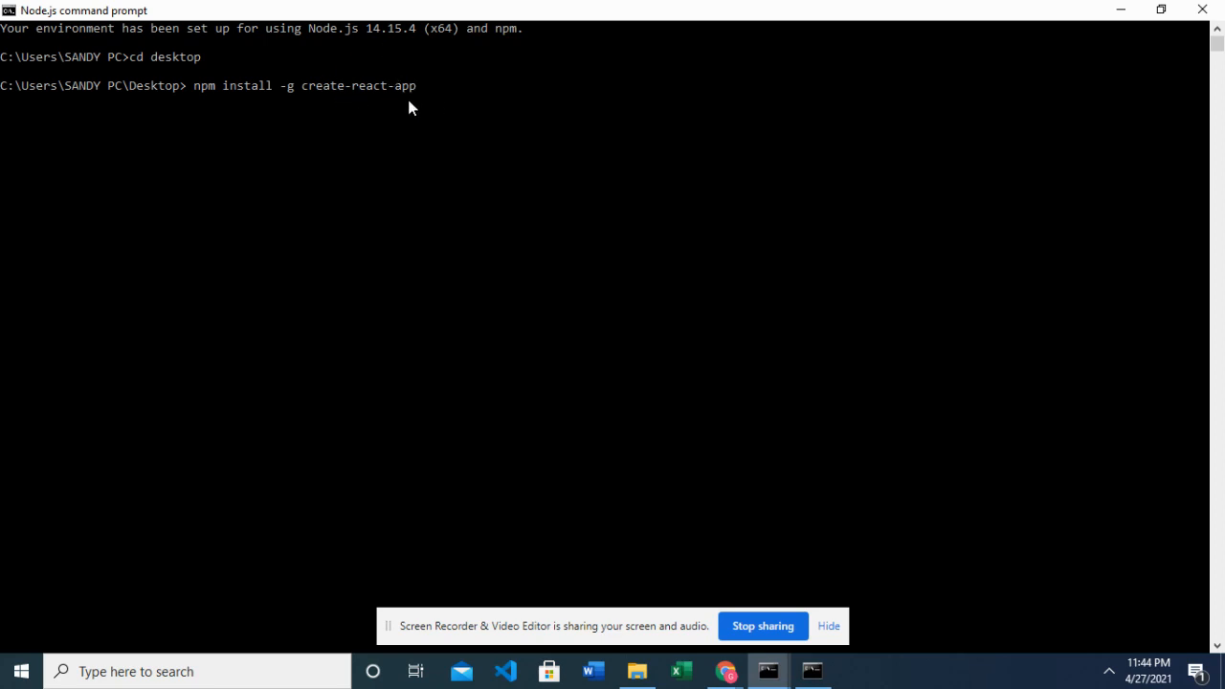
mouse_move(329, 107)
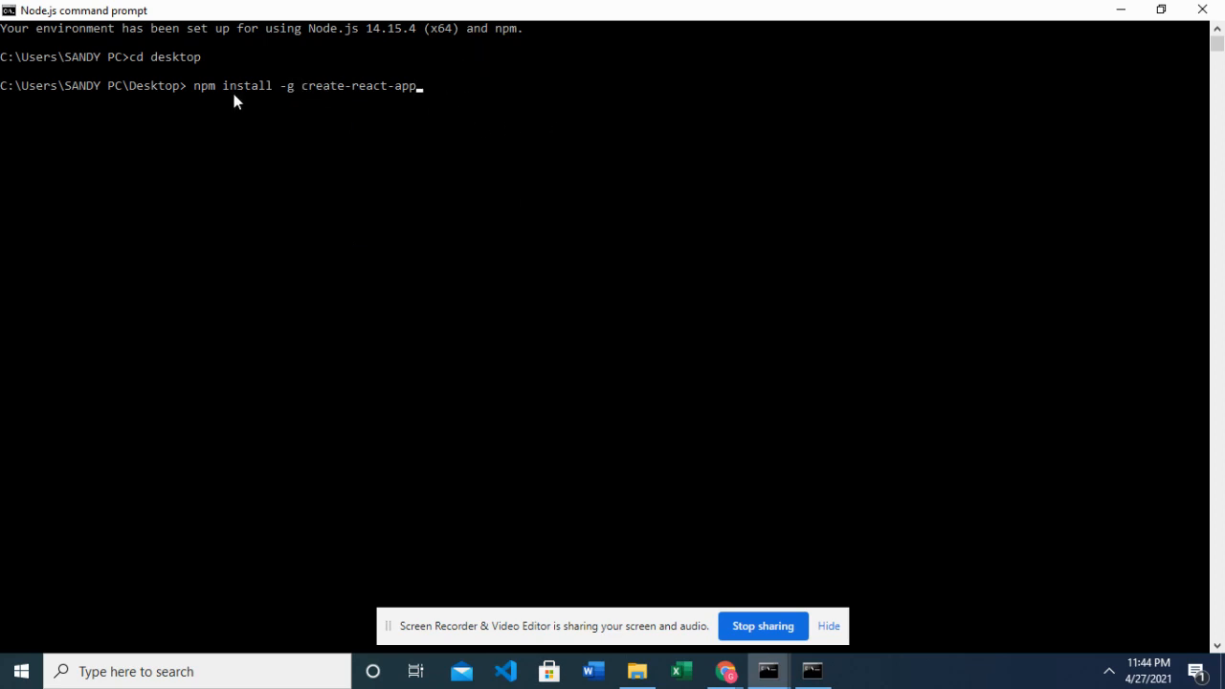
mouse_move(270, 115)
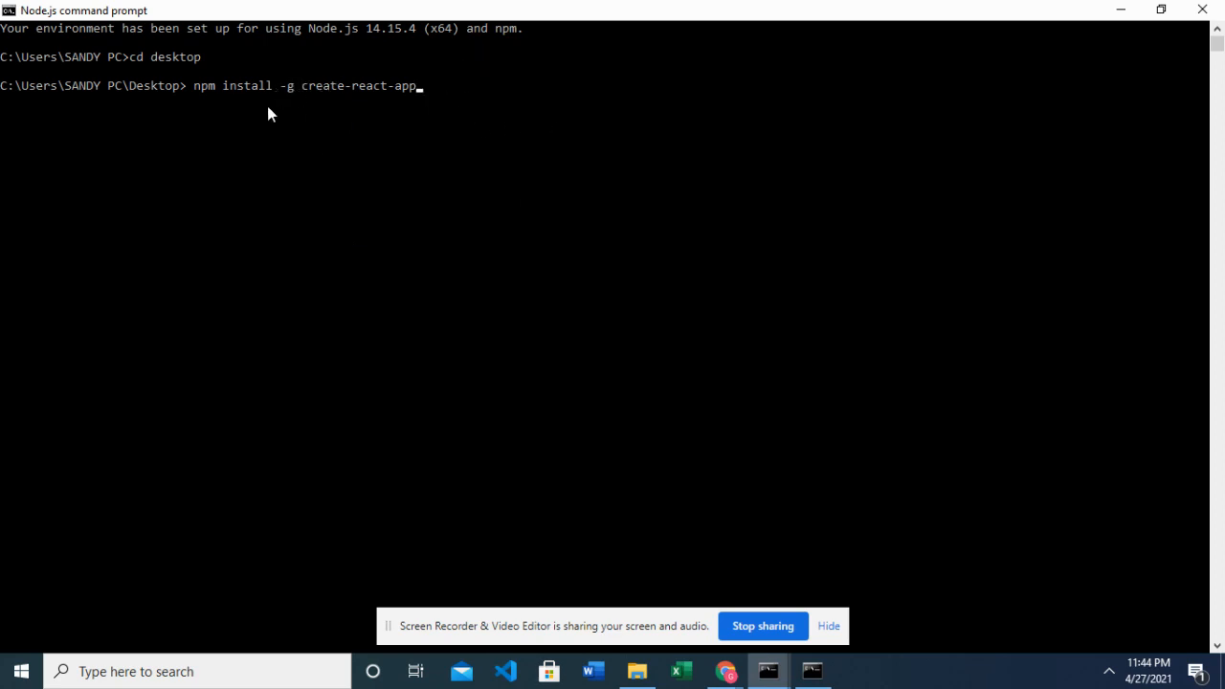
mouse_move(282, 89)
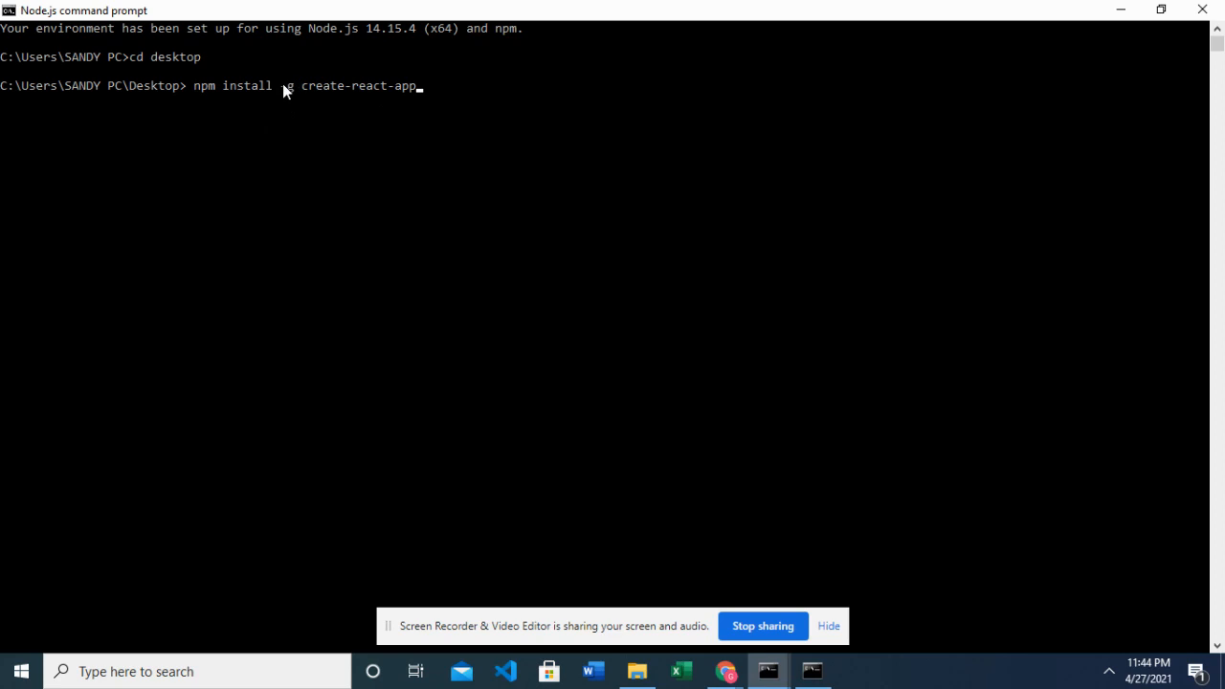
type("-g")
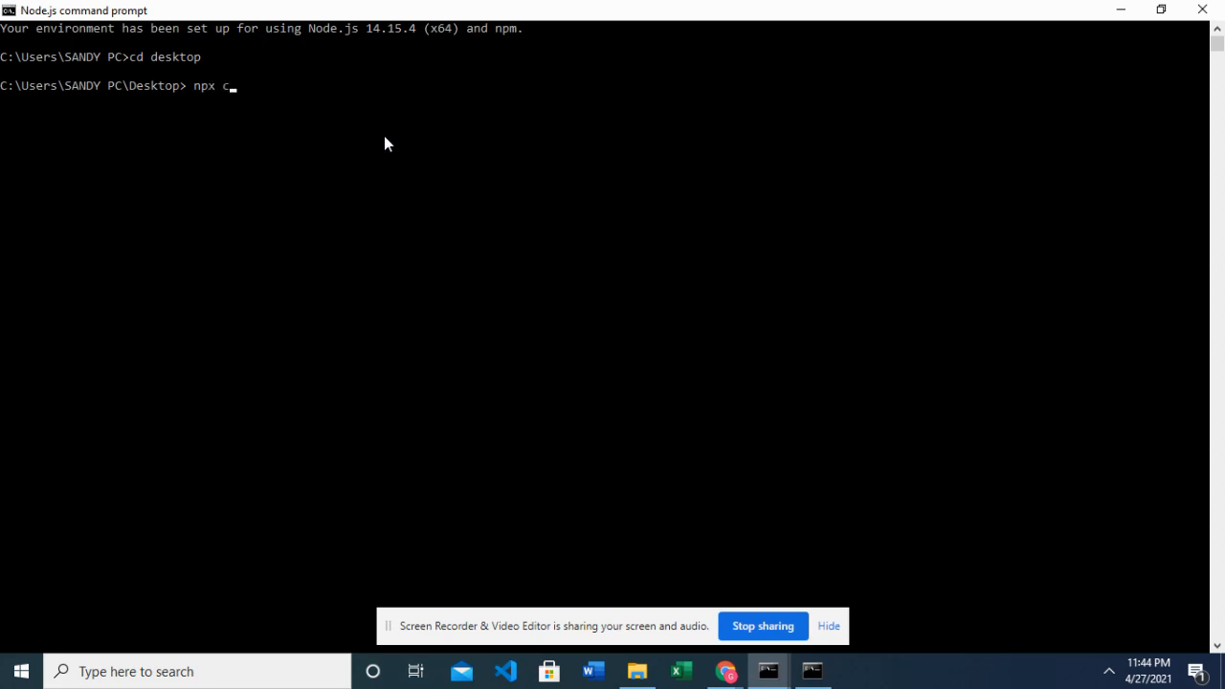
Type and run 'npx create-react-app myreactapp' in the Desktop folder
type("reate-")
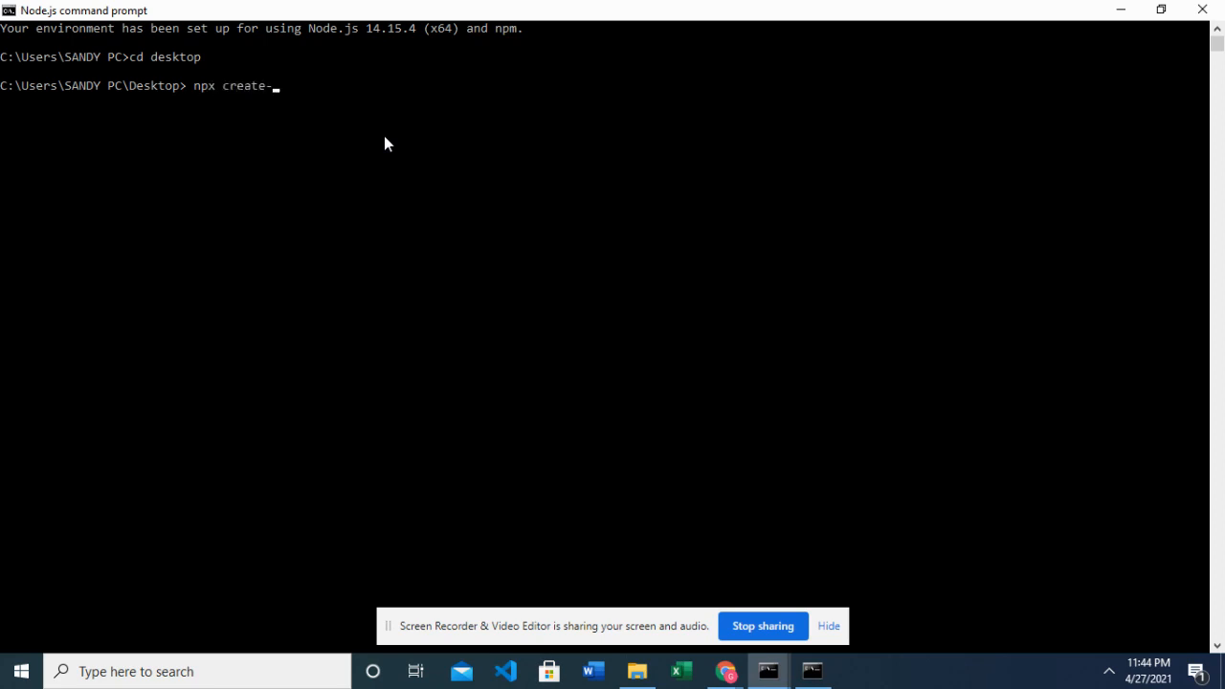
type("react-ap")
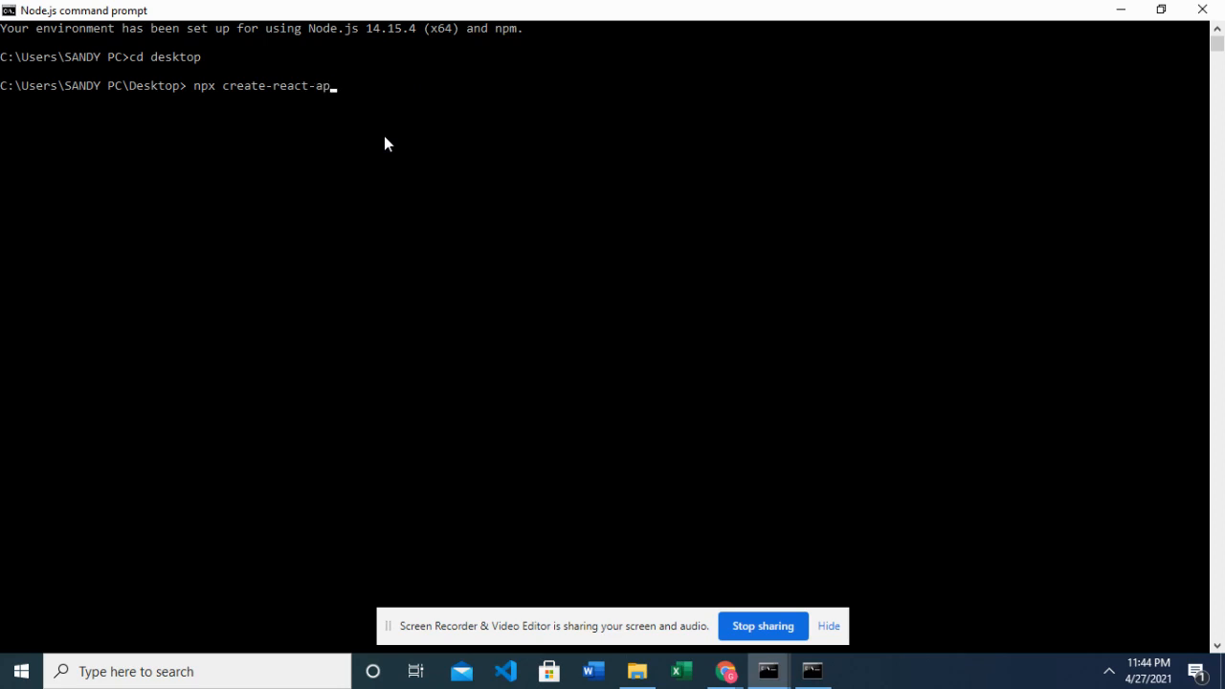
type("p")
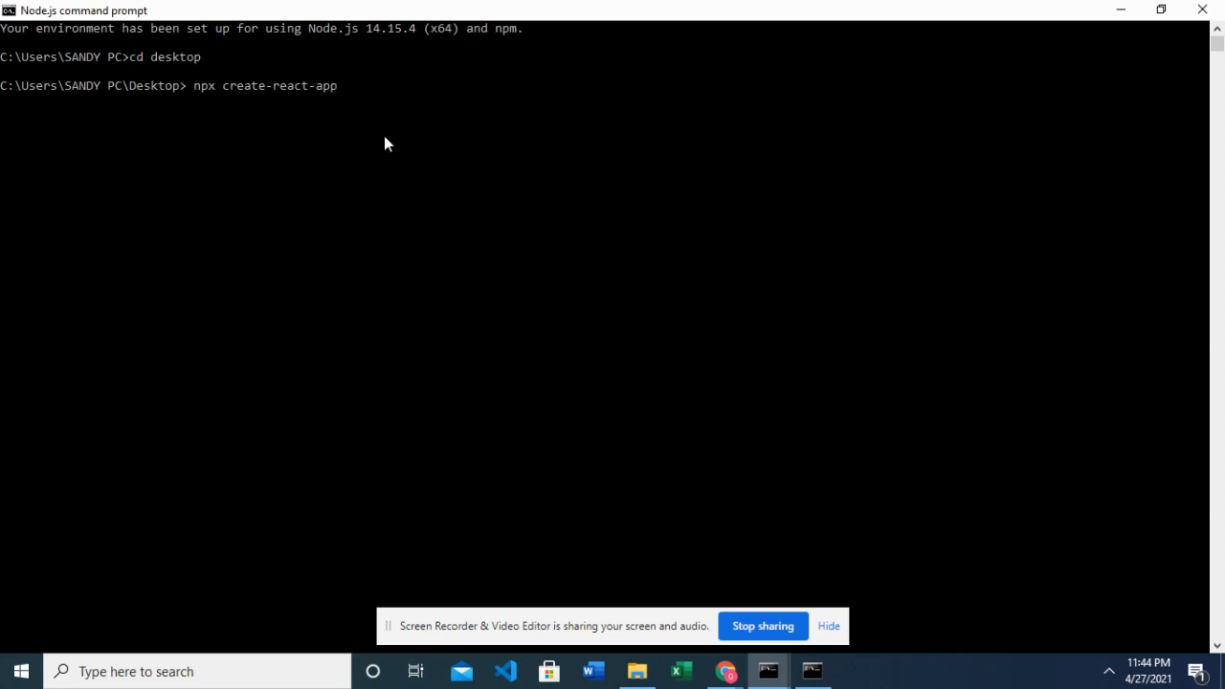
type("m")
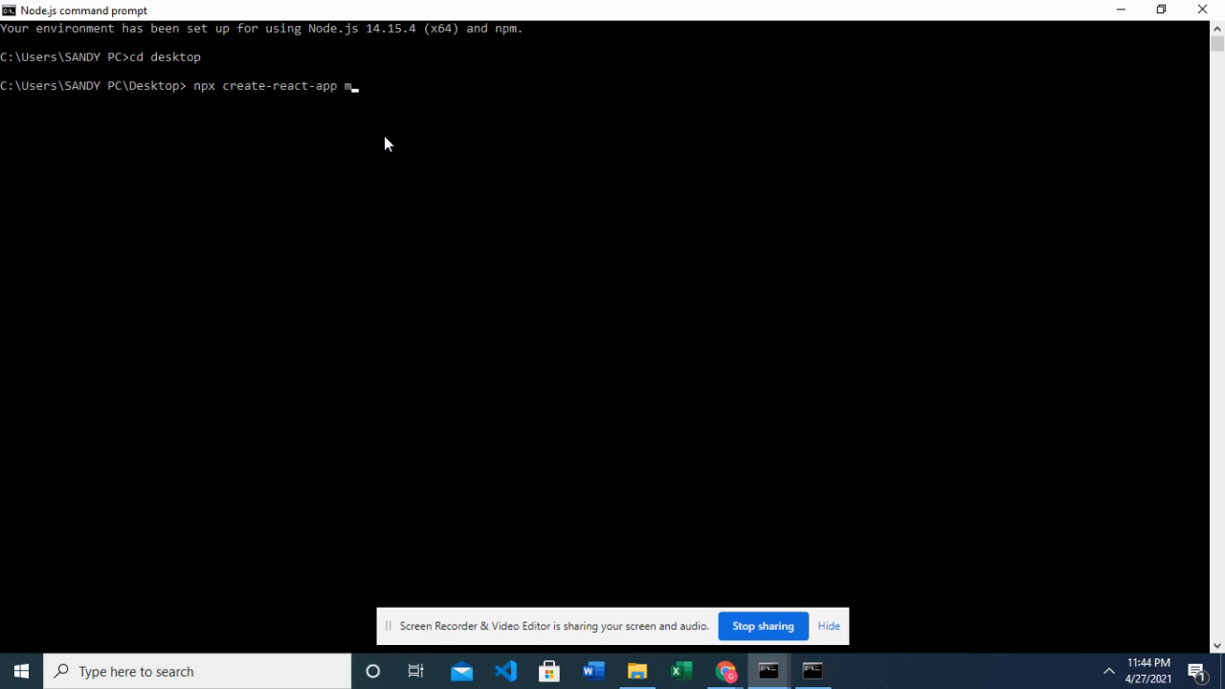
type("yrea")
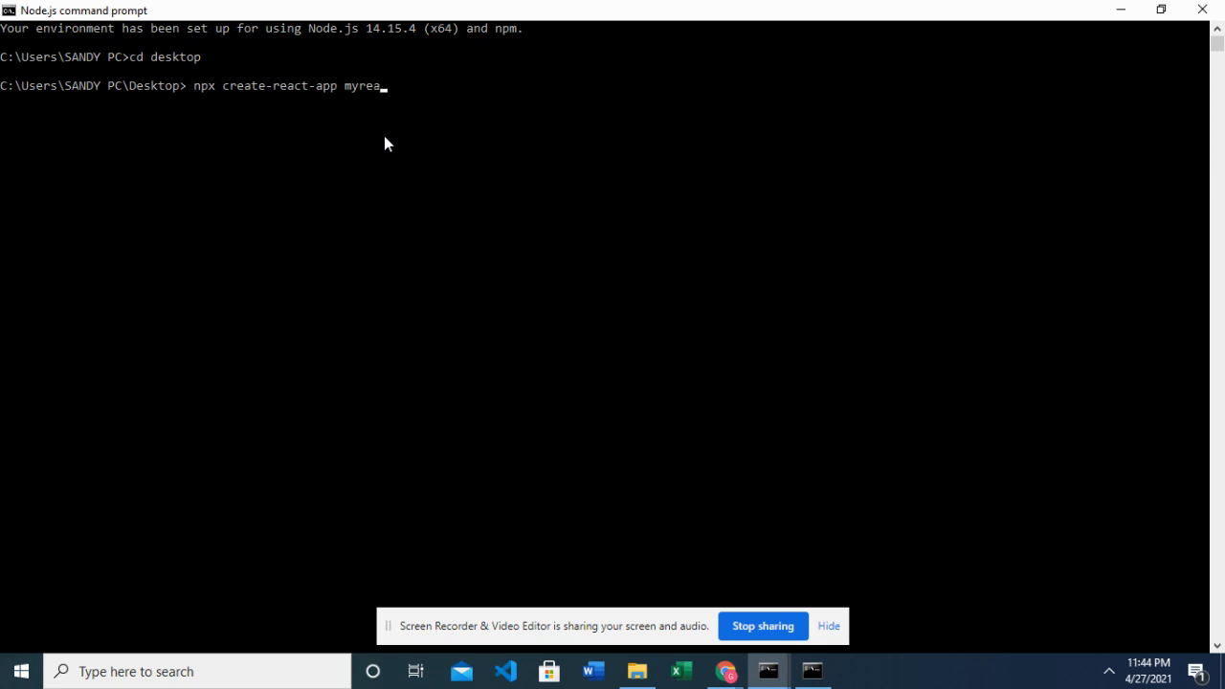
type("ctapp")
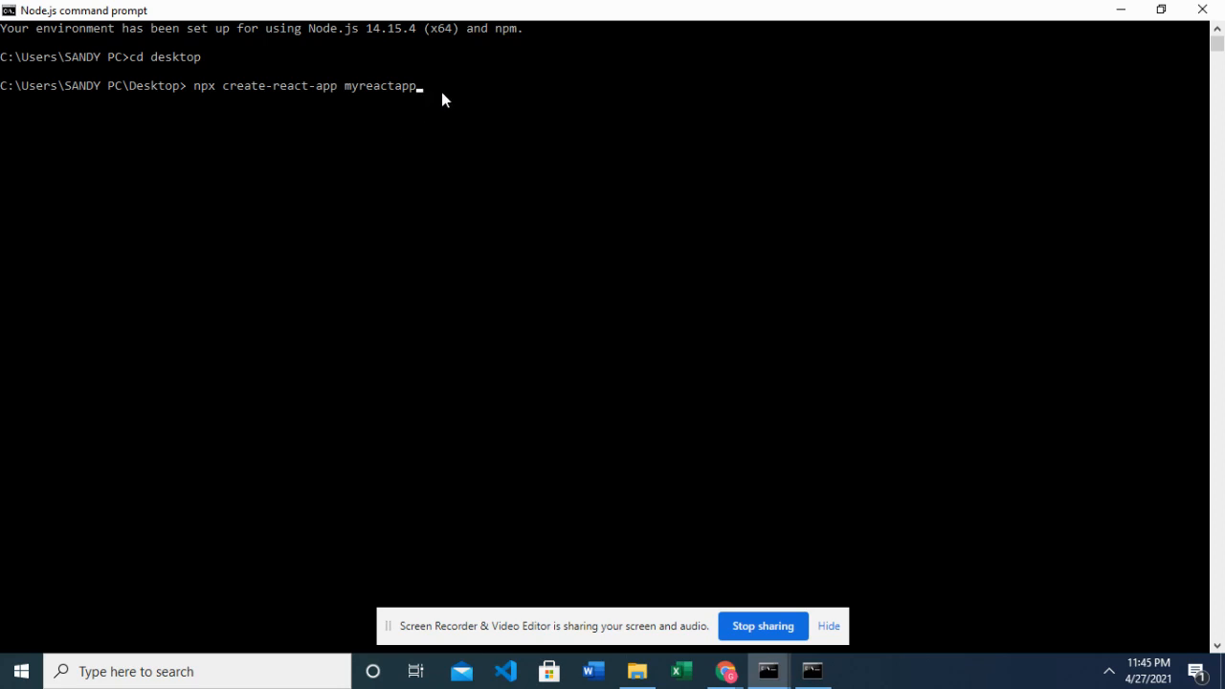
mouse_move(416, 95)
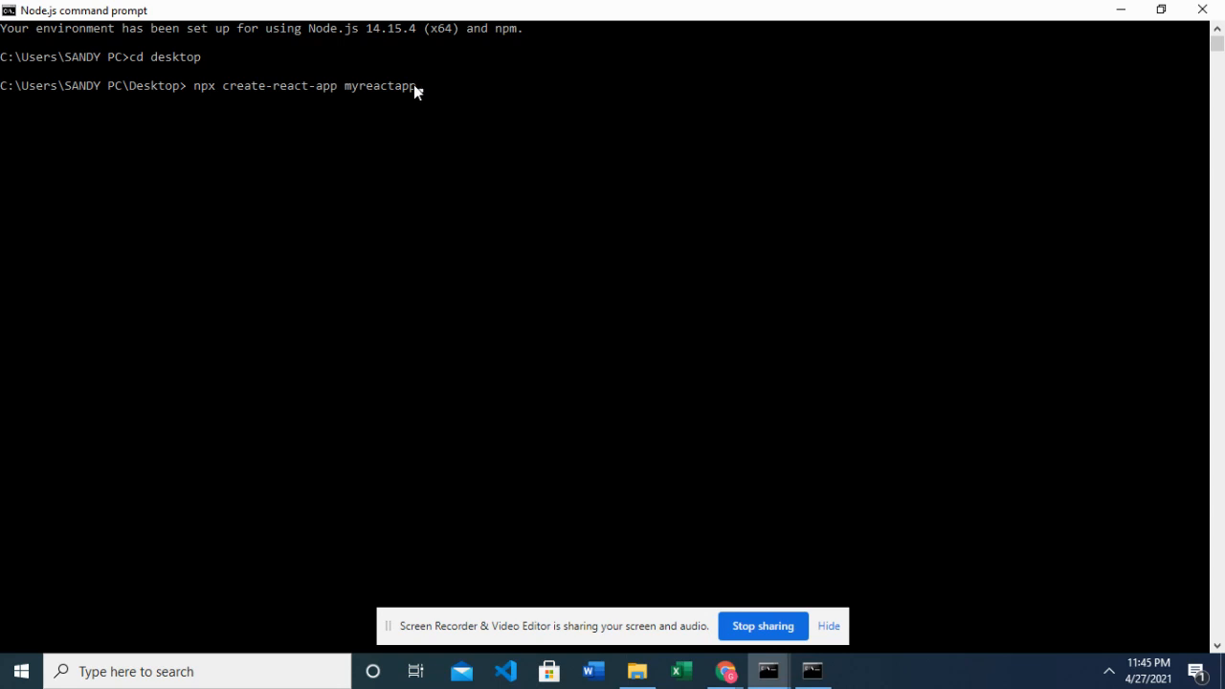
key("enter")
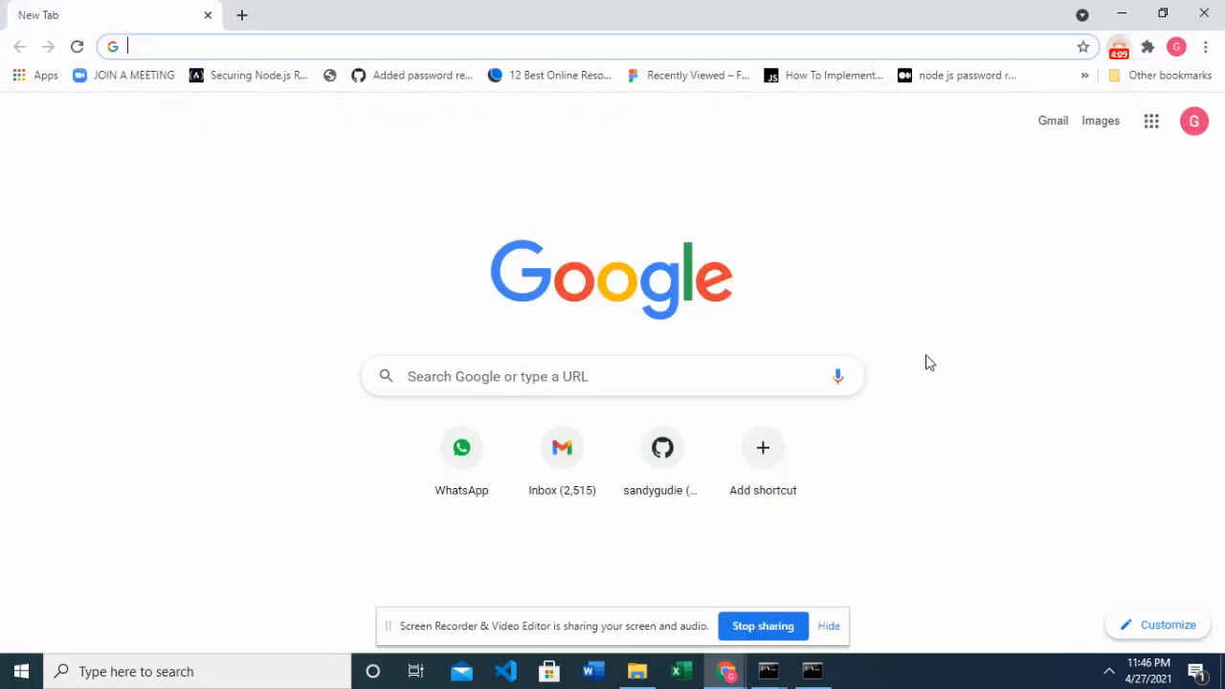
Leave the empty Chrome tab and return to the Node.js command prompt
left_click(1118, 46)
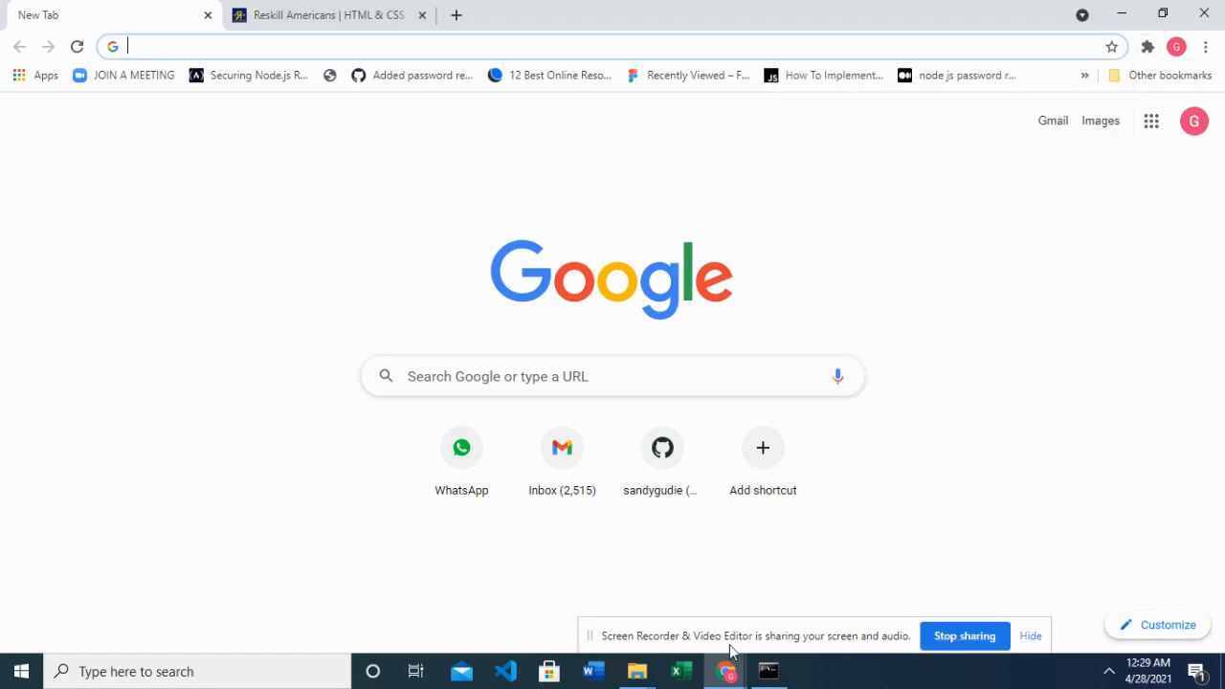
left_click(768, 671)
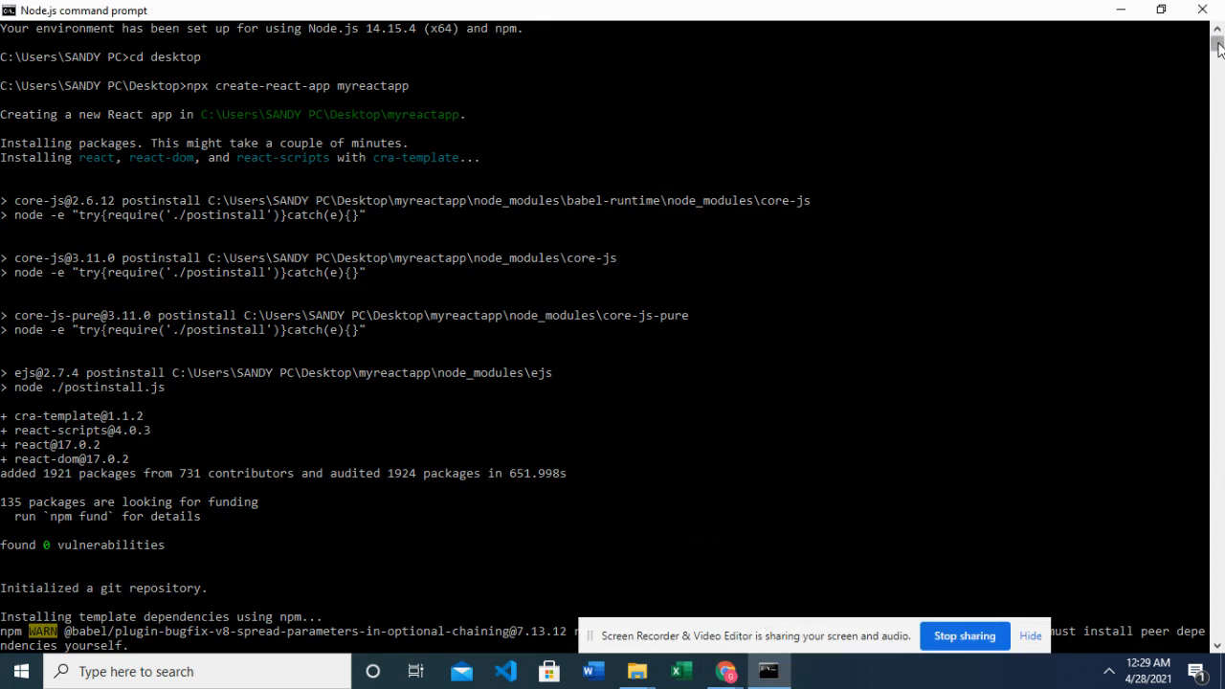
Scroll the output down to the 'Success! Created myreactapp' message
scroll("down", 3)
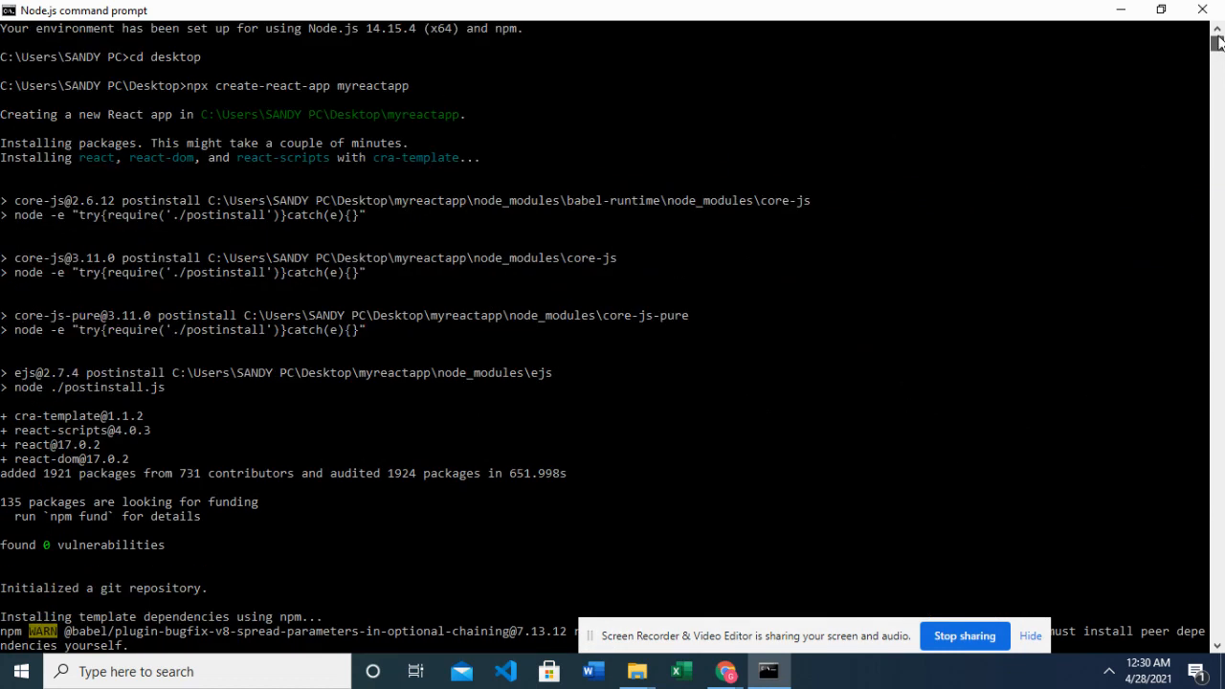
mouse_move(252, 92)
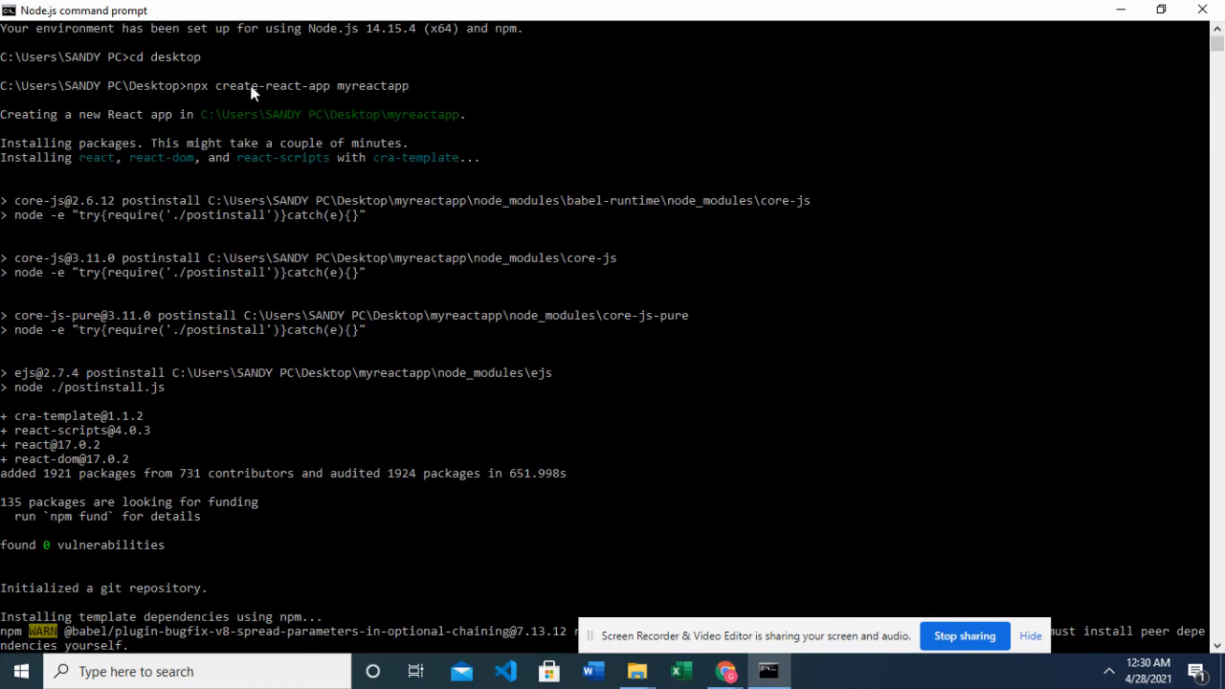
mouse_move(376, 95)
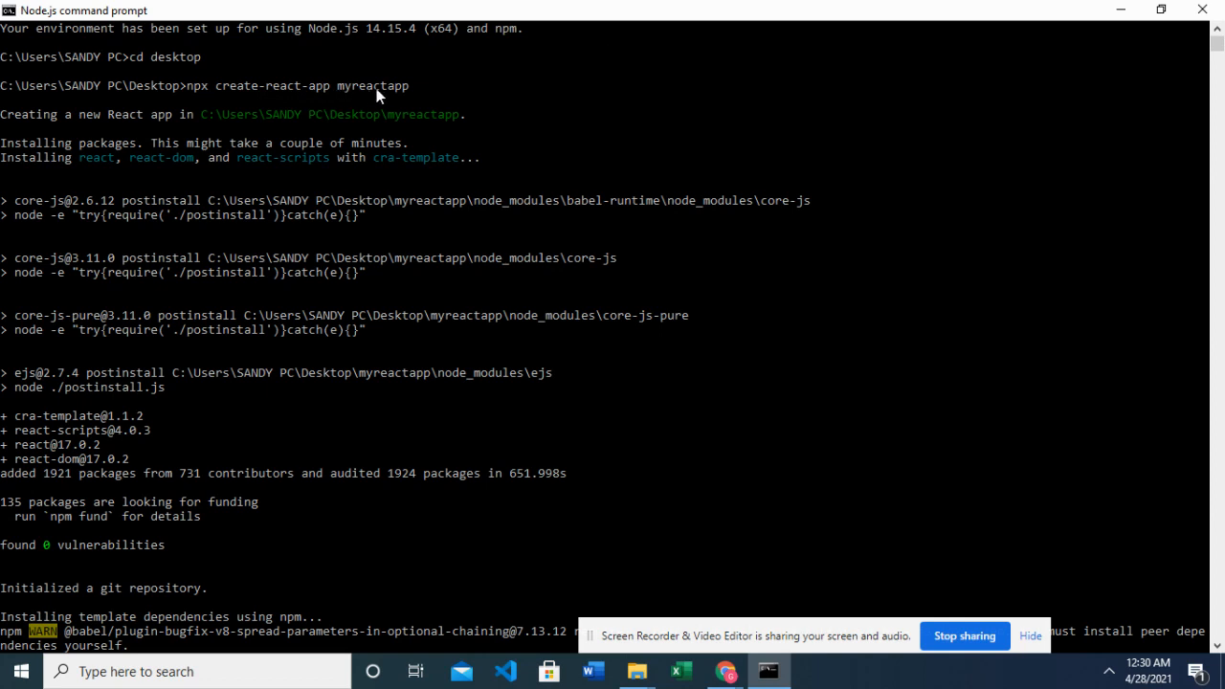
mouse_move(328, 206)
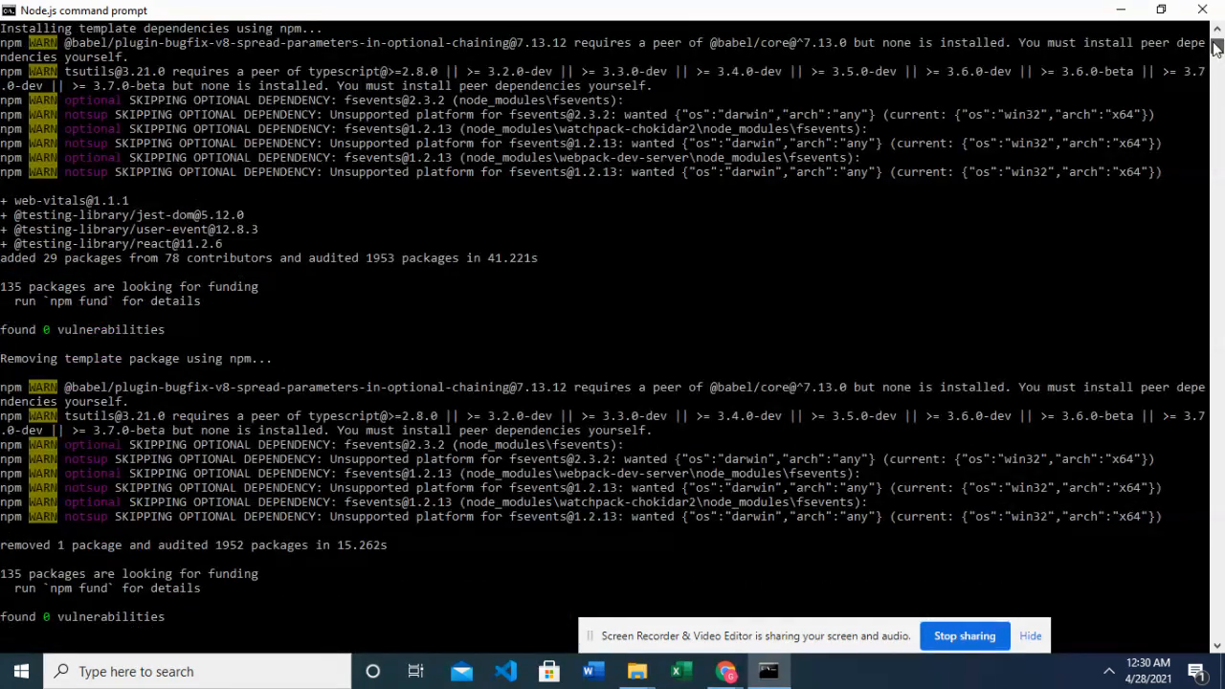
scroll("down", 3)
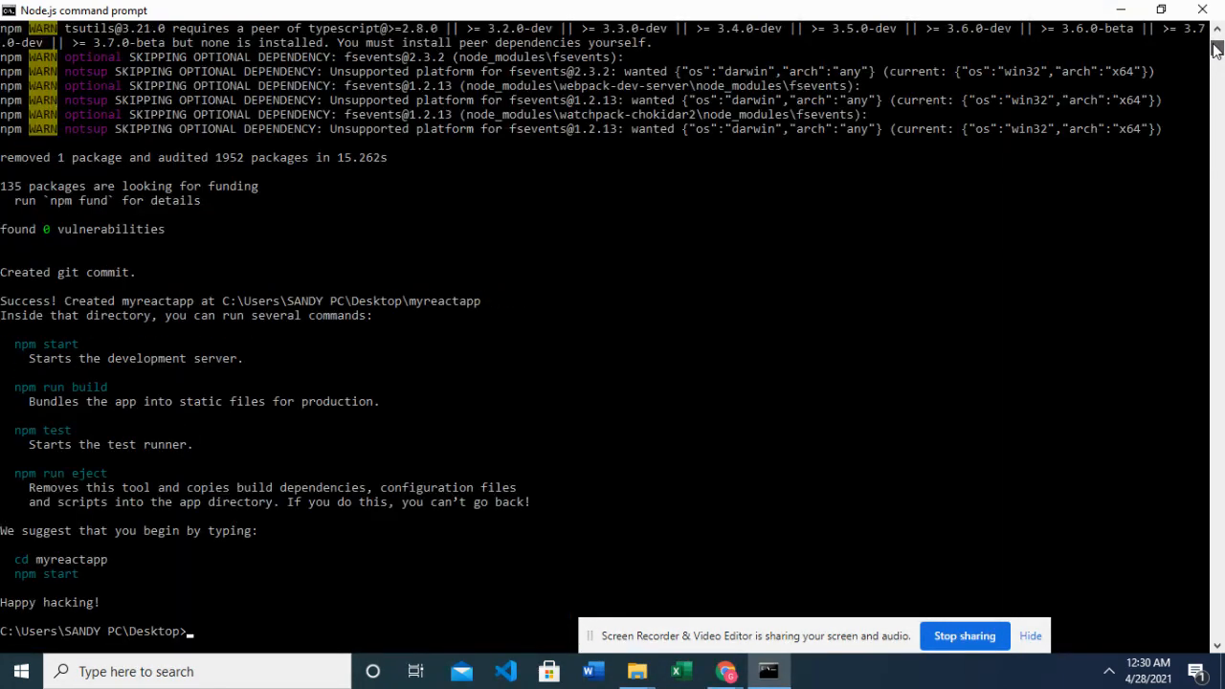
mouse_move(46, 598)
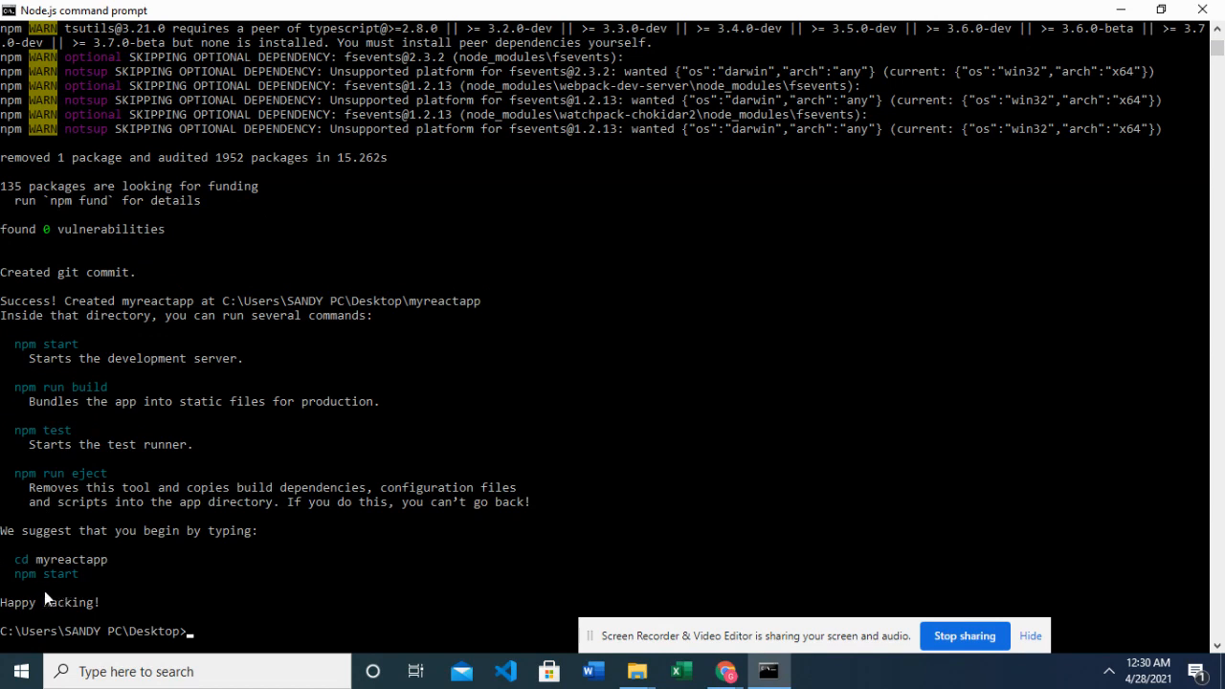
mouse_move(207, 633)
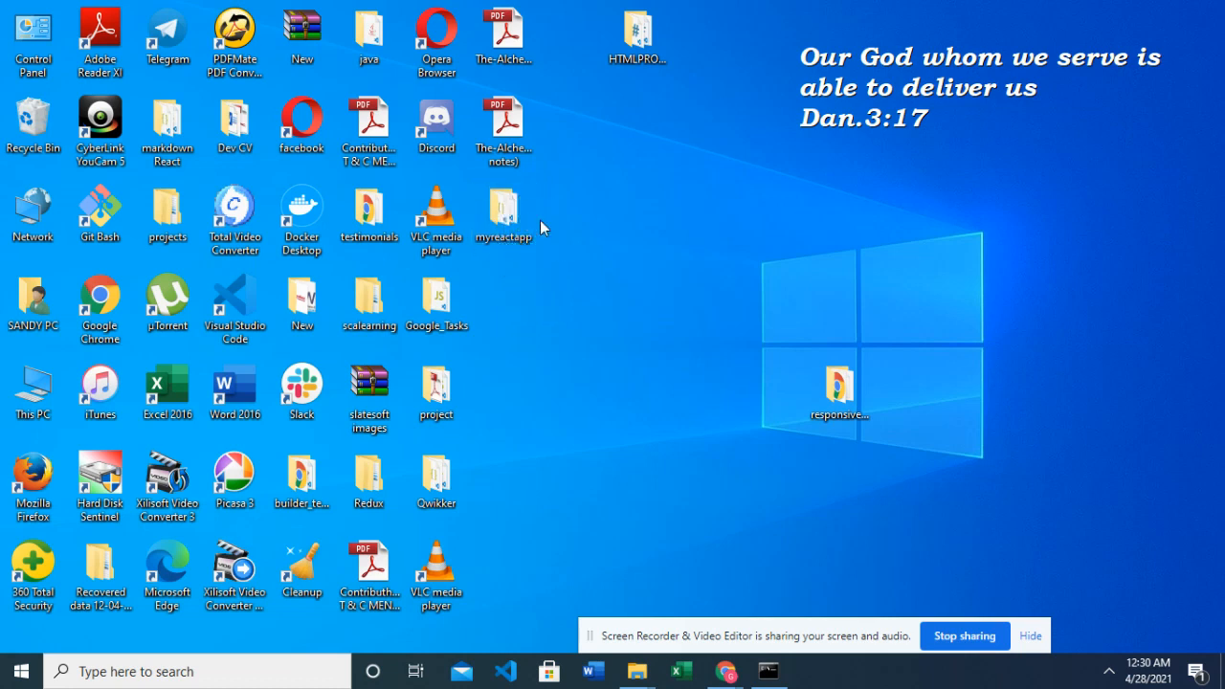
mouse_move(570, 210)
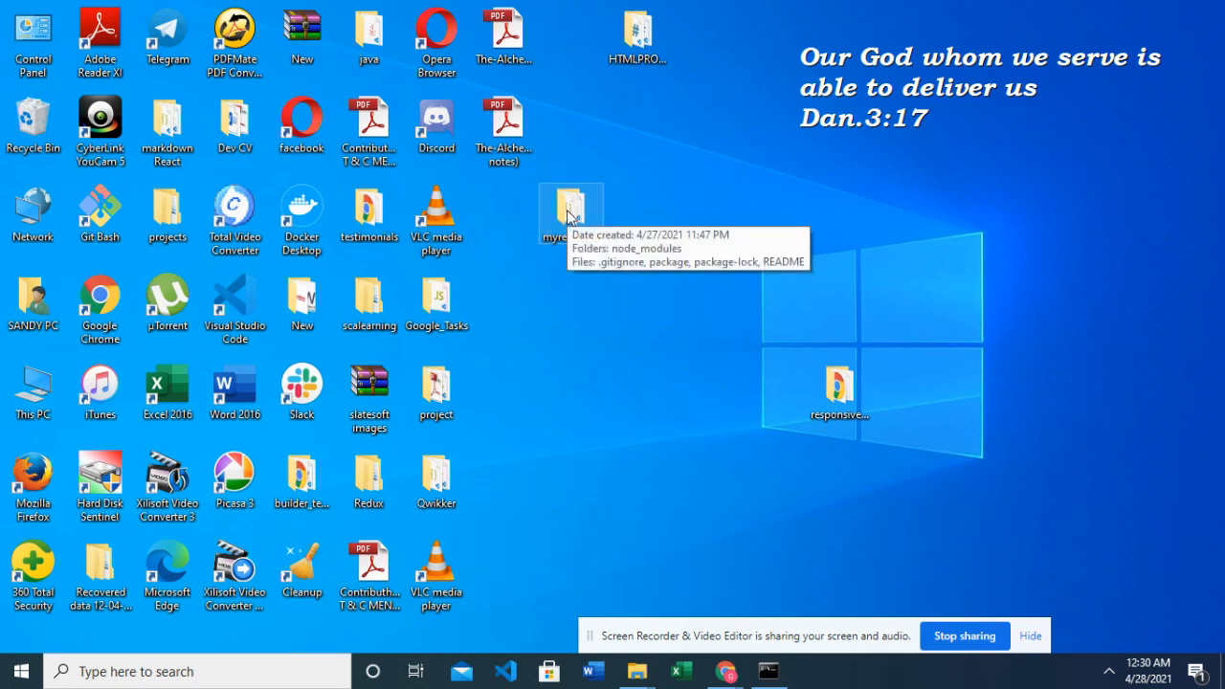
Open the desktop myreactapp folder in Visual Studio Code from its context menu
right_click(571, 211)
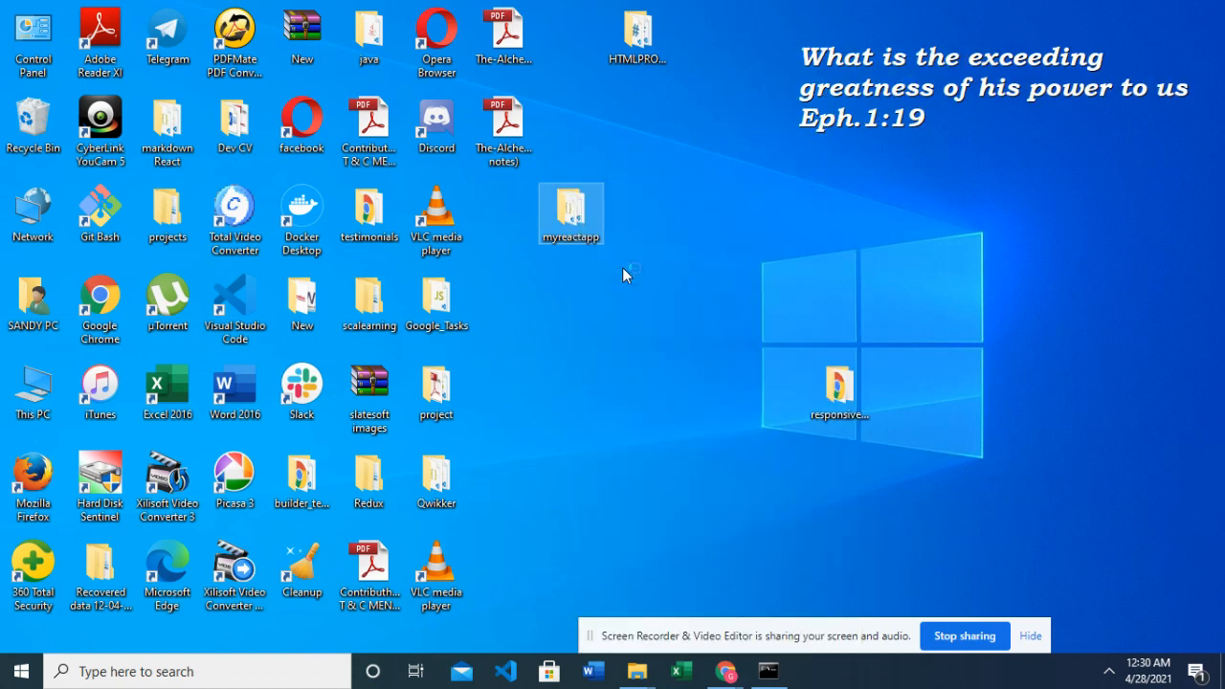
left_click(505, 671)
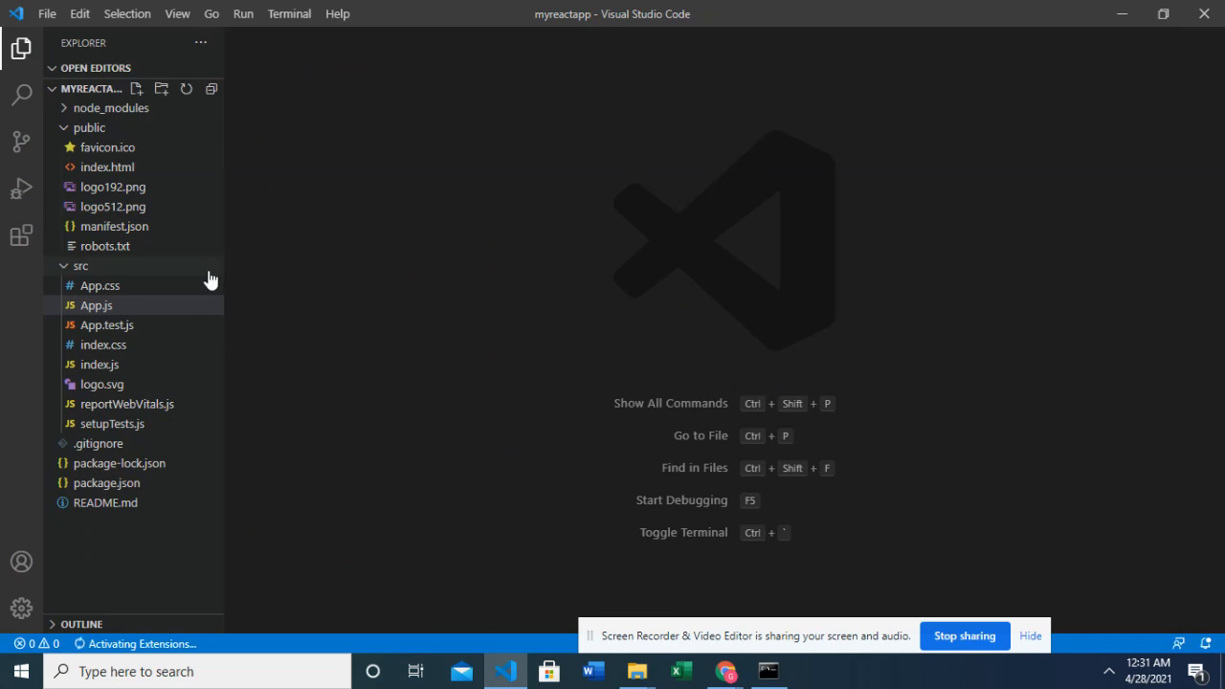
Expand and collapse the public and src folders to inspect their generated files
left_click(81, 265)
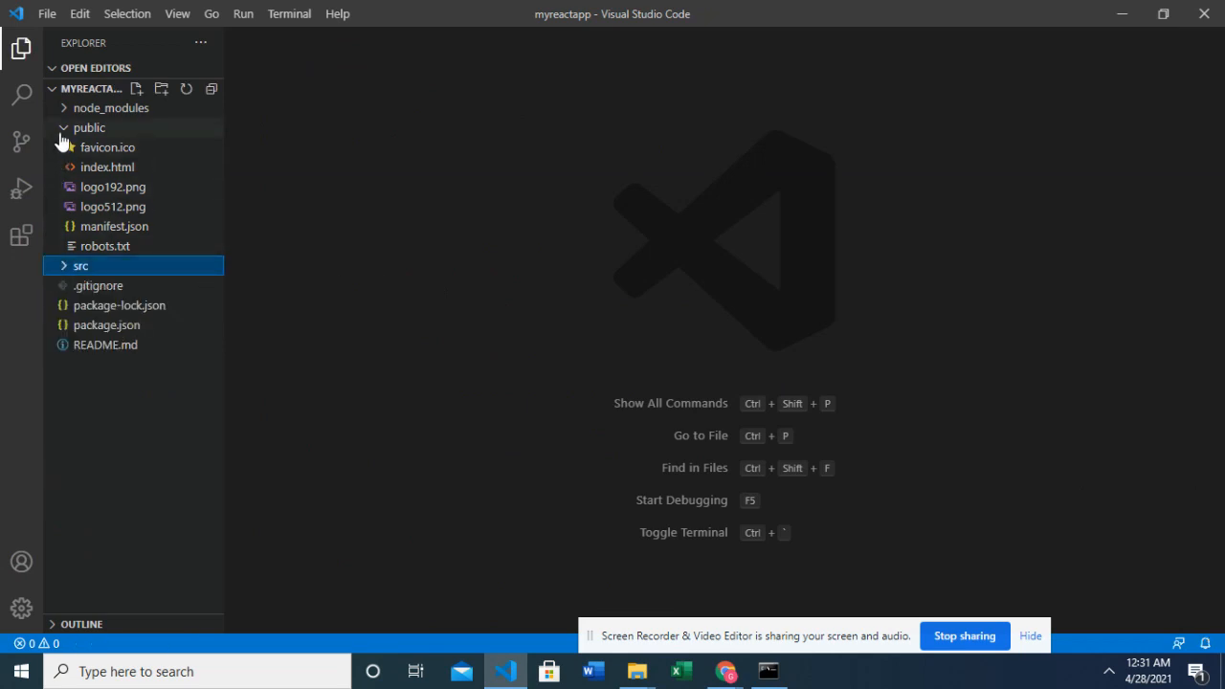
left_click(88, 127)
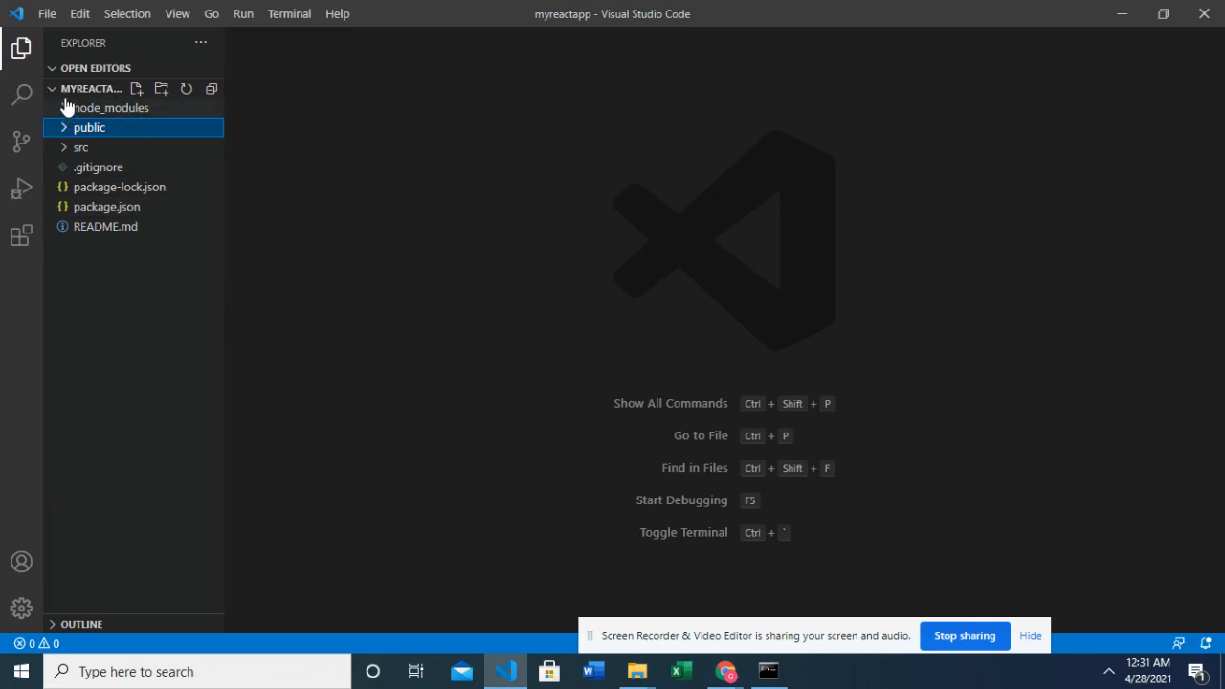
mouse_move(113, 94)
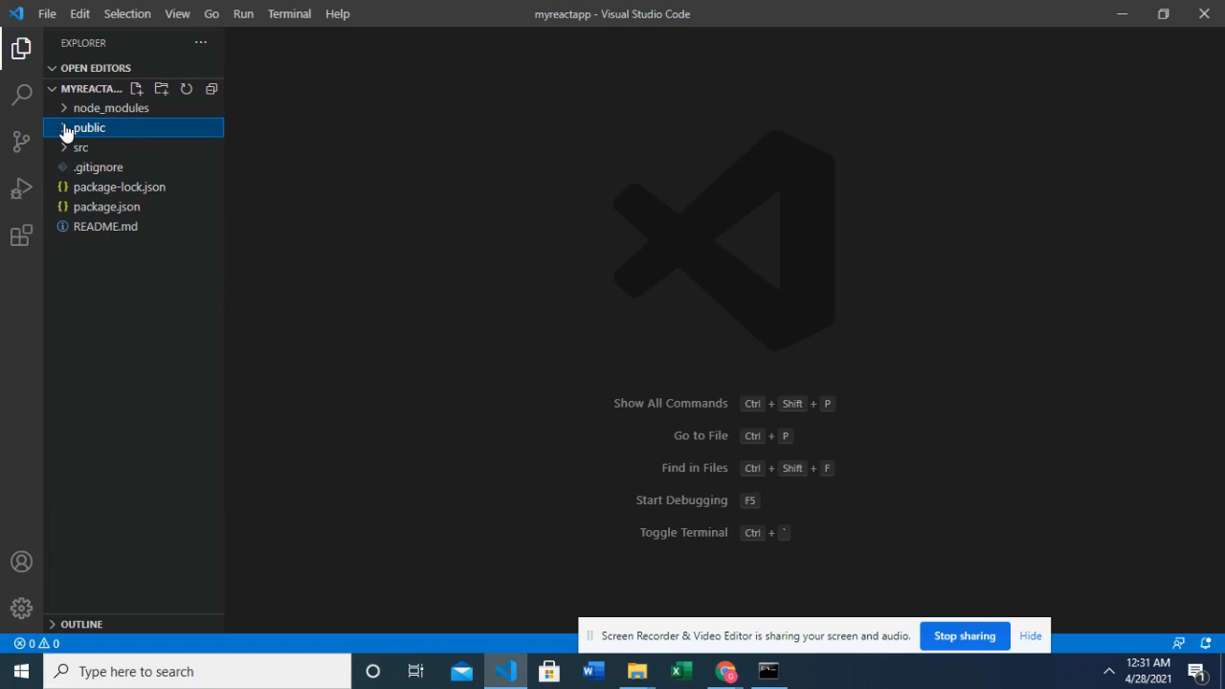
left_click(88, 128)
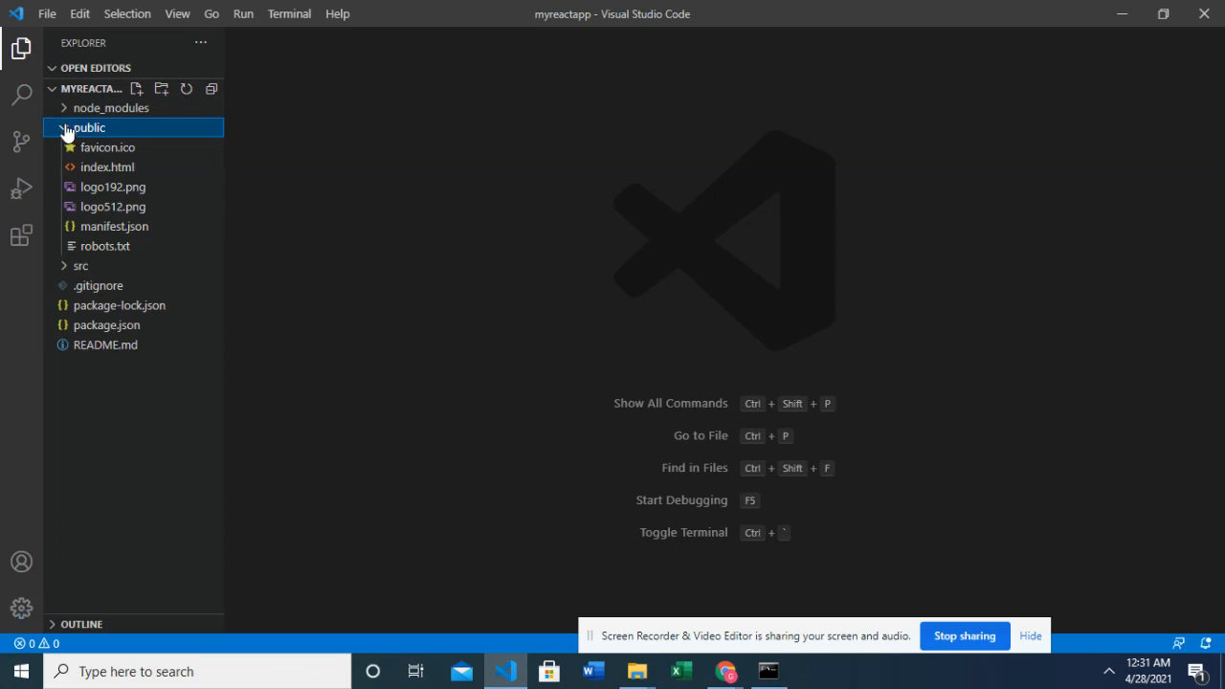
left_click(88, 127)
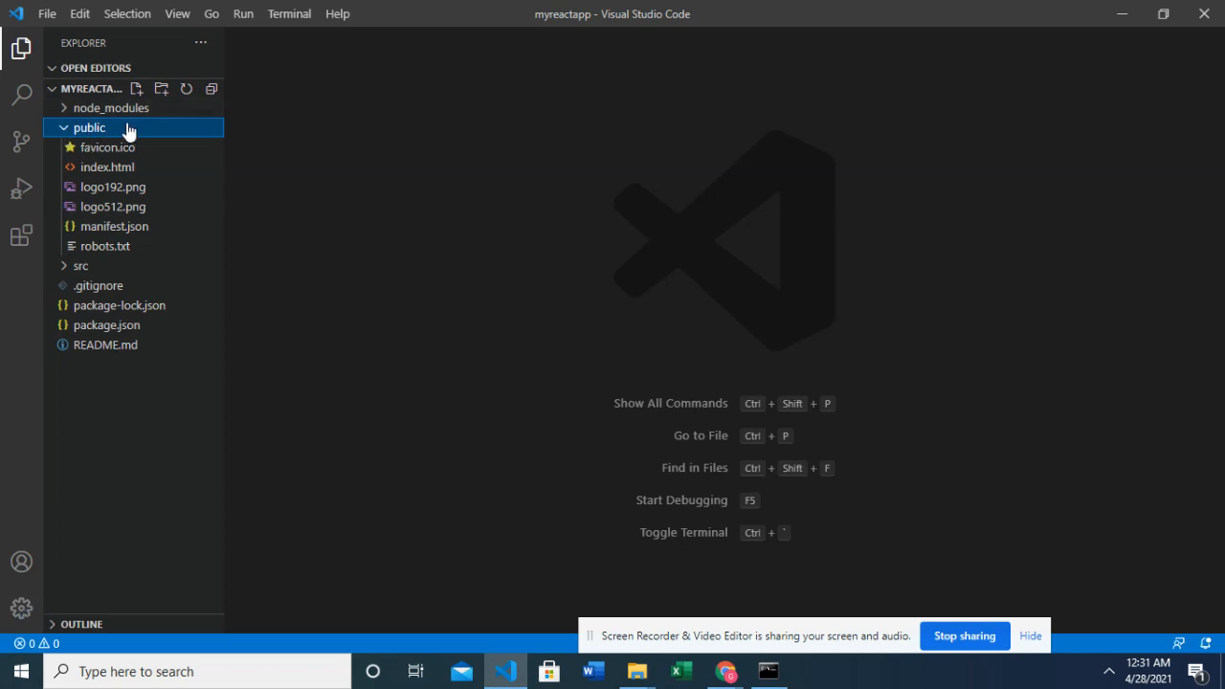
mouse_move(138, 173)
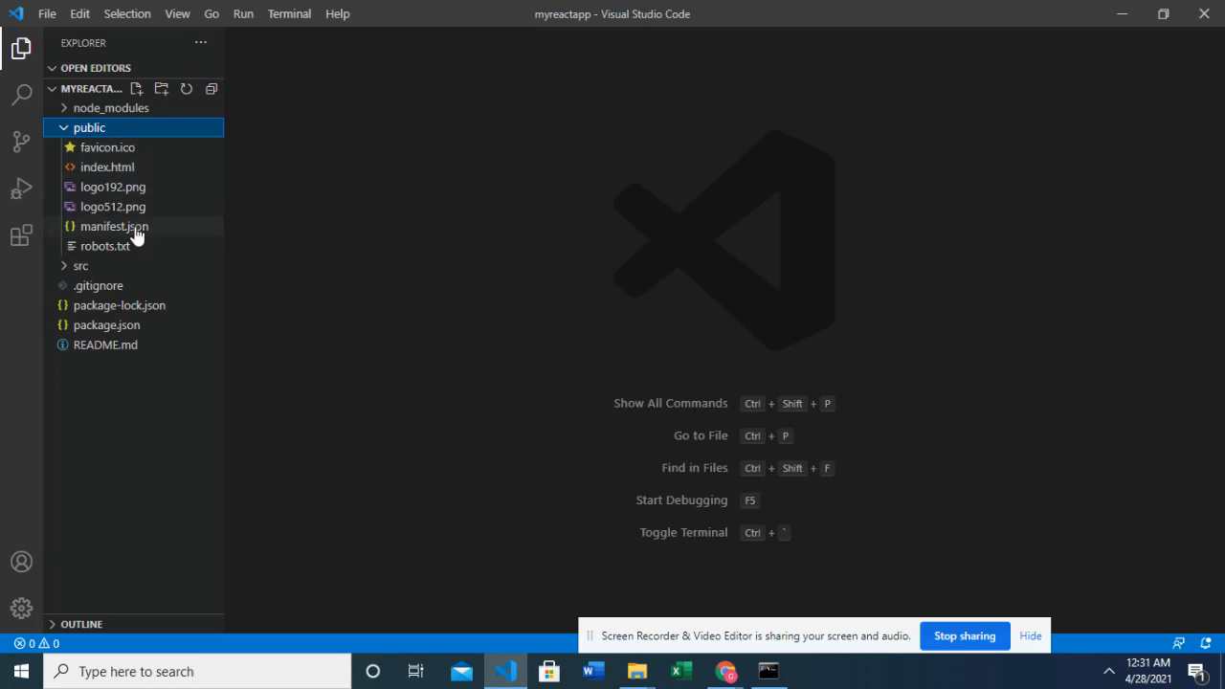
mouse_move(141, 165)
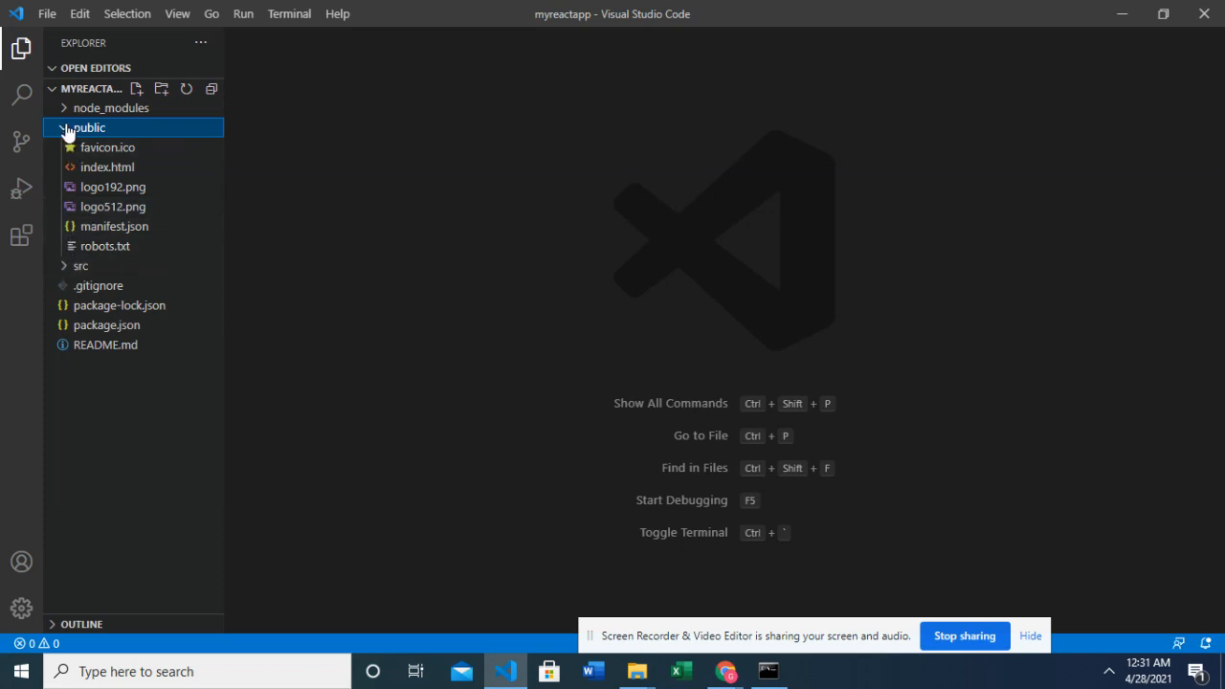
left_click(81, 146)
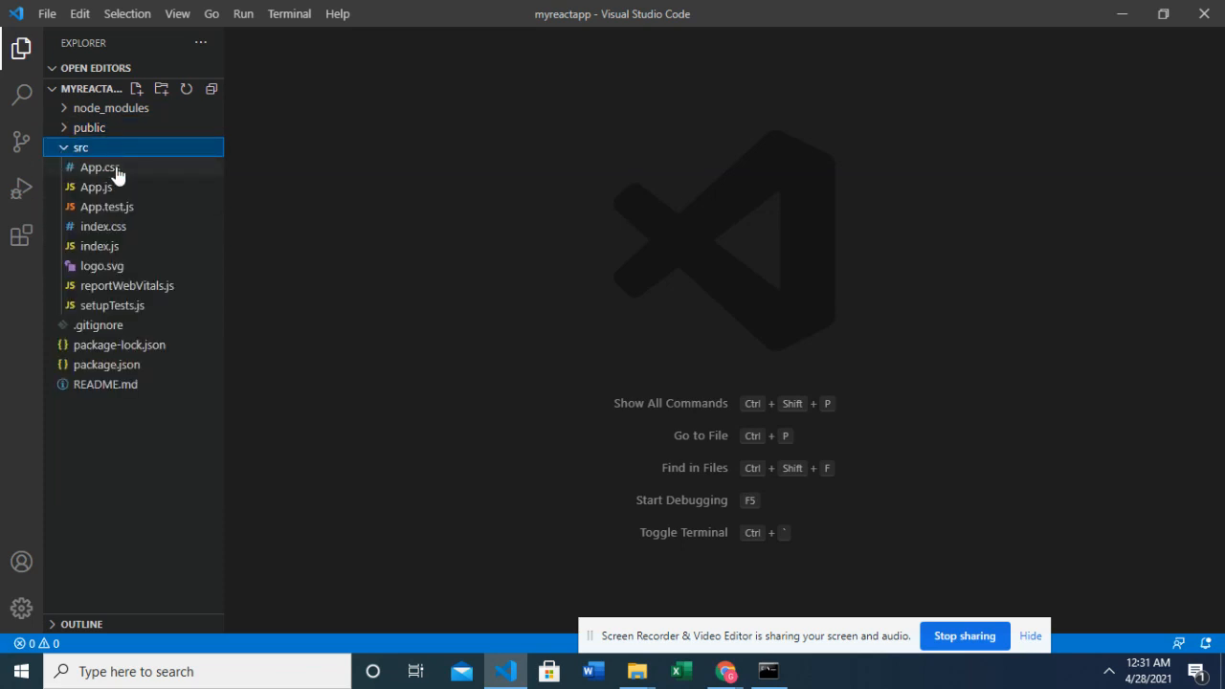
mouse_move(129, 196)
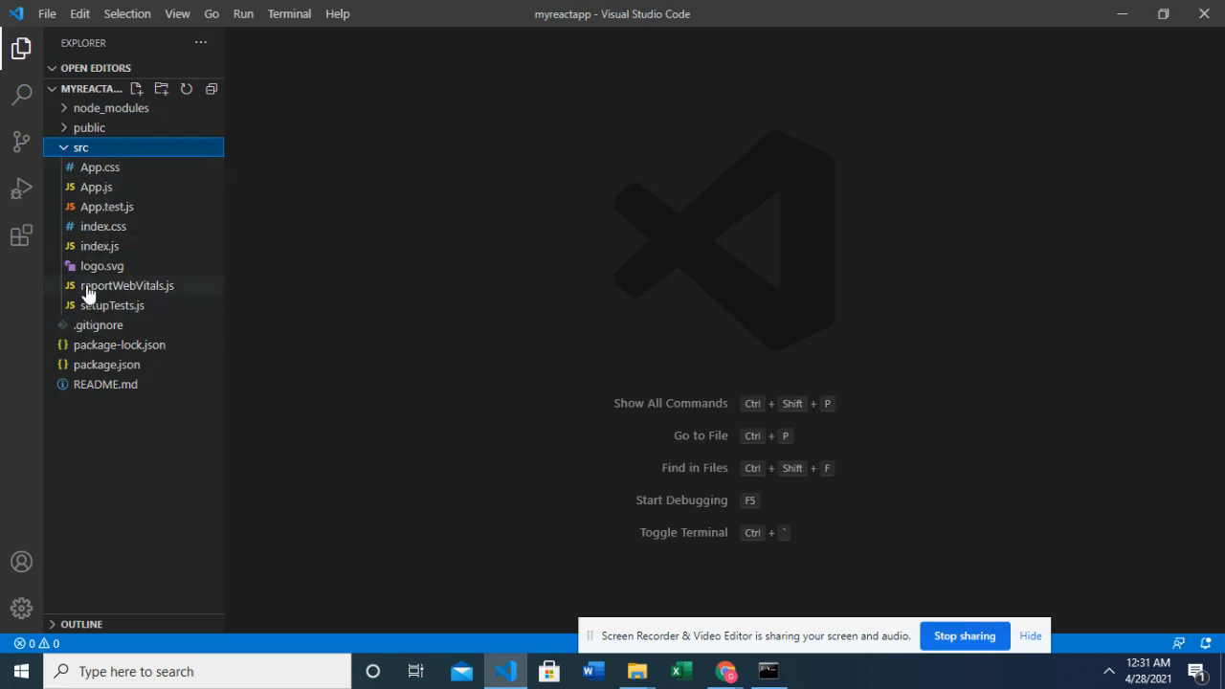
left_click(81, 147)
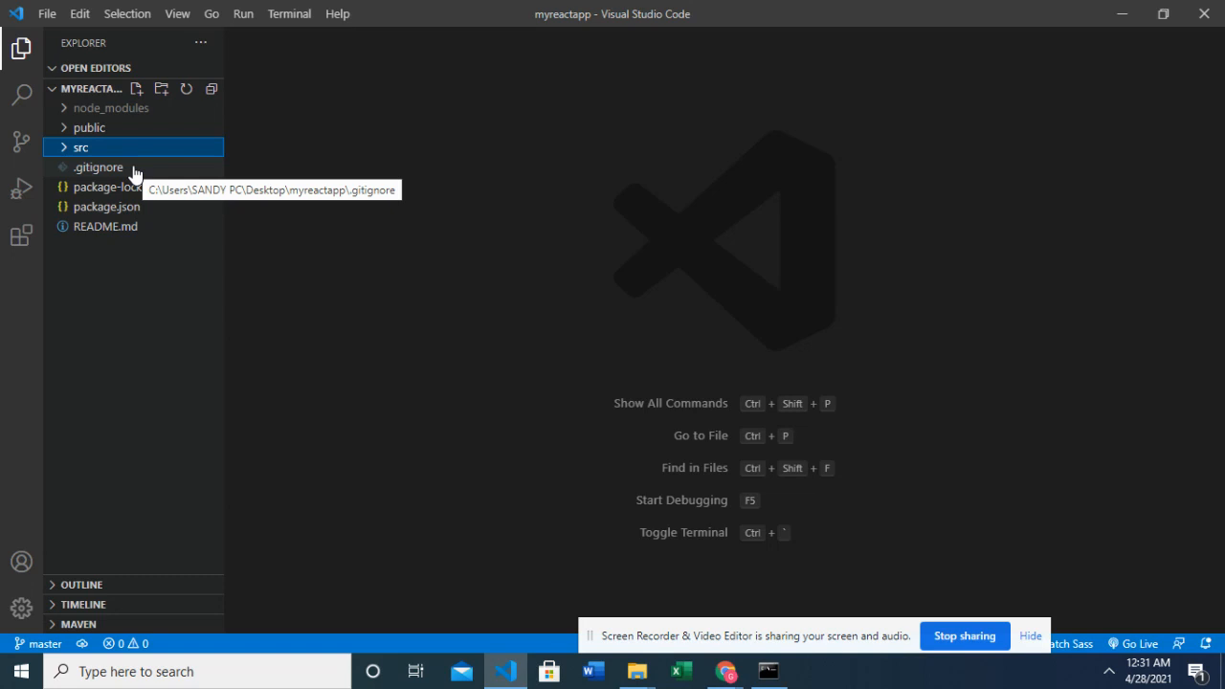
mouse_move(86, 186)
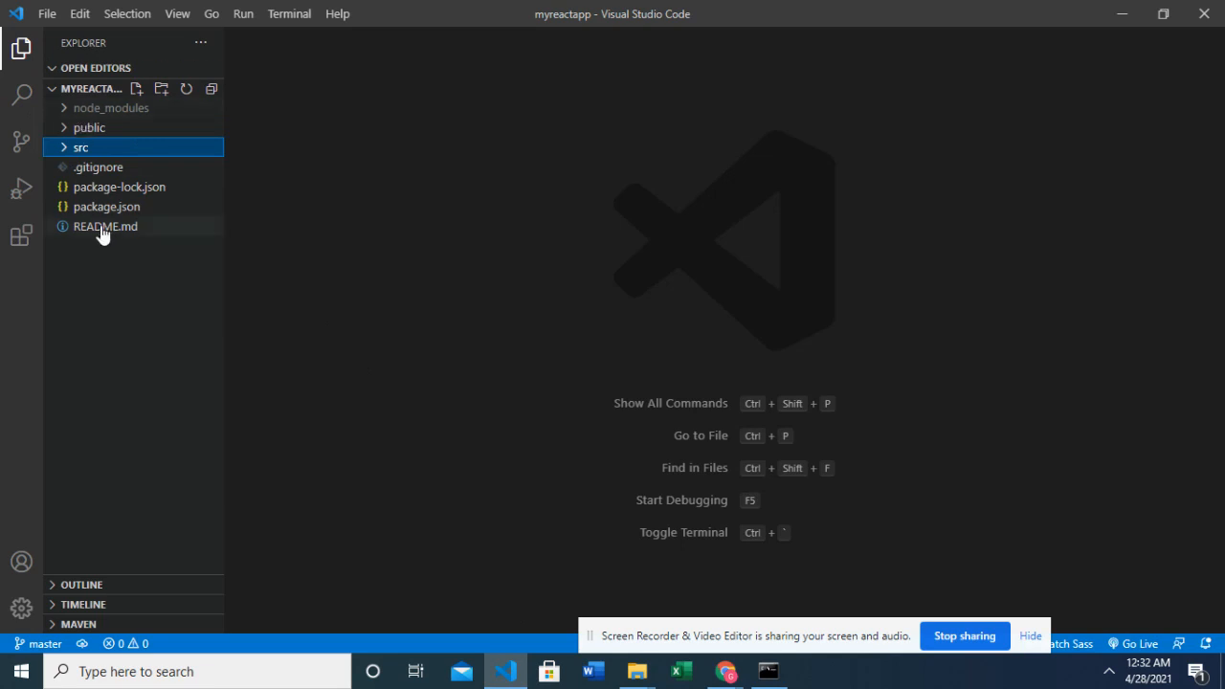
mouse_move(105, 225)
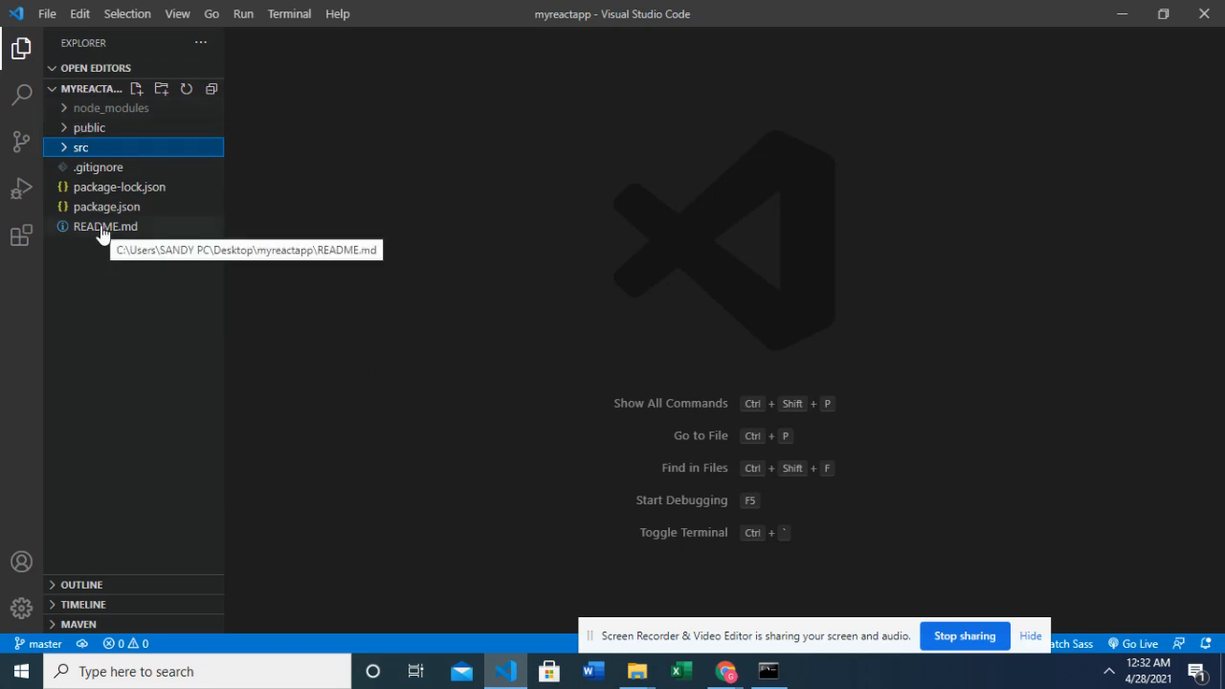
mouse_move(440, 632)
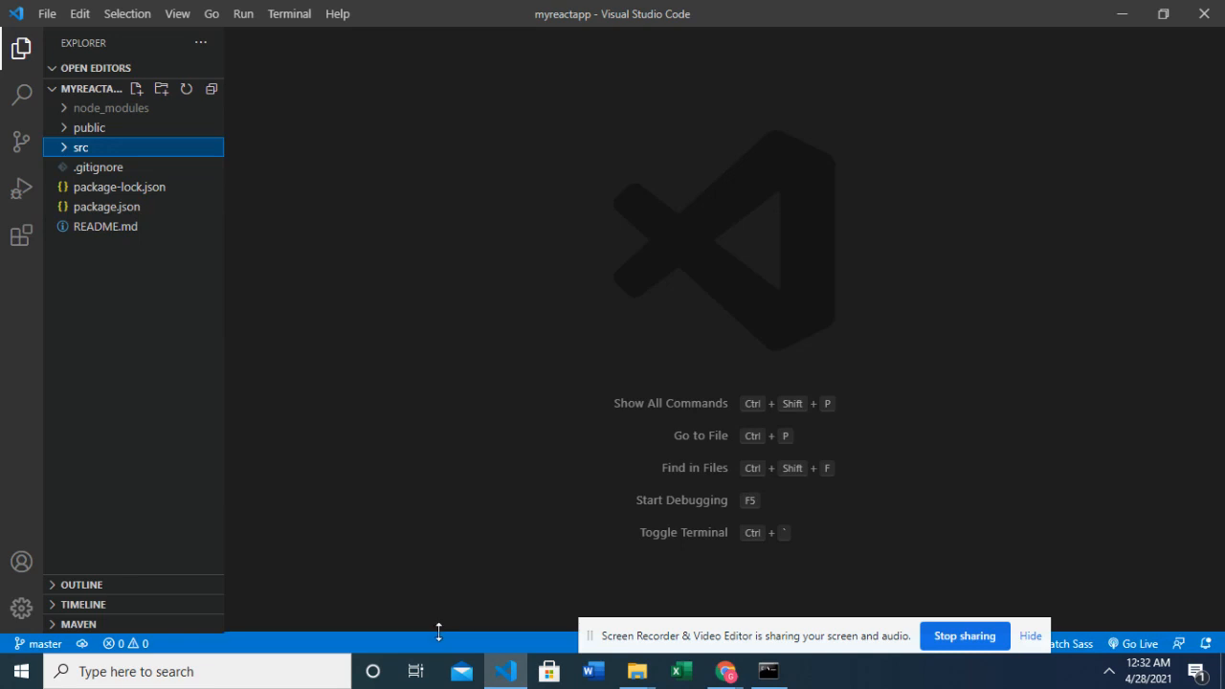
Open a PowerShell terminal in myreactapp, then switch to the Node.js command prompt window
key("Ctrl+`")
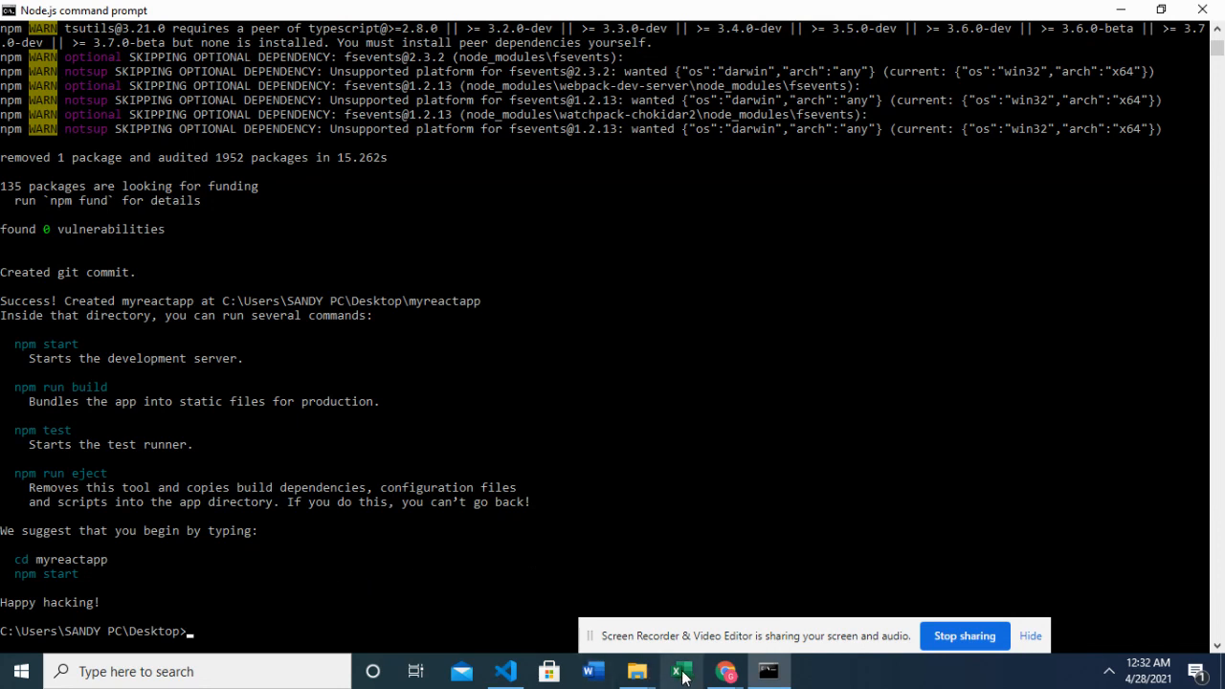
left_click(505, 670)
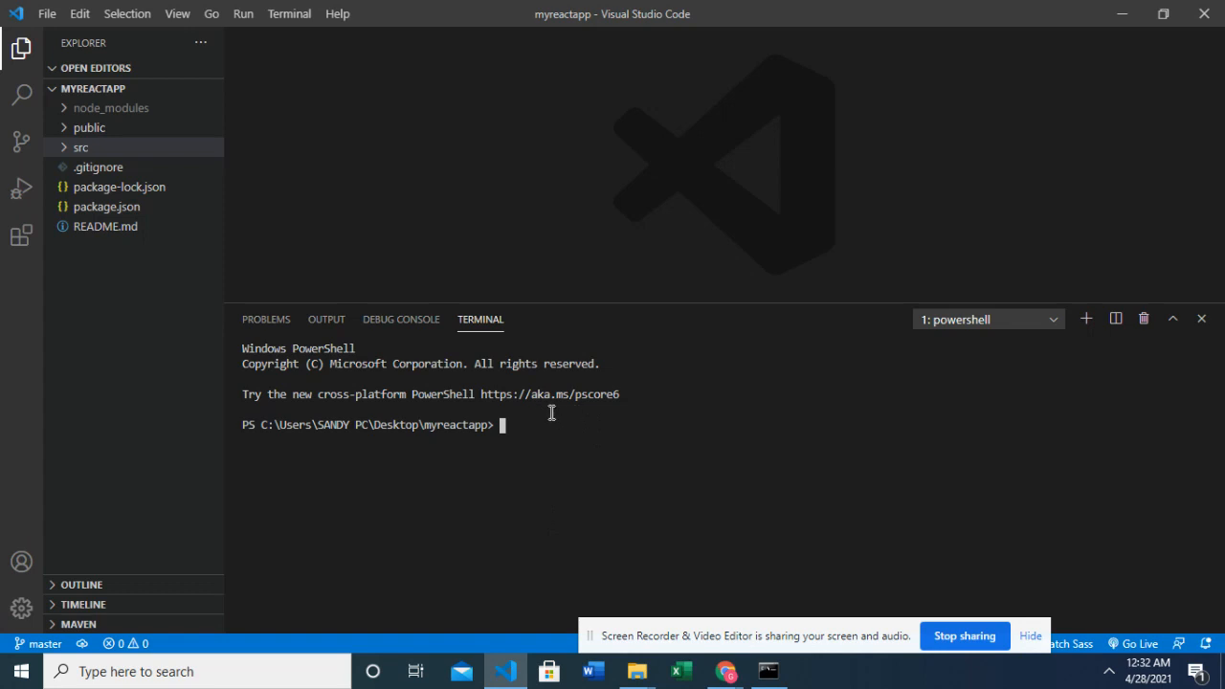
mouse_move(676, 480)
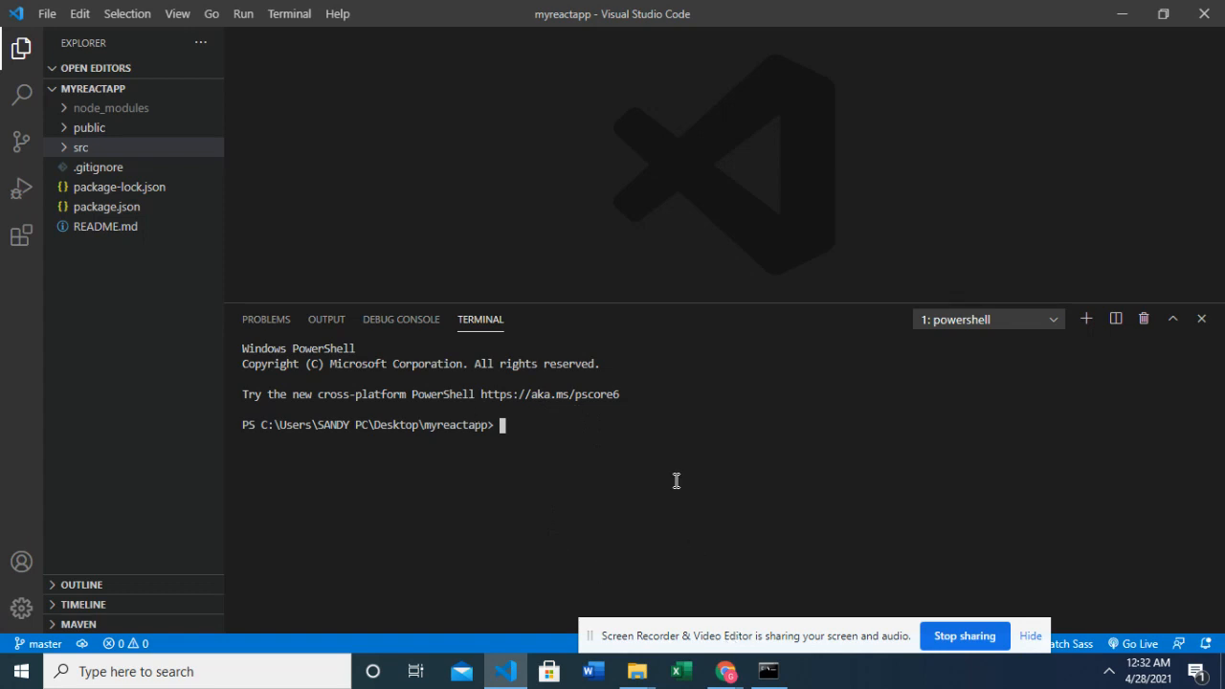
mouse_move(748, 630)
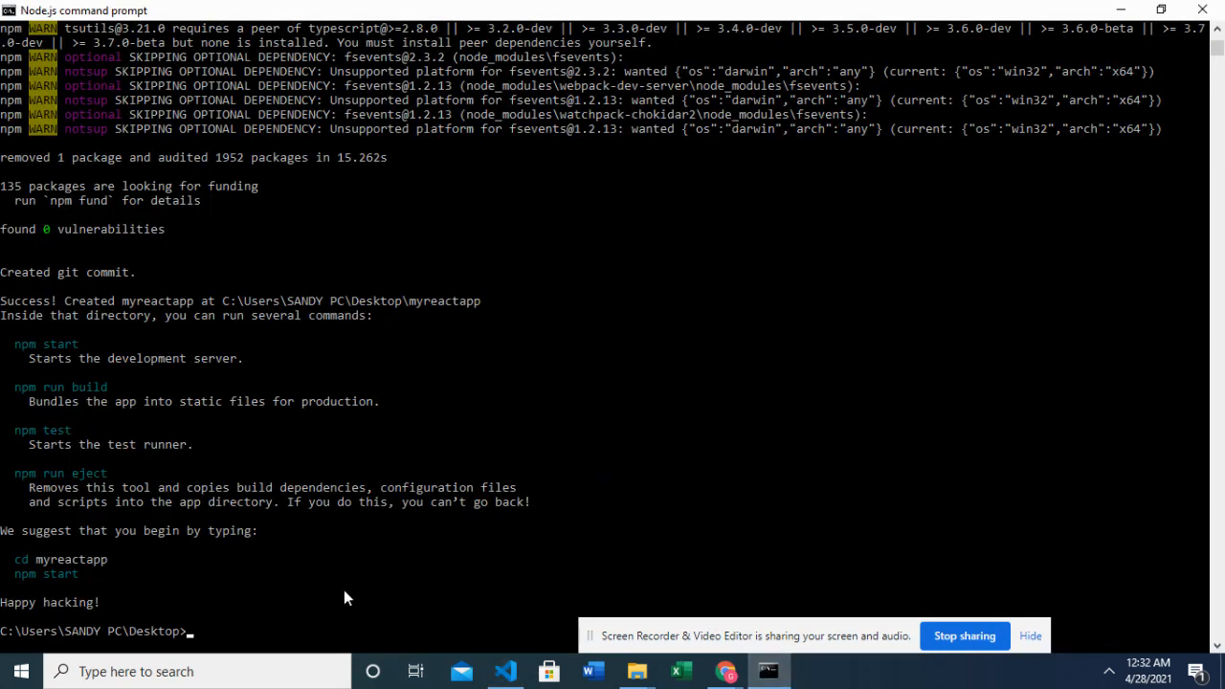
mouse_move(337, 605)
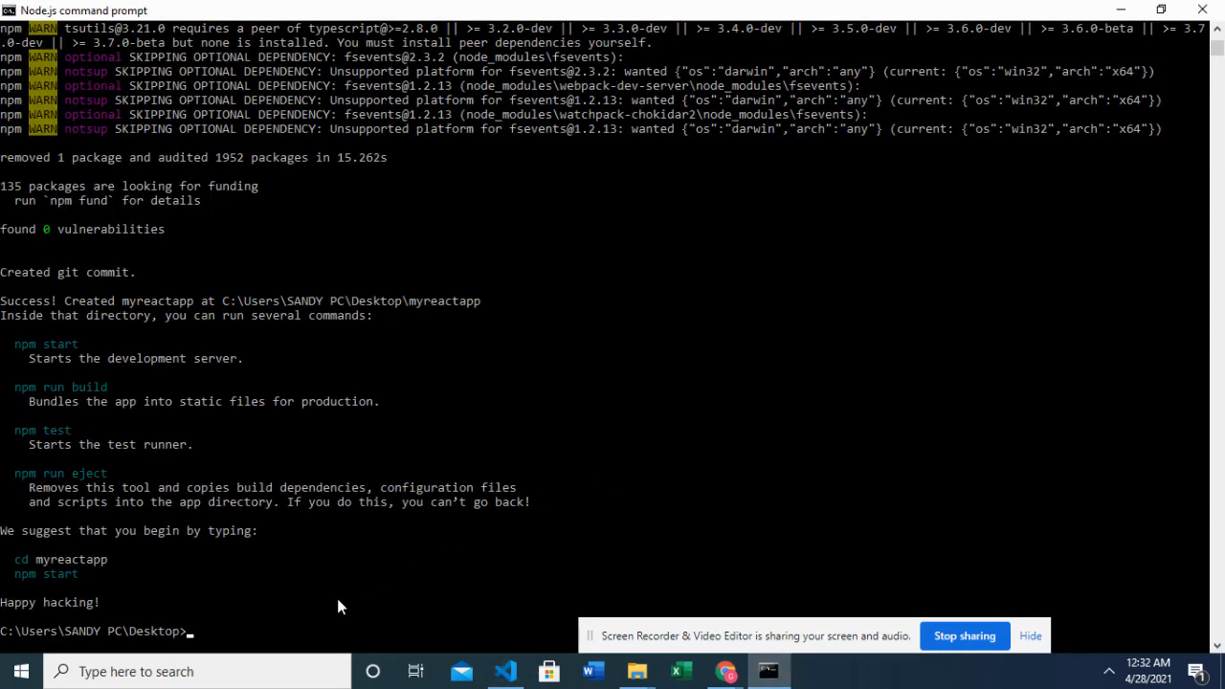
Run 'cd myreactapp' and 'npm start' to launch react-scripts, then return to VS Code
type("cd")
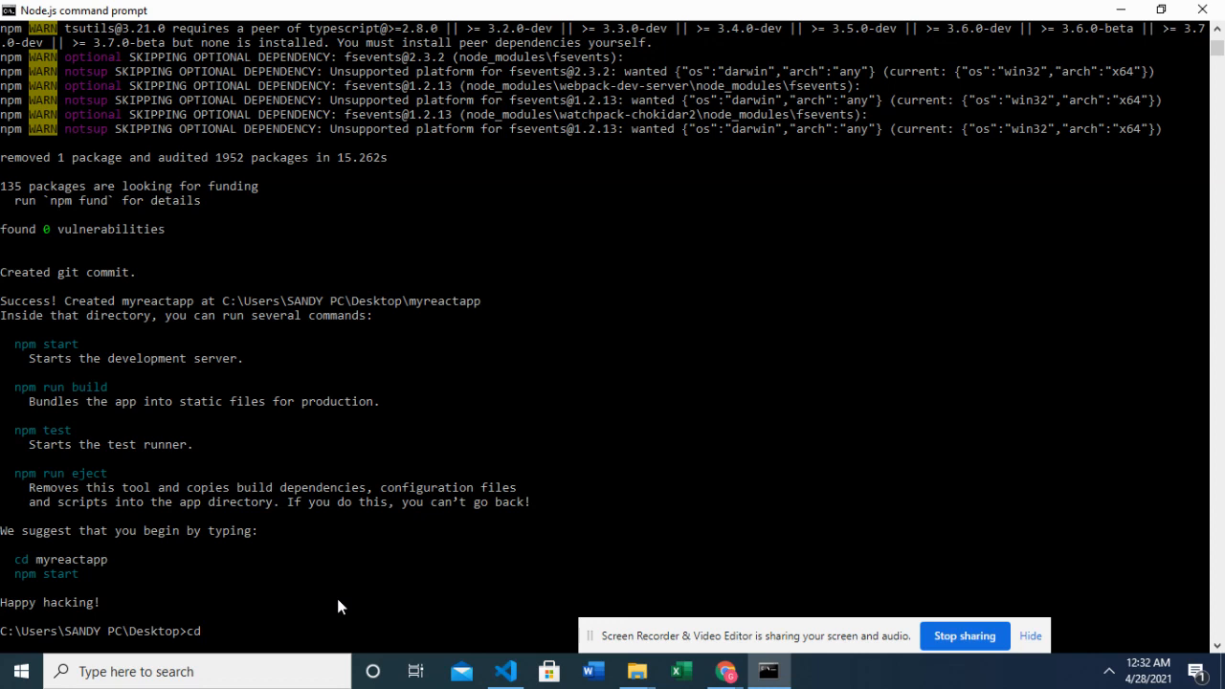
type("my")
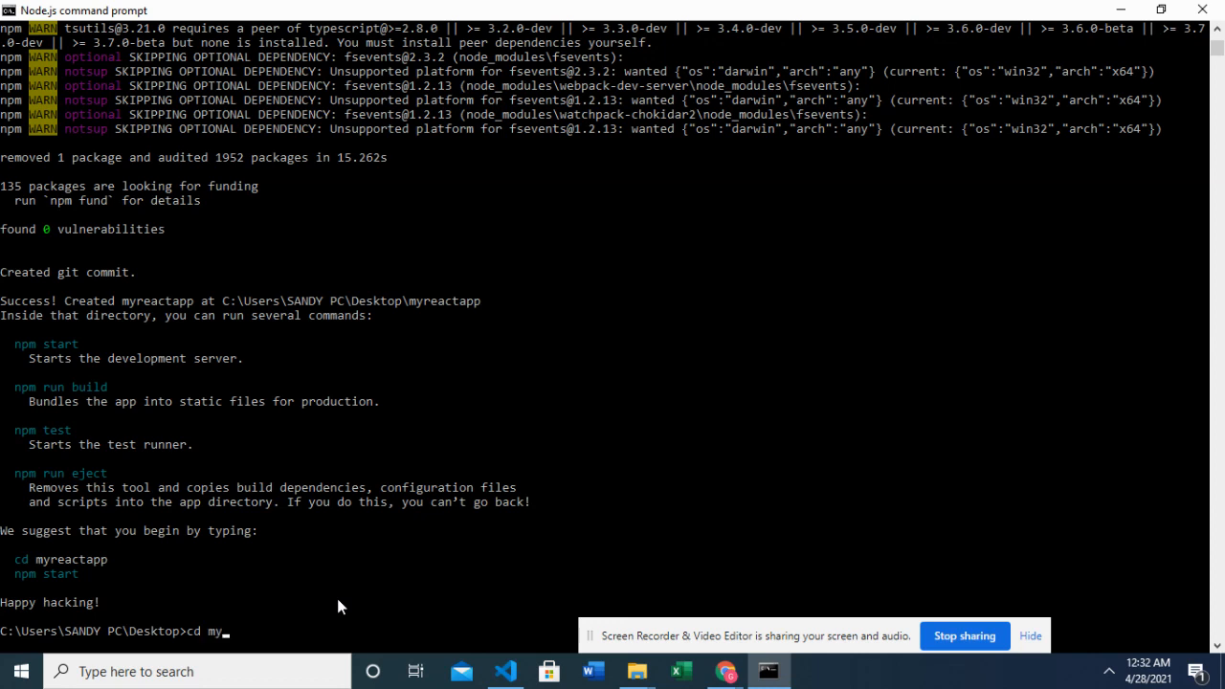
type("reac")
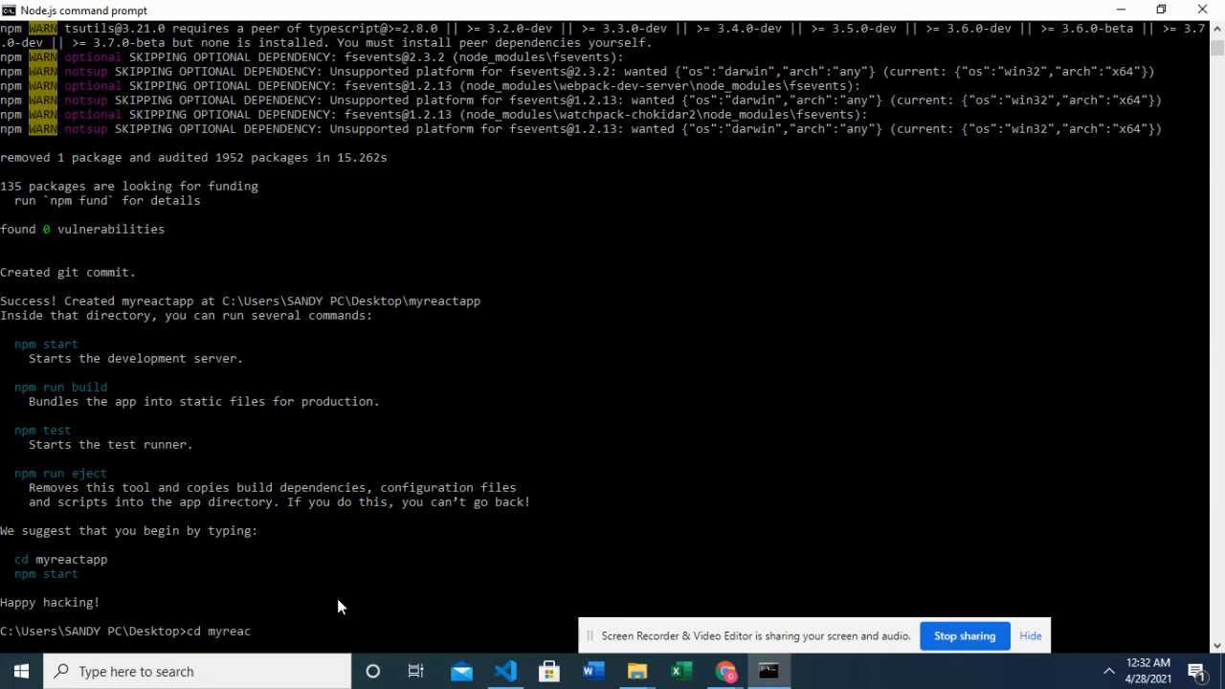
type("tapp")
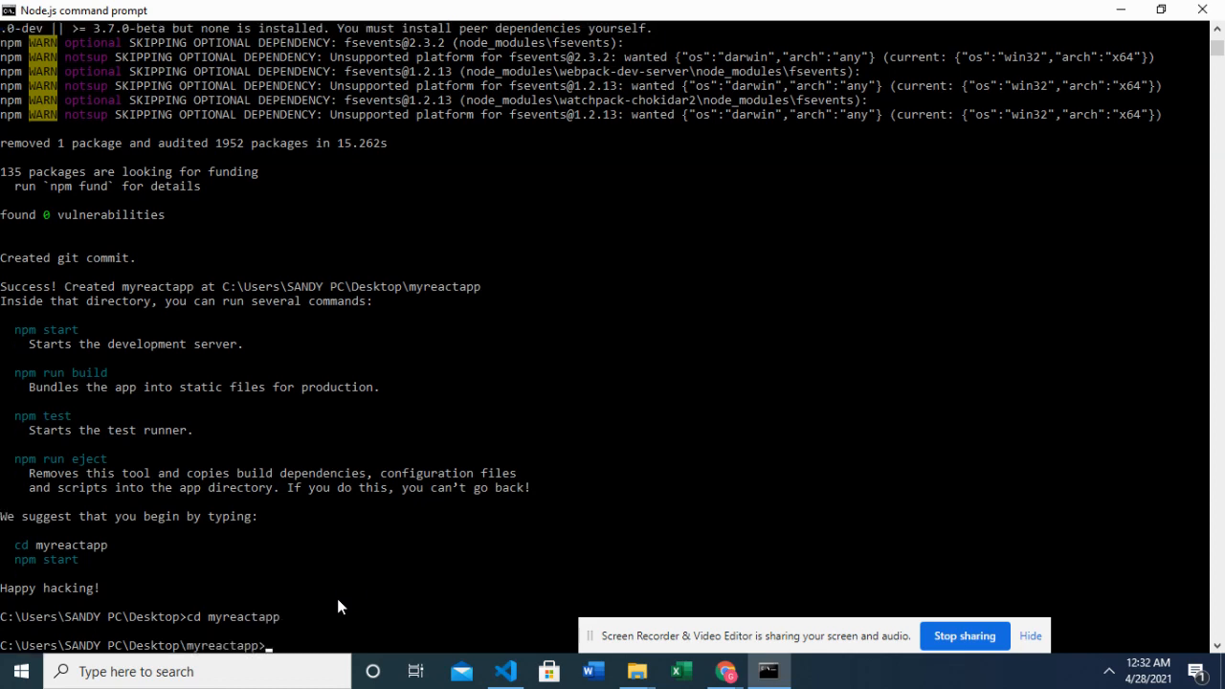
type("npm")
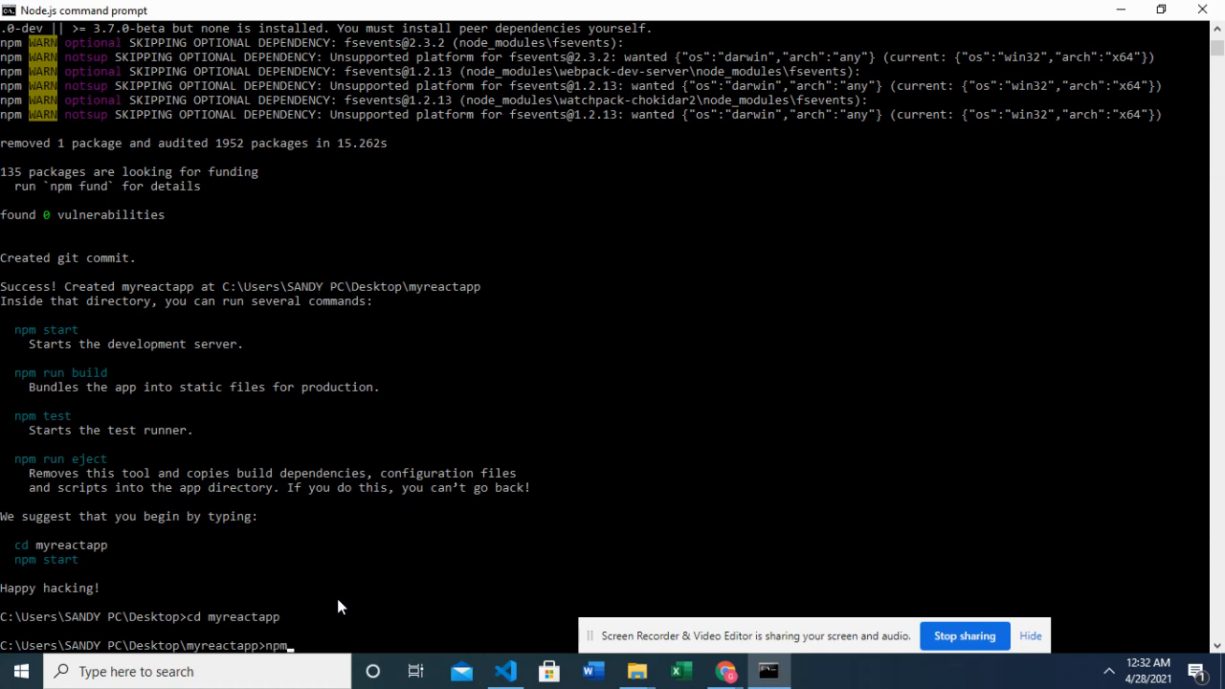
type("start")
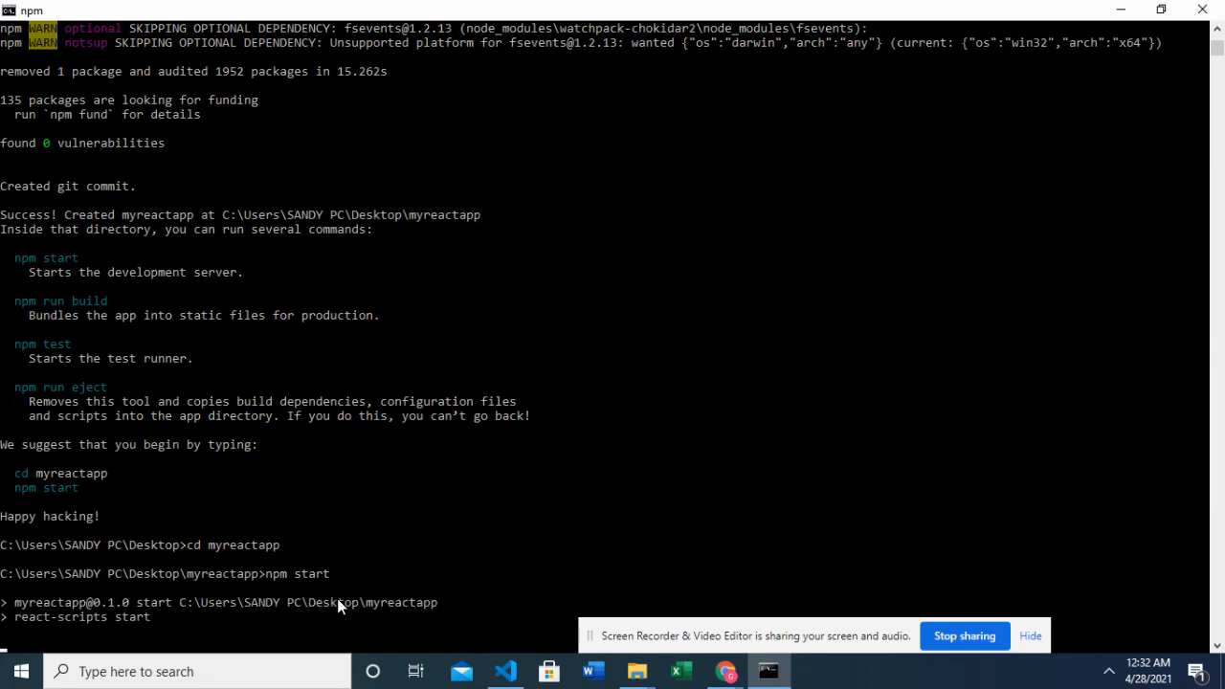
mouse_move(1215, 534)
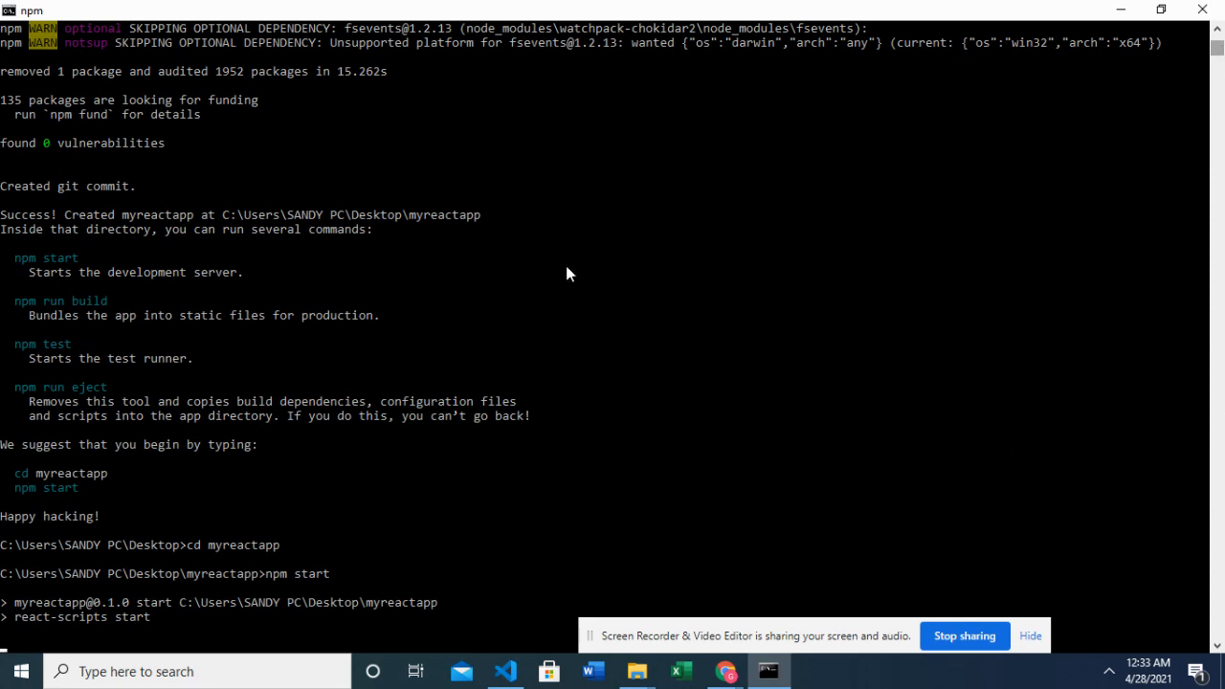
mouse_move(142, 628)
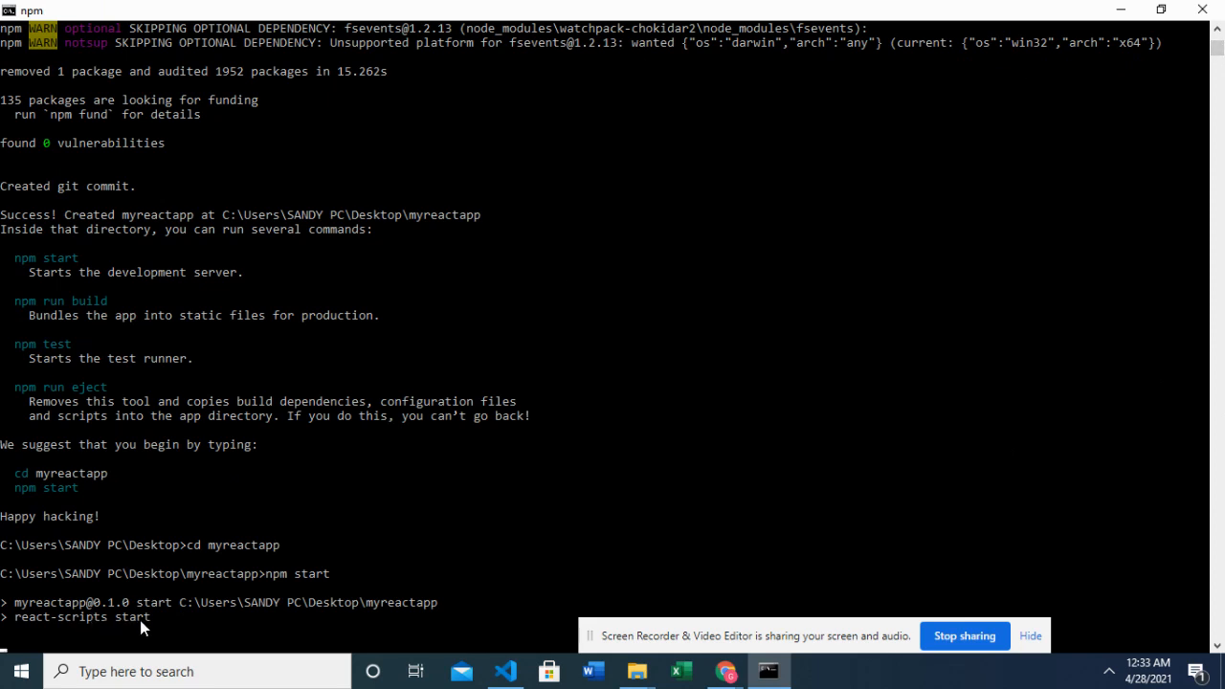
mouse_move(361, 581)
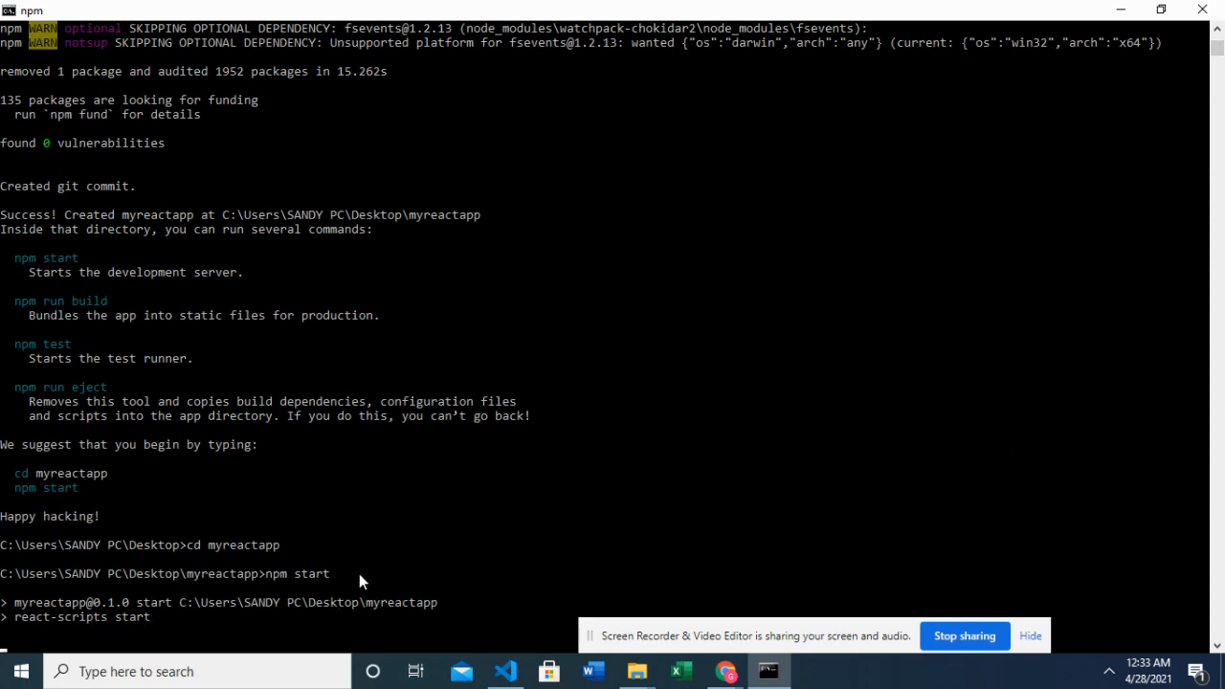
mouse_move(378, 560)
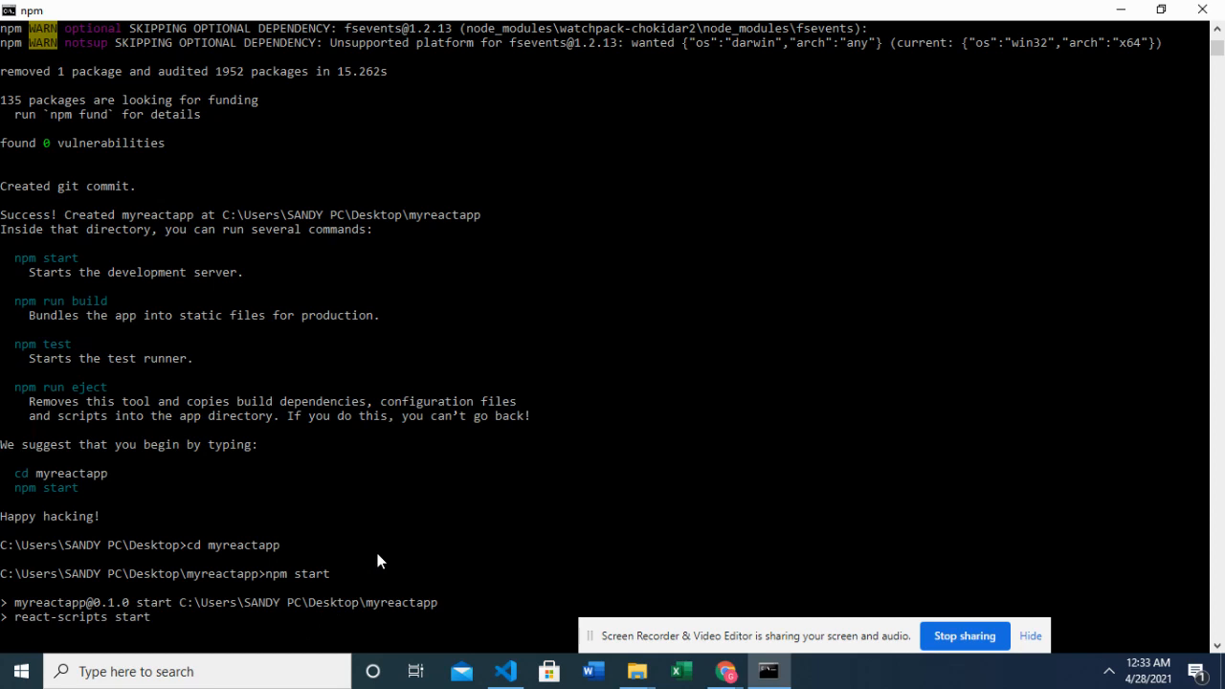
left_click(507, 671)
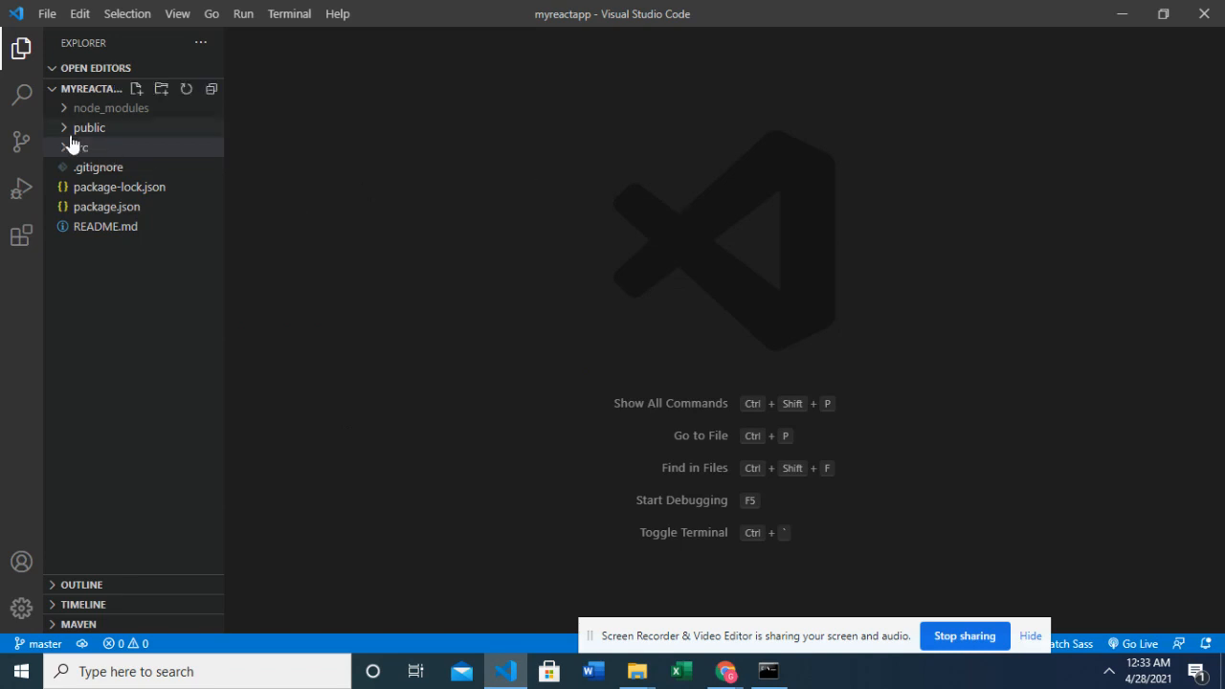
Expand the src folder in the Explorer, with the React App running at localhost:3000
left_click(79, 147)
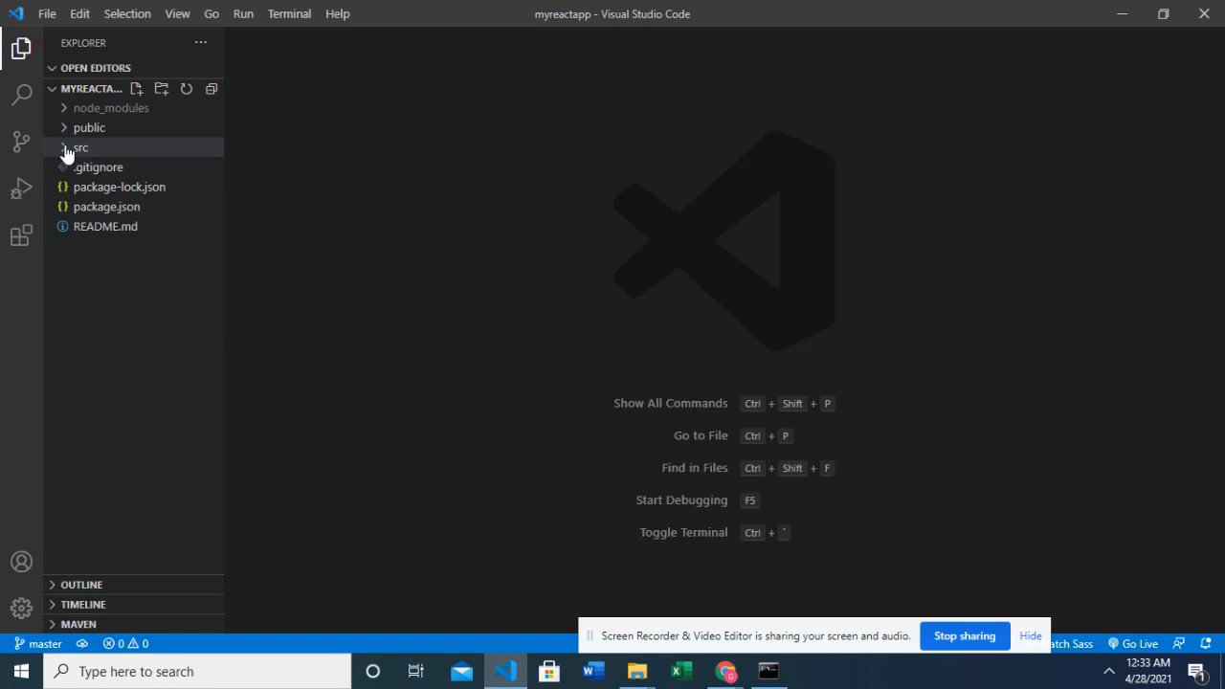
left_click(80, 147)
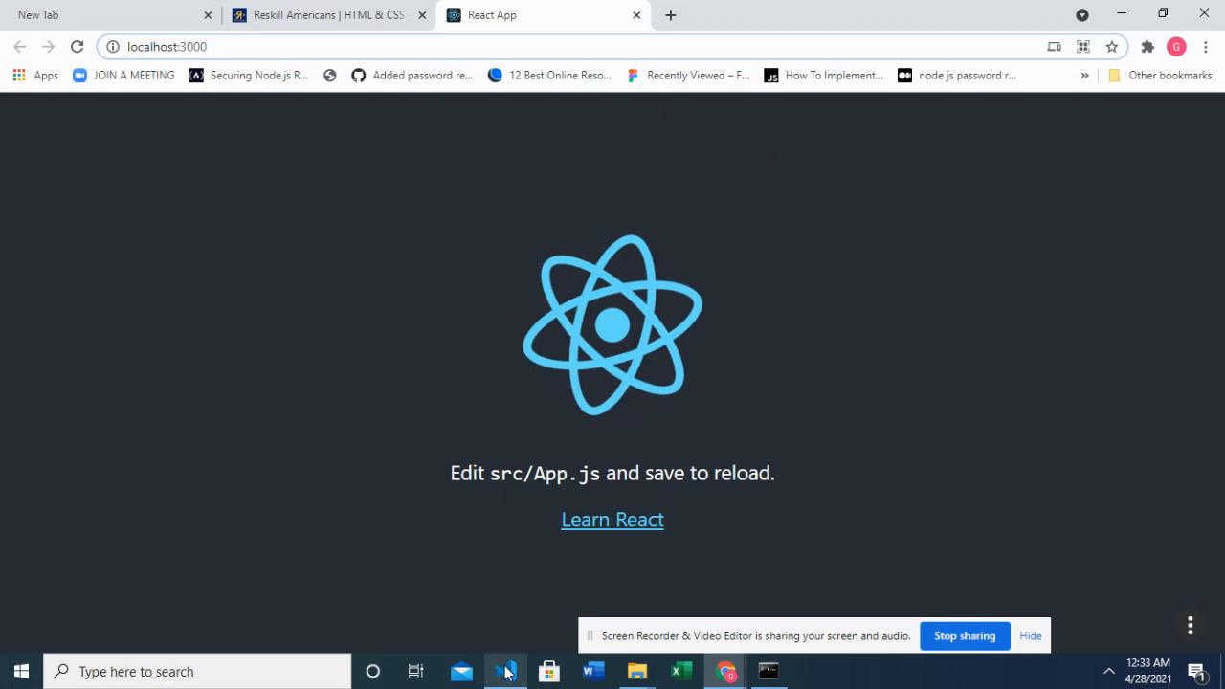
Return to VS Code and open src/App.js showing the default starter component
left_click(505, 670)
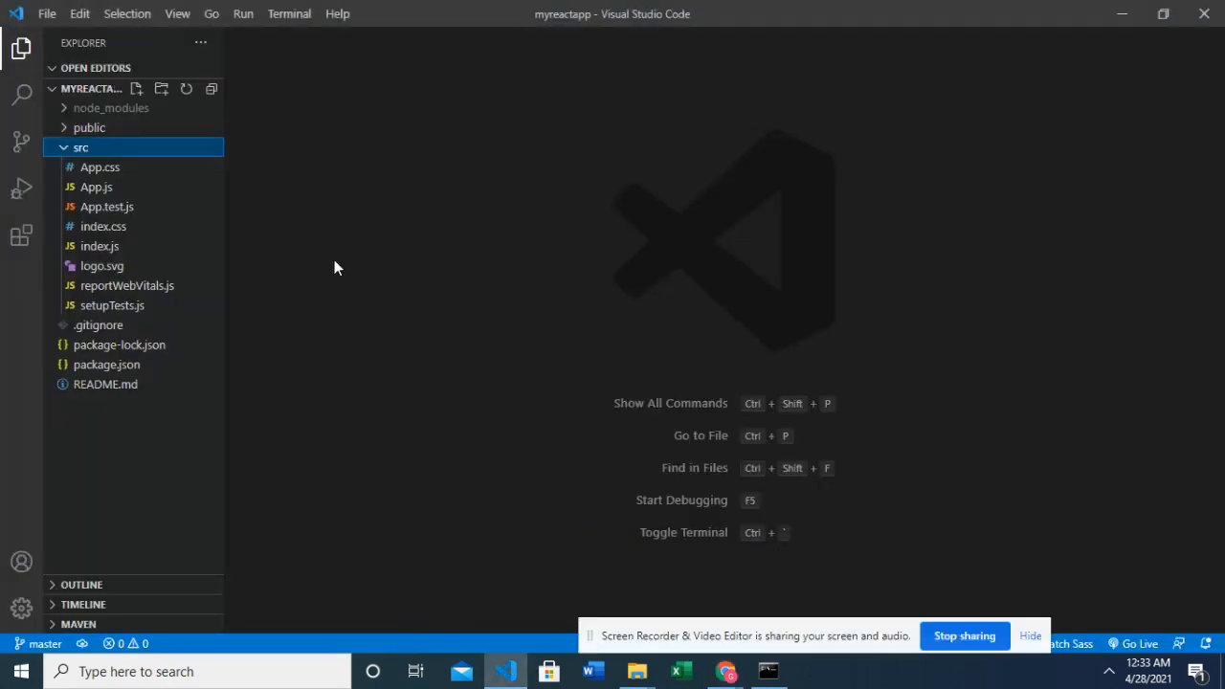
mouse_move(134, 198)
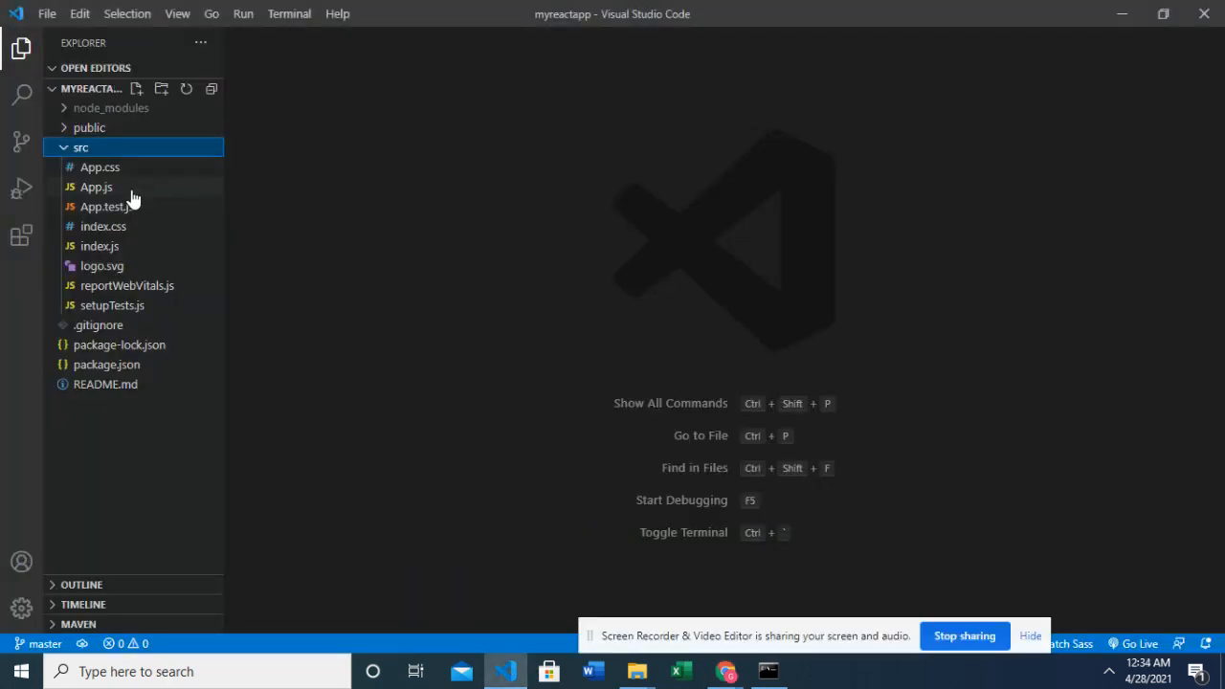
left_click(96, 187)
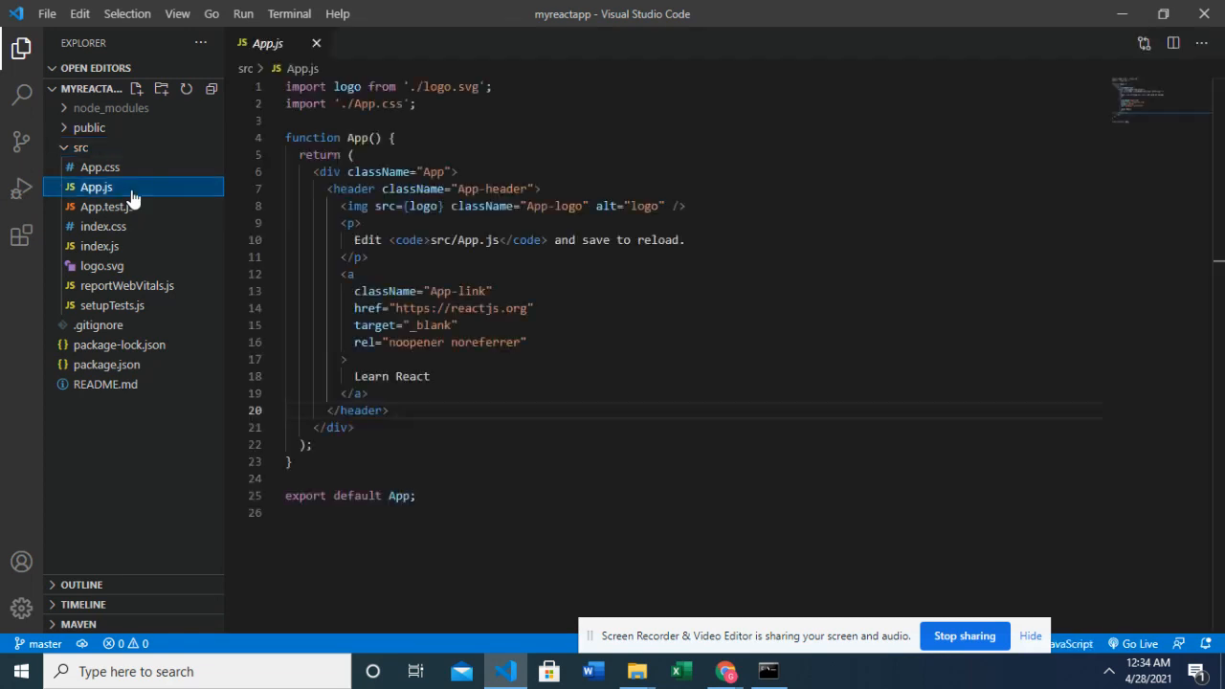
left_click(96, 187)
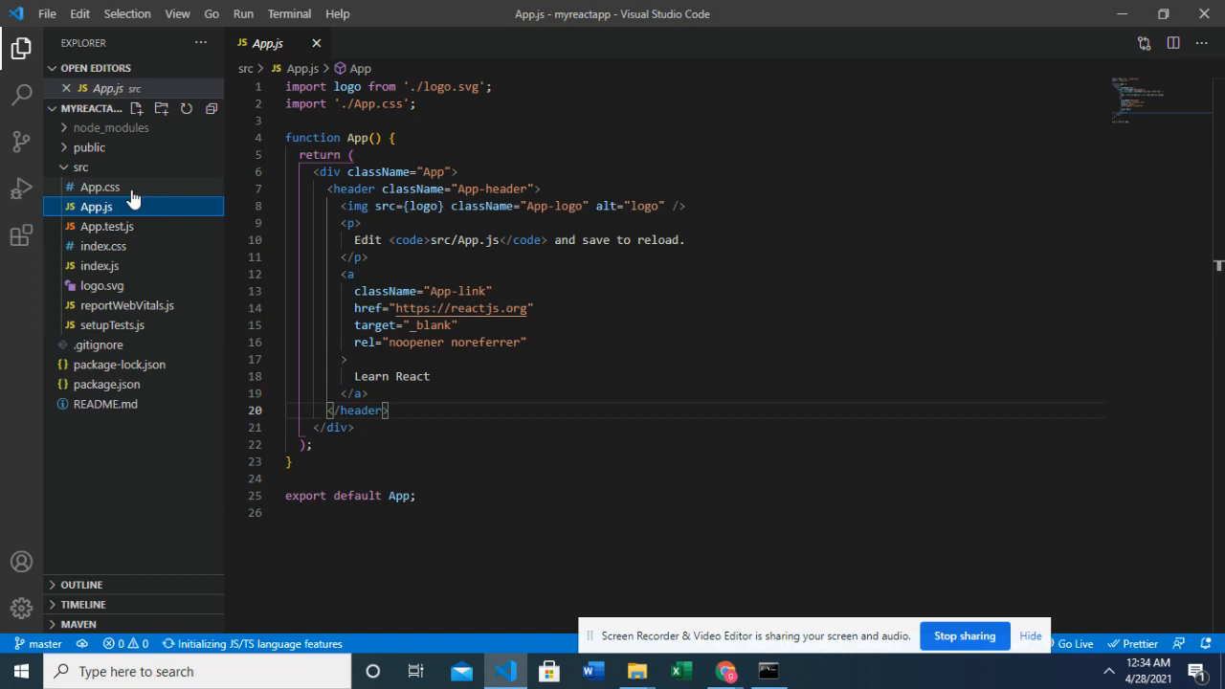
mouse_move(96, 207)
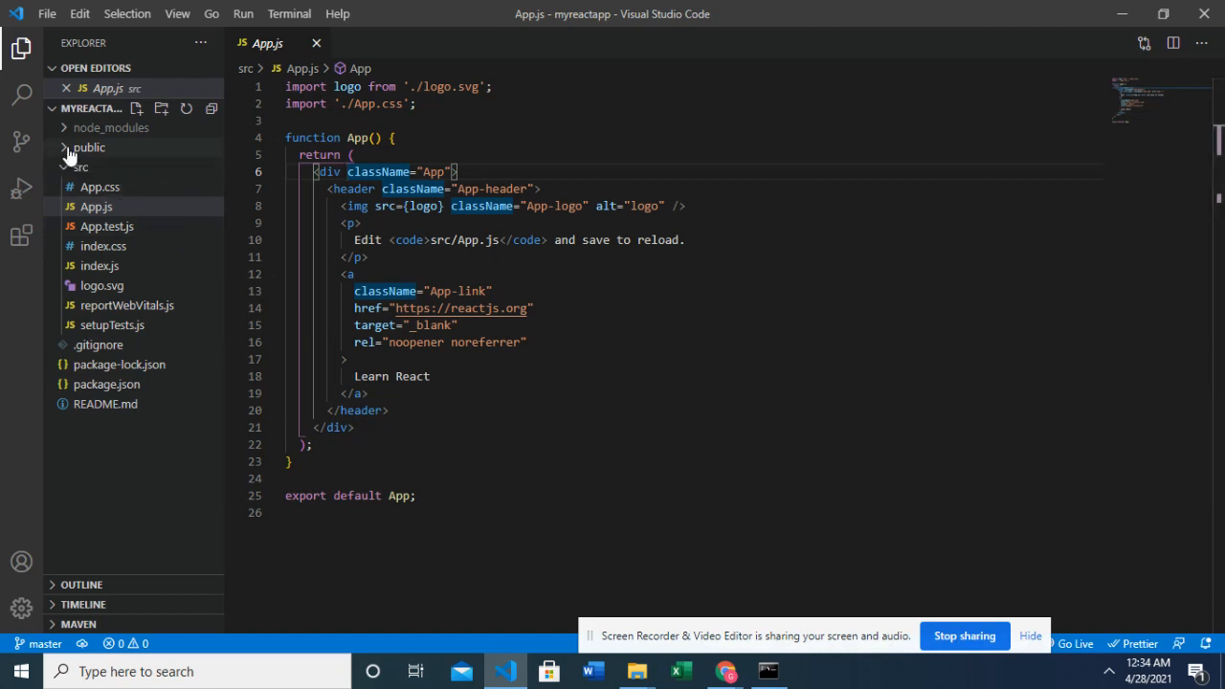
Open public/index.html, scroll down and highlight the template comment inside the body
left_click(89, 147)
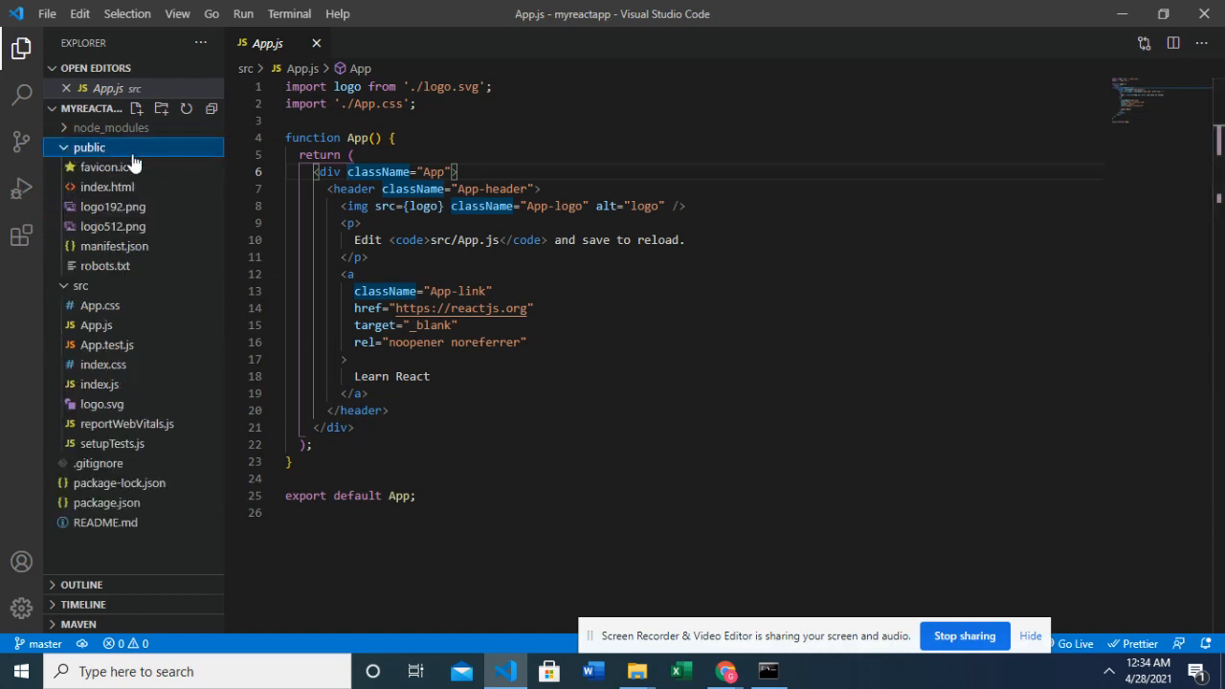
left_click(107, 186)
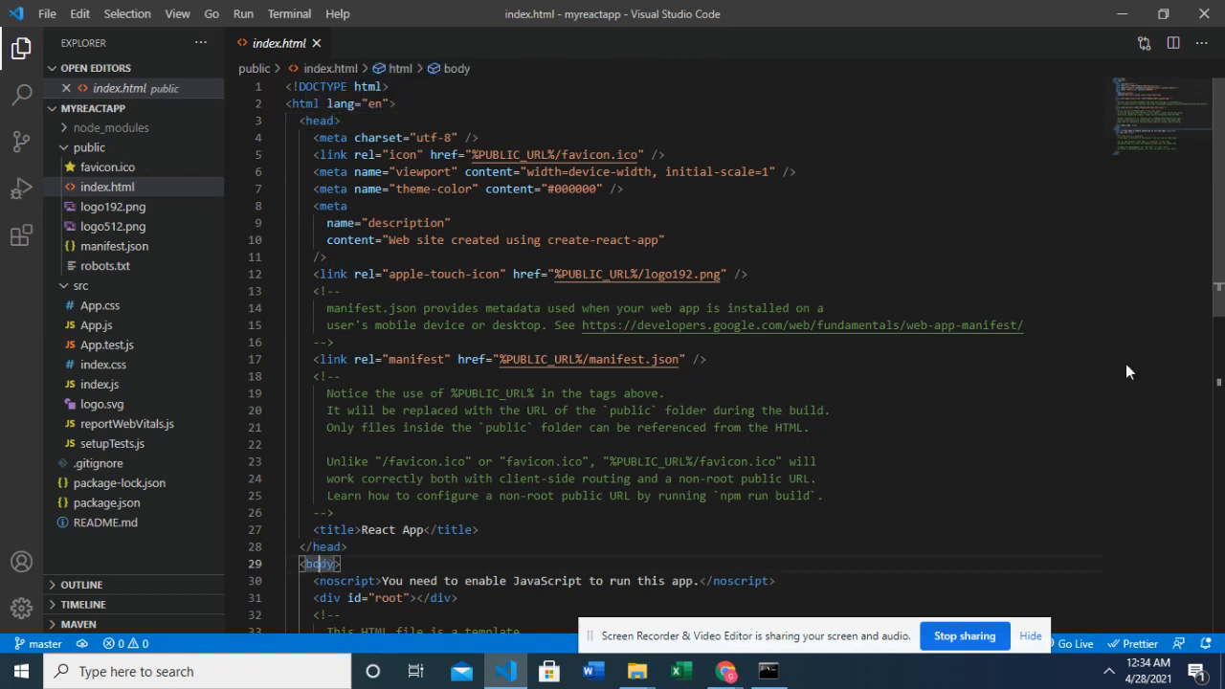
scroll("down", 3)
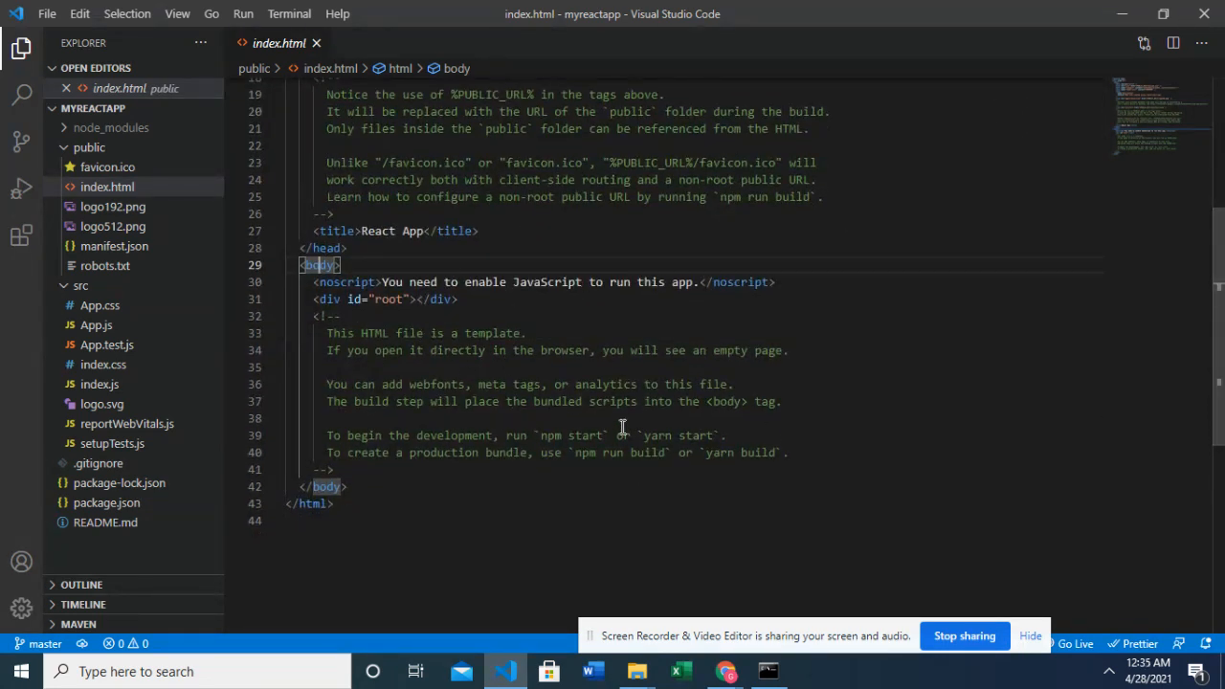
mouse_move(370, 335)
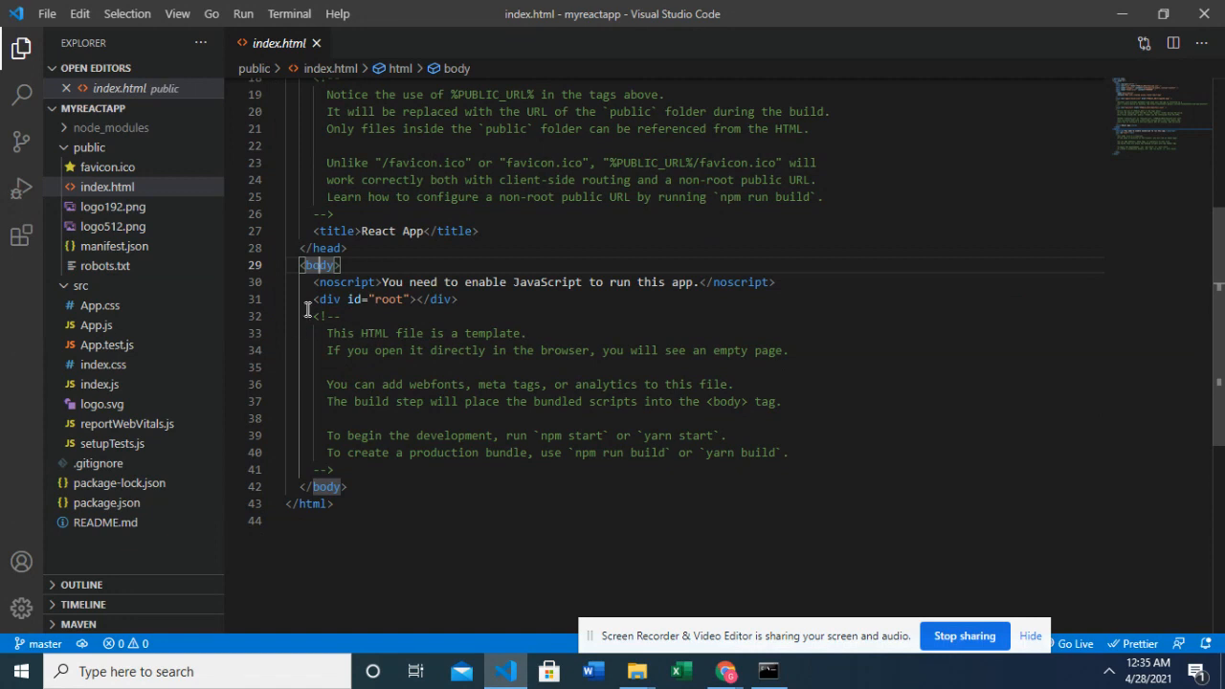
mouse_move(829, 454)
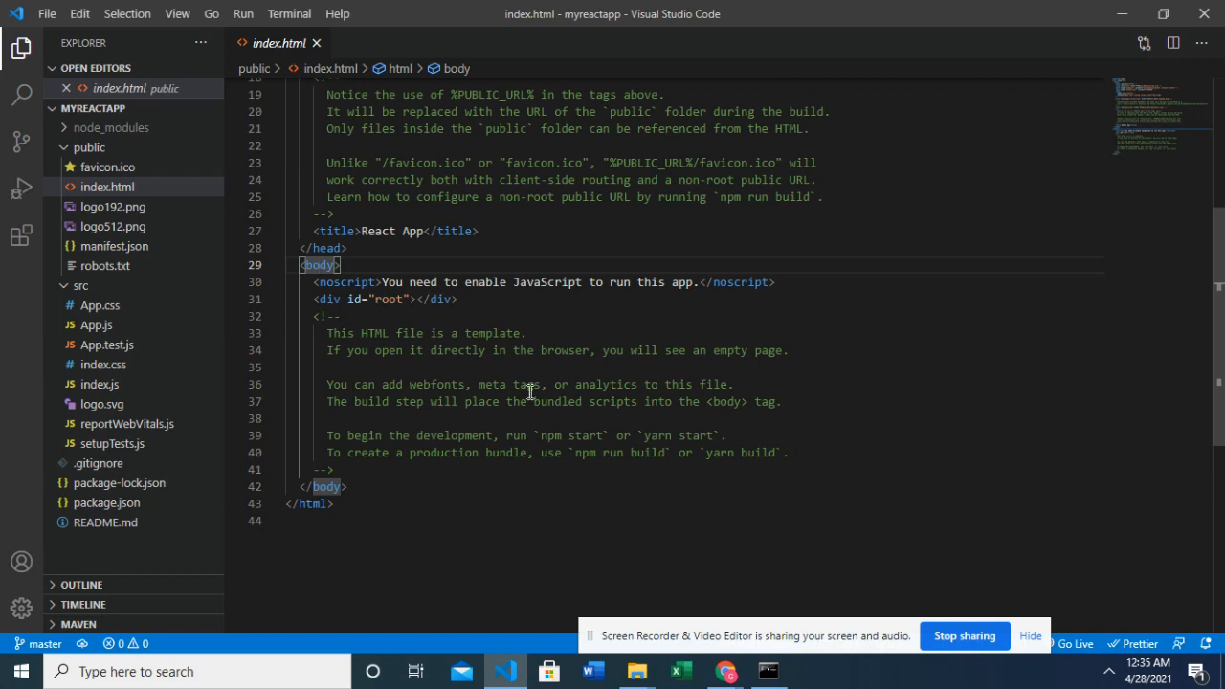
left_click_drag(340, 315, 638, 401)
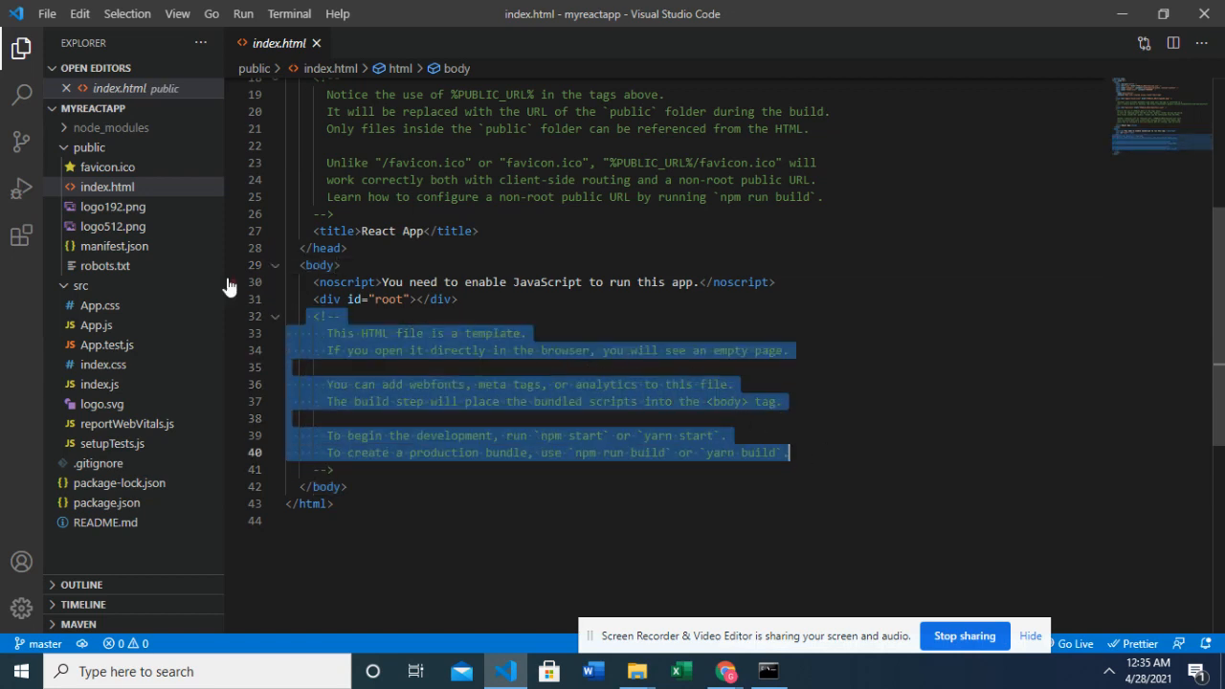
mouse_move(95, 325)
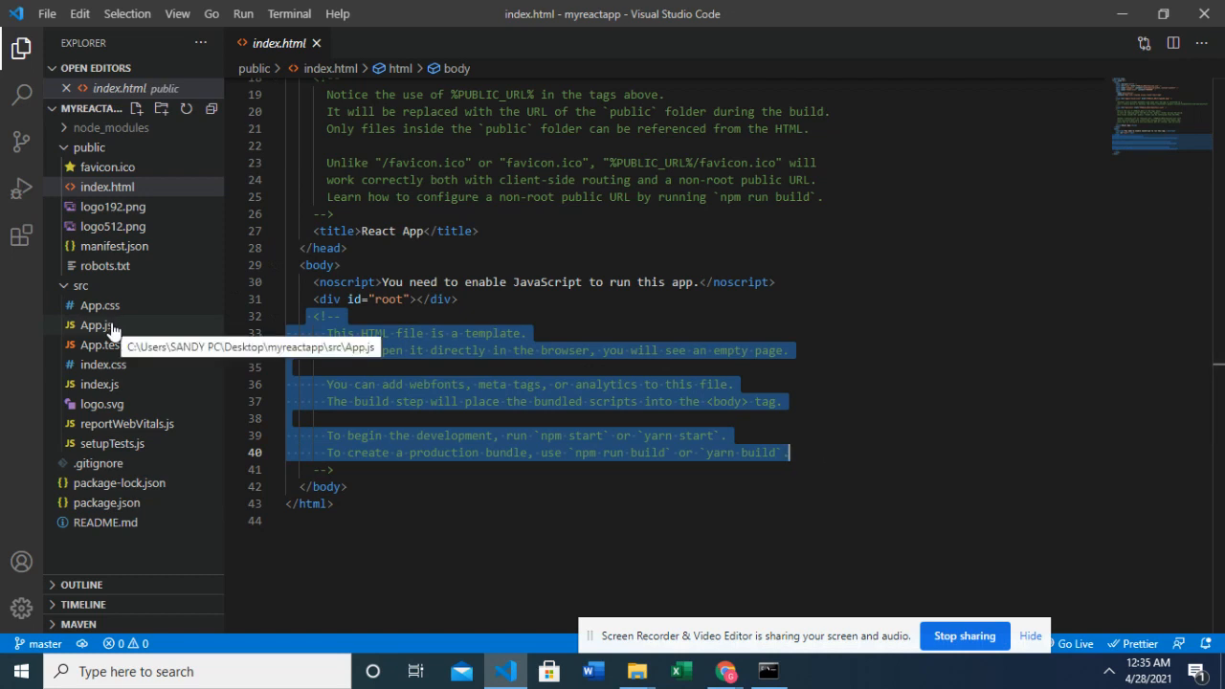
Reopen App.js, glance at the localhost:3000 React page in Chrome, and return
left_click(93, 324)
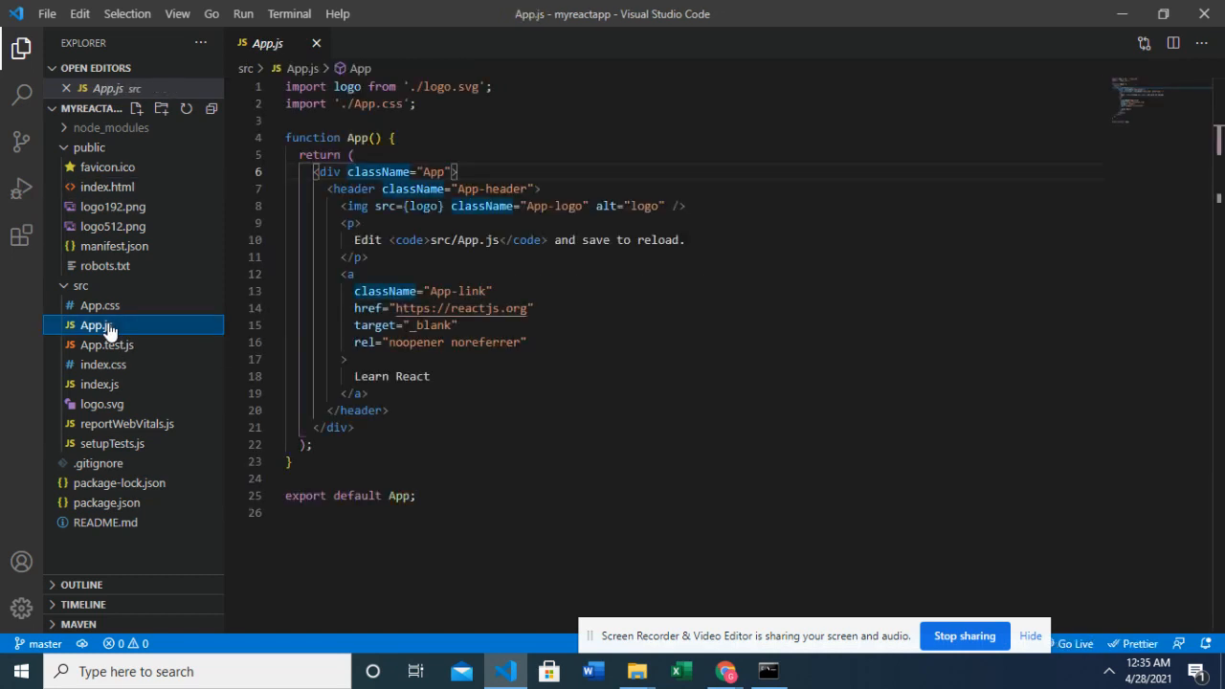
mouse_move(95, 325)
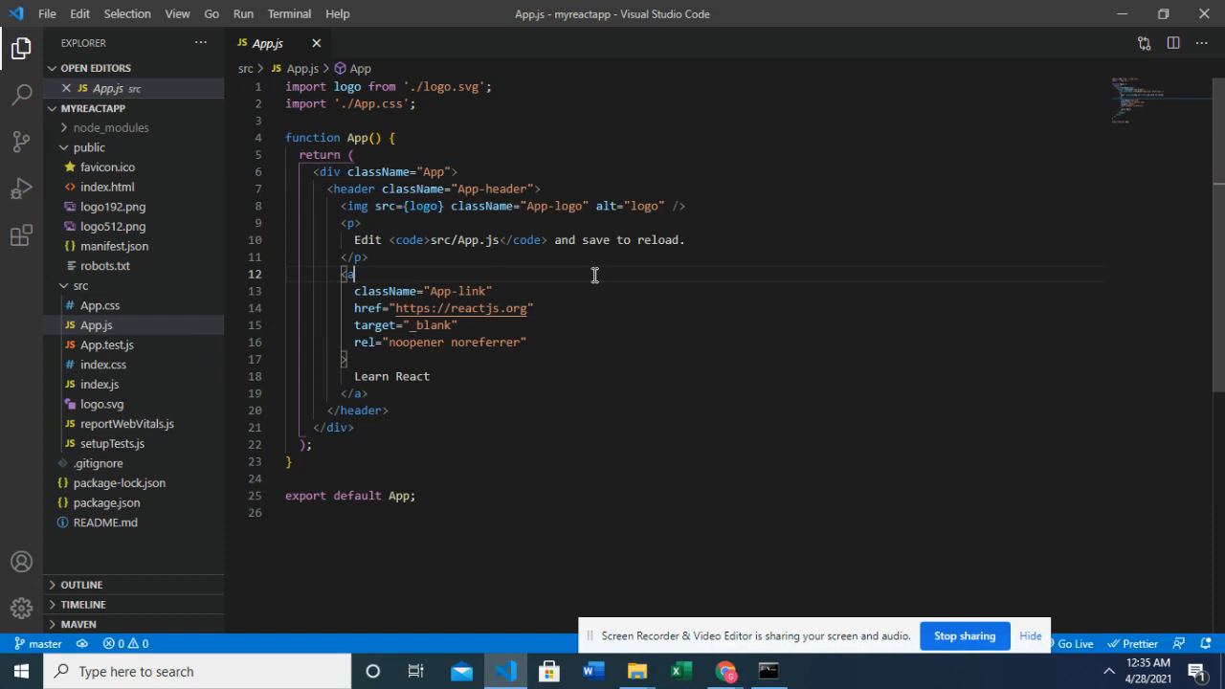
mouse_move(724, 670)
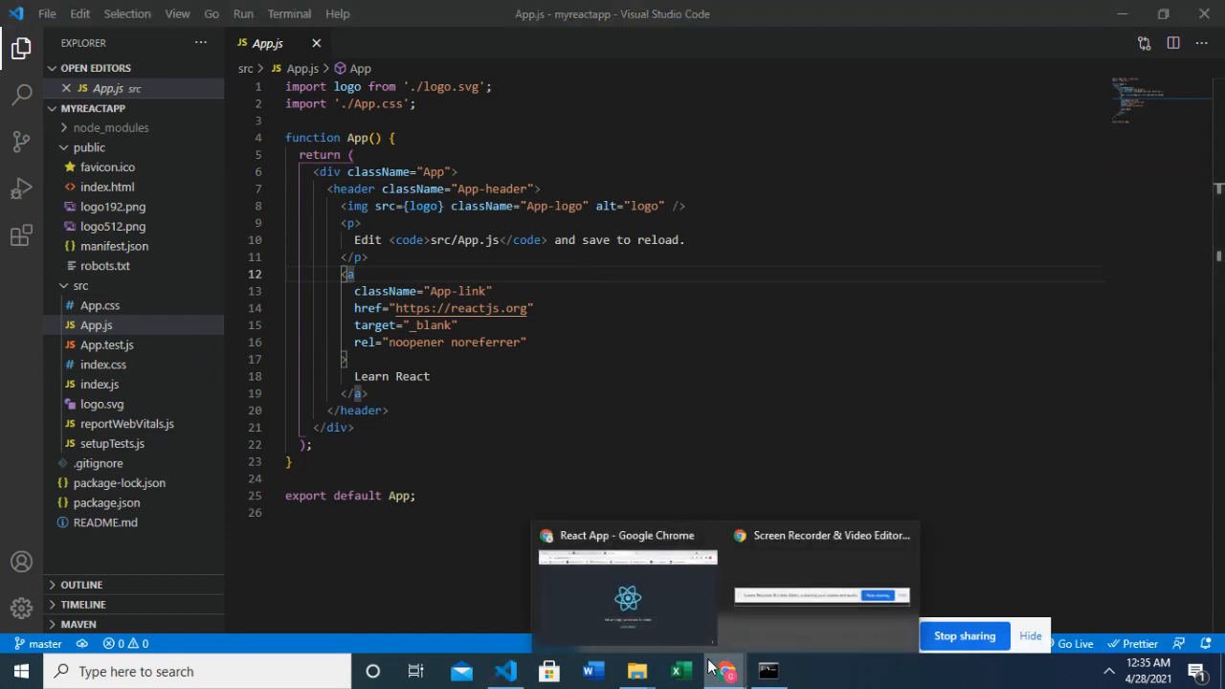
left_click(626, 593)
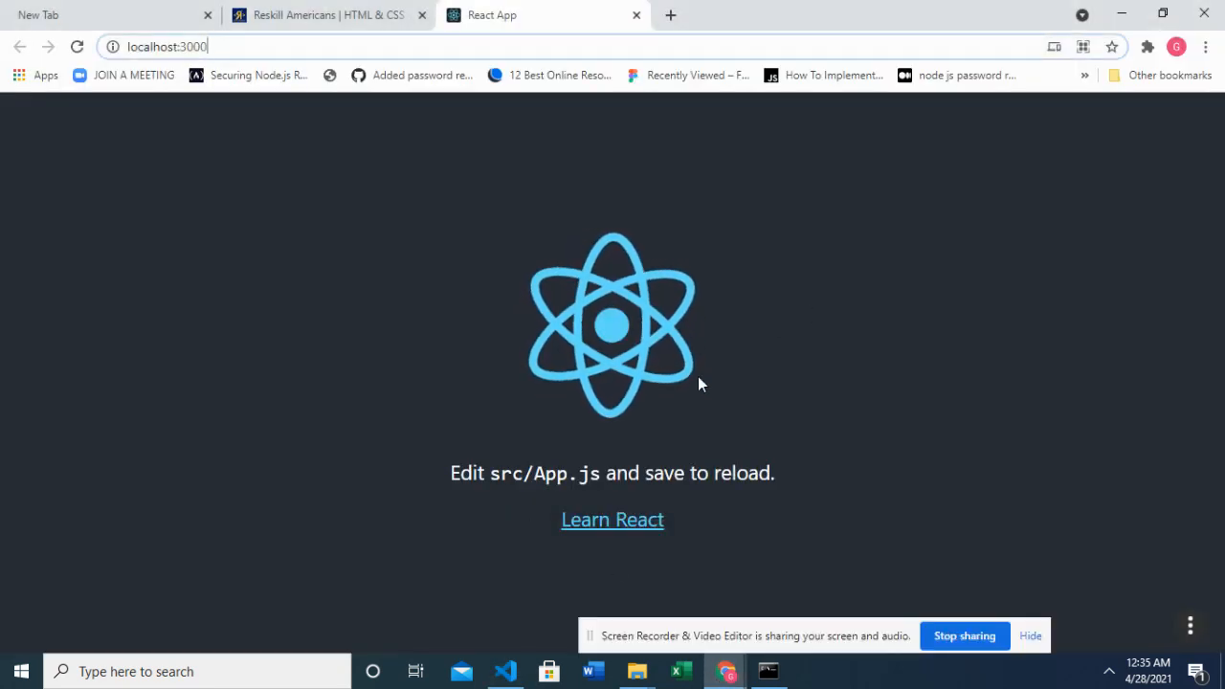
left_click(506, 671)
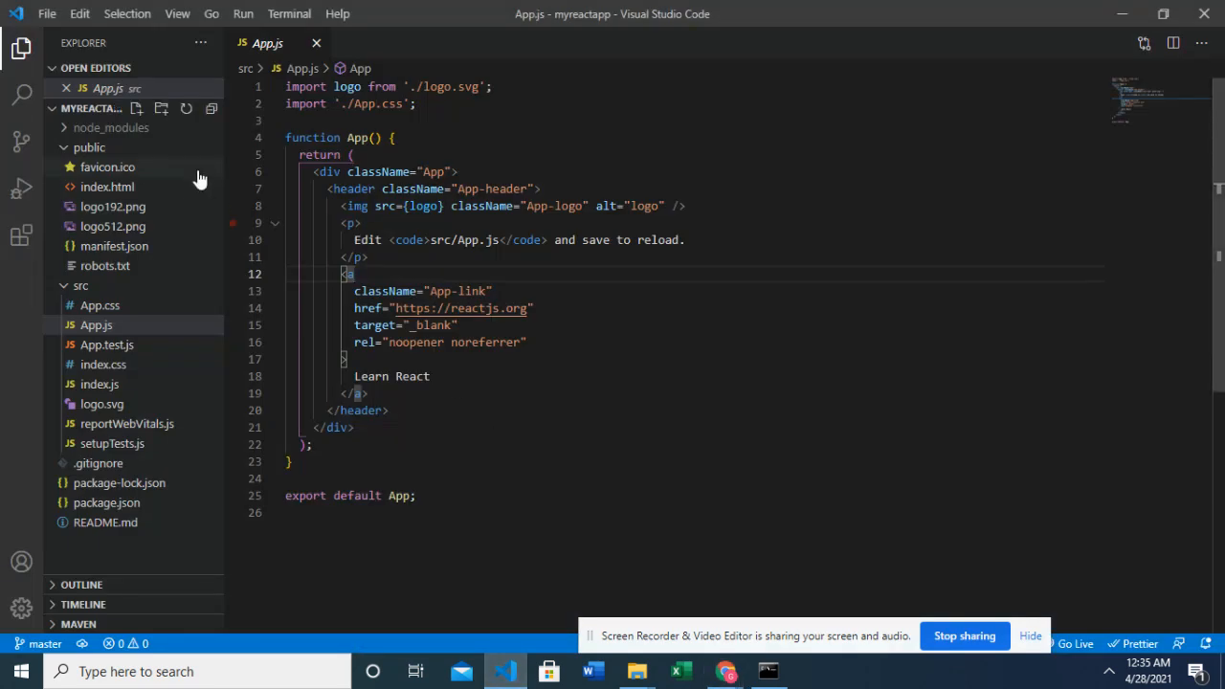
mouse_move(155, 198)
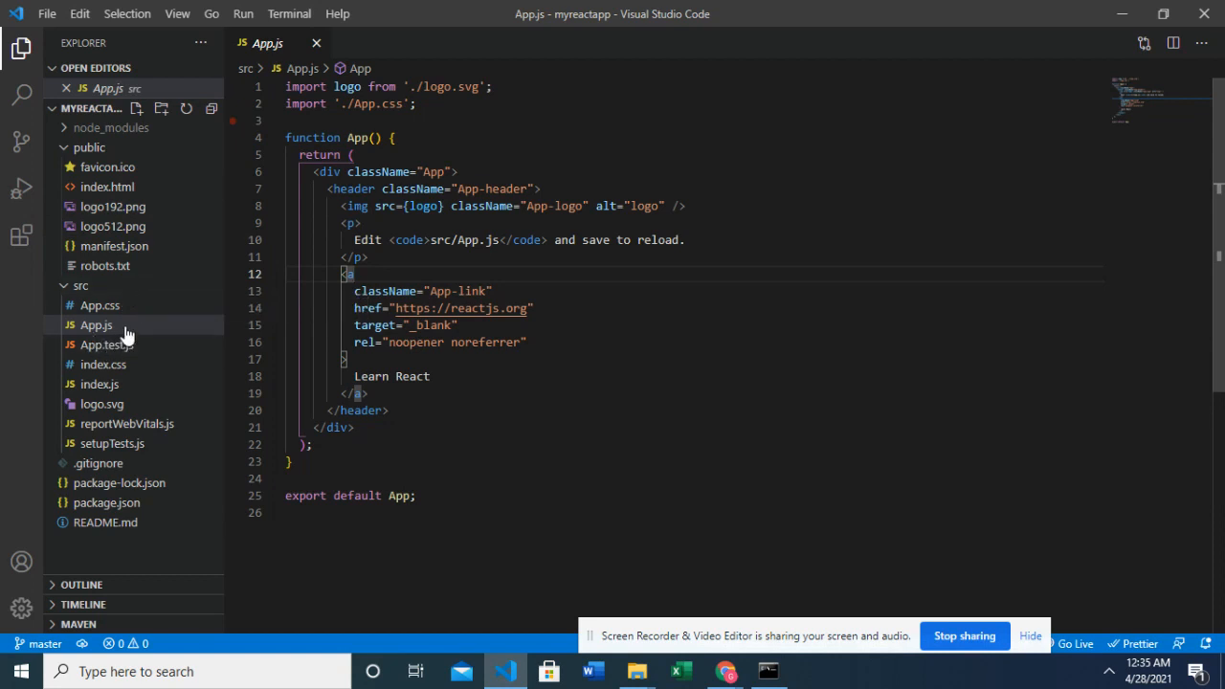
Open App.css, App.test.js, index.css and finally index.js from src in turn
left_click(100, 304)
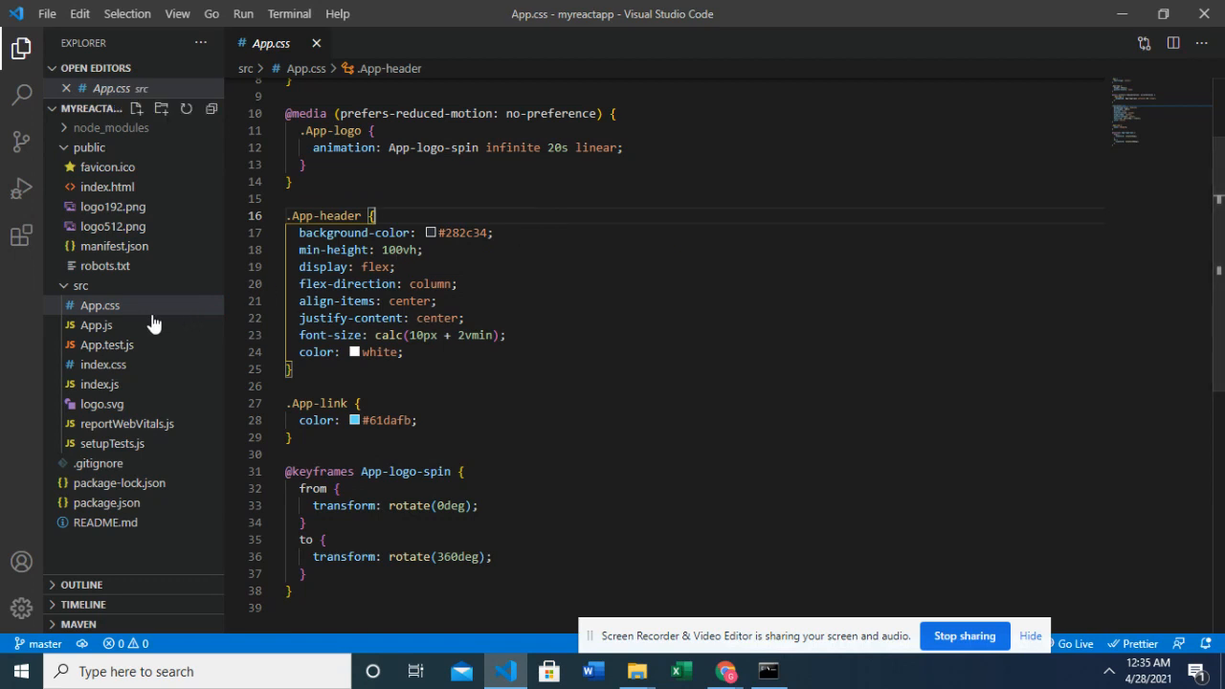
mouse_move(132, 347)
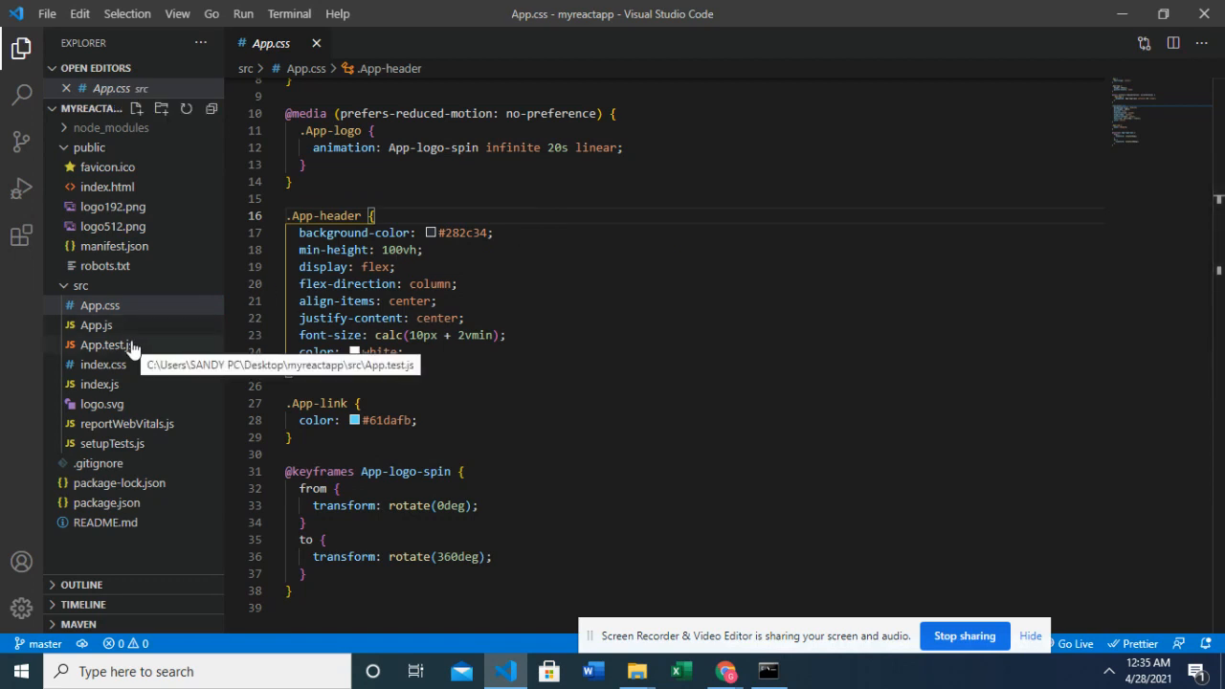
left_click(105, 345)
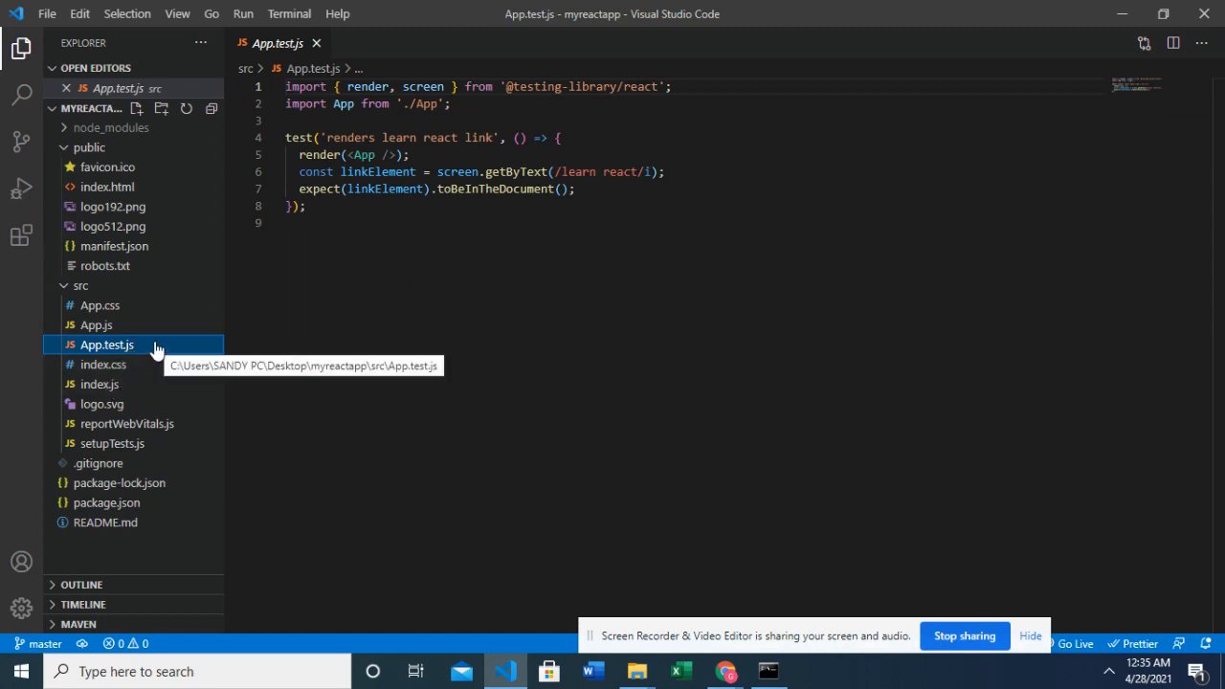
mouse_move(139, 438)
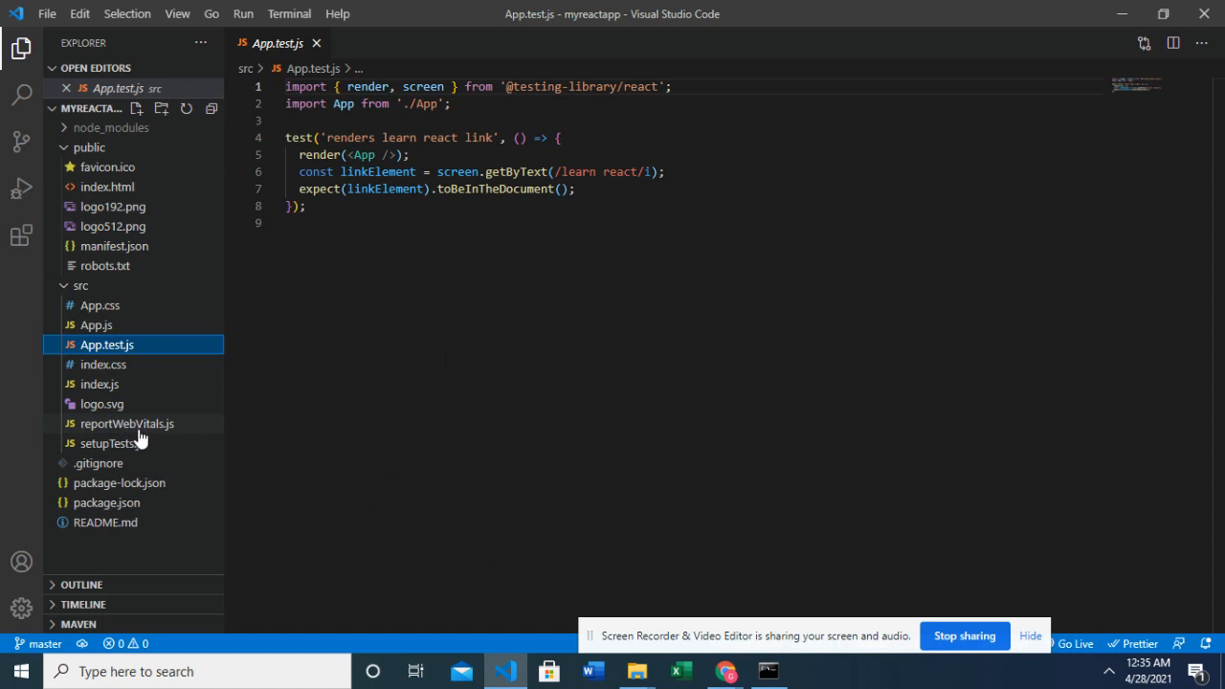
mouse_move(172, 446)
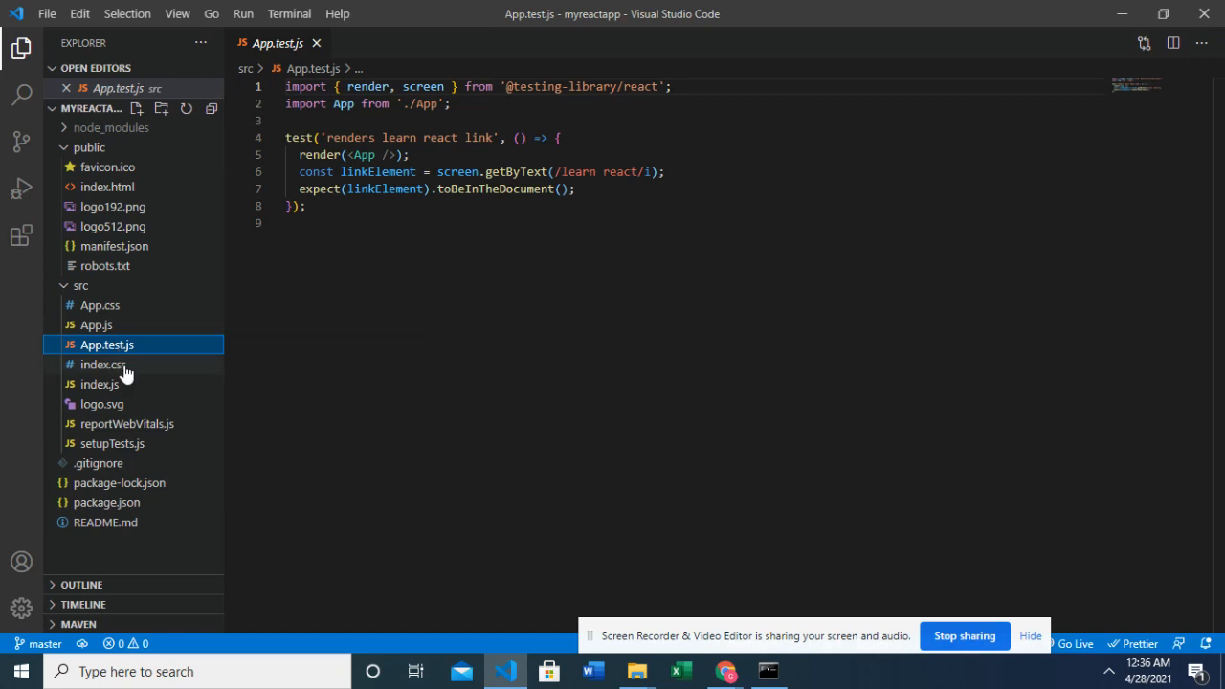
left_click(103, 364)
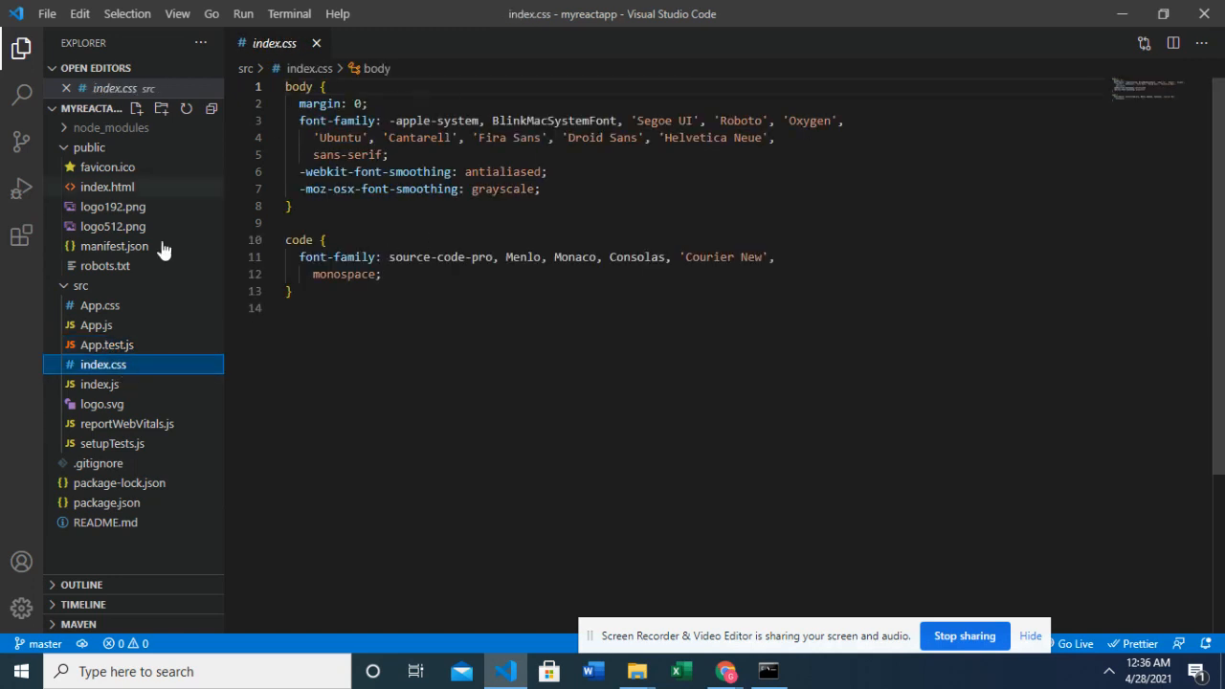
left_click(100, 383)
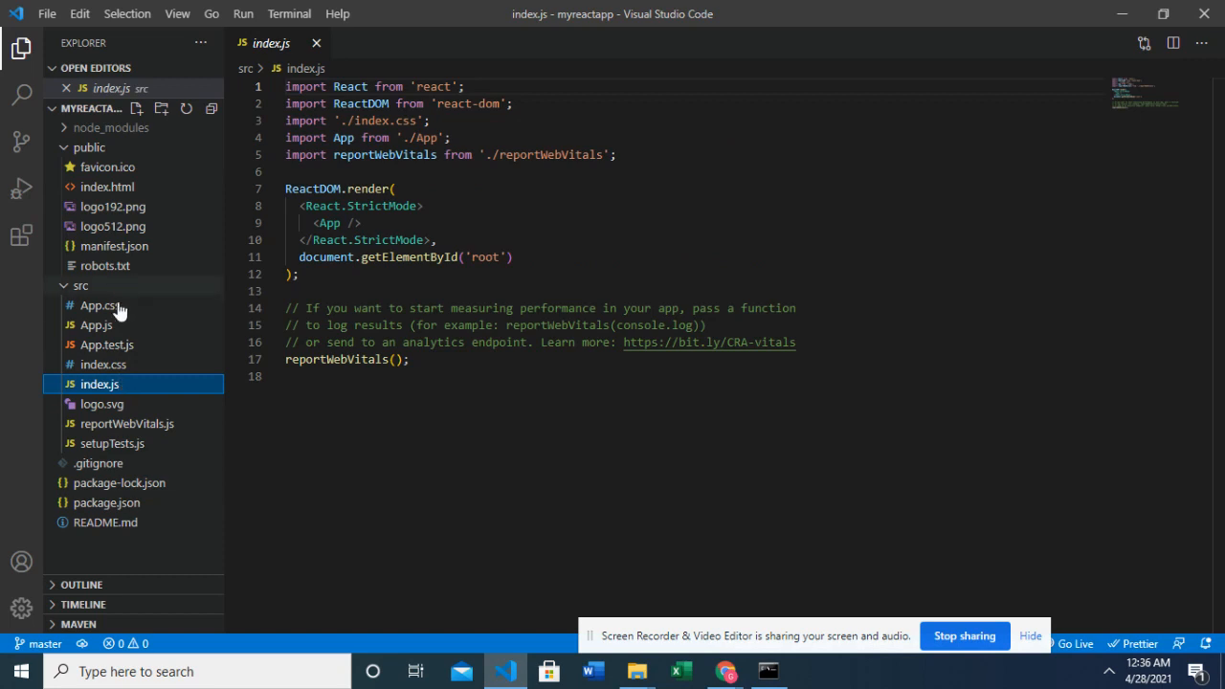
mouse_move(115, 323)
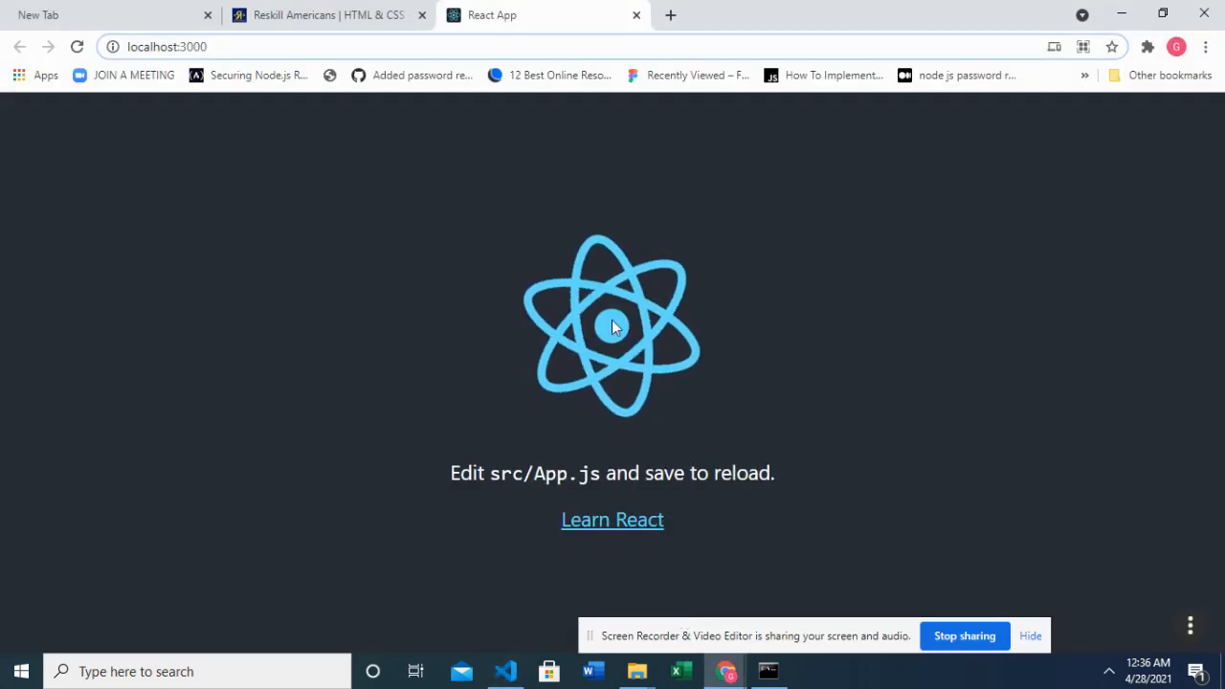
Scroll through the Huddle design on the Assessment 1 page, then return to App.js
left_click(326, 14)
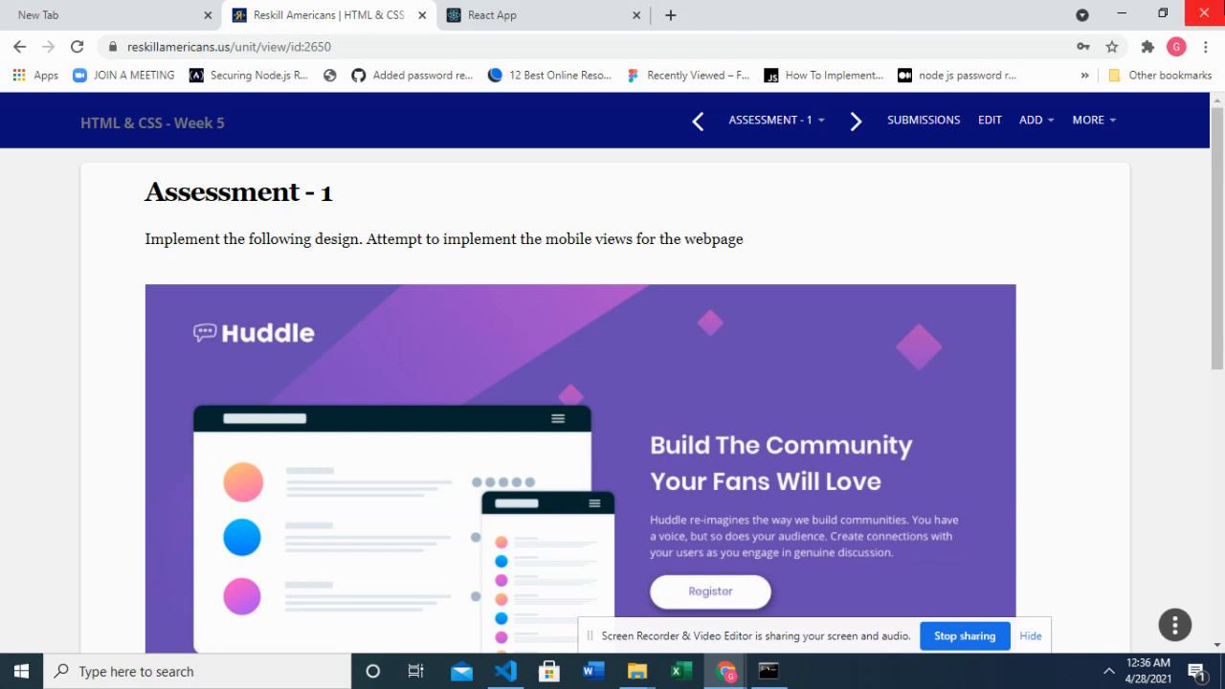
scroll("down", 3)
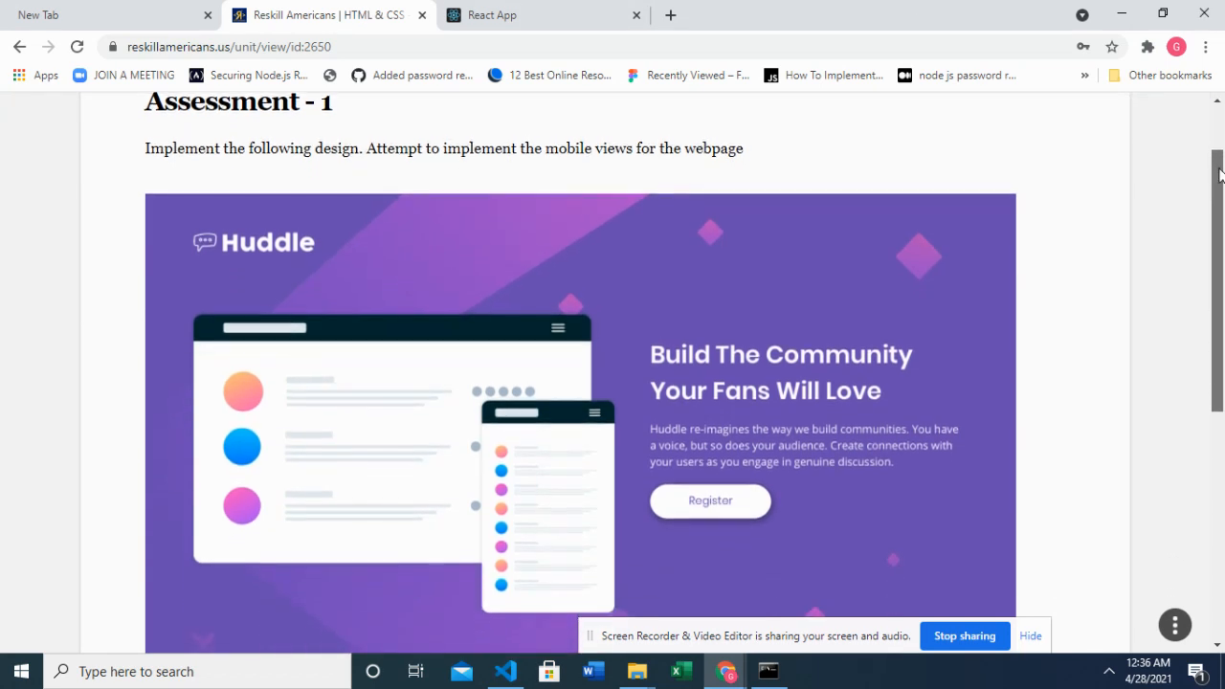
scroll("down", 3)
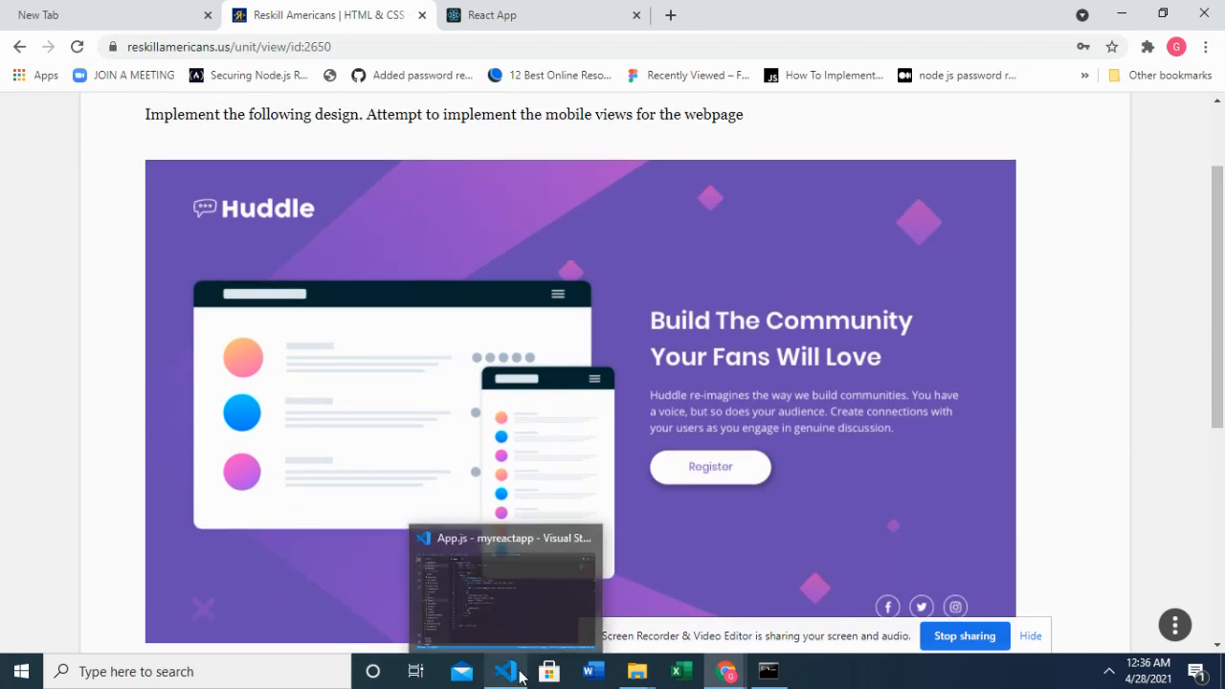
left_click(506, 670)
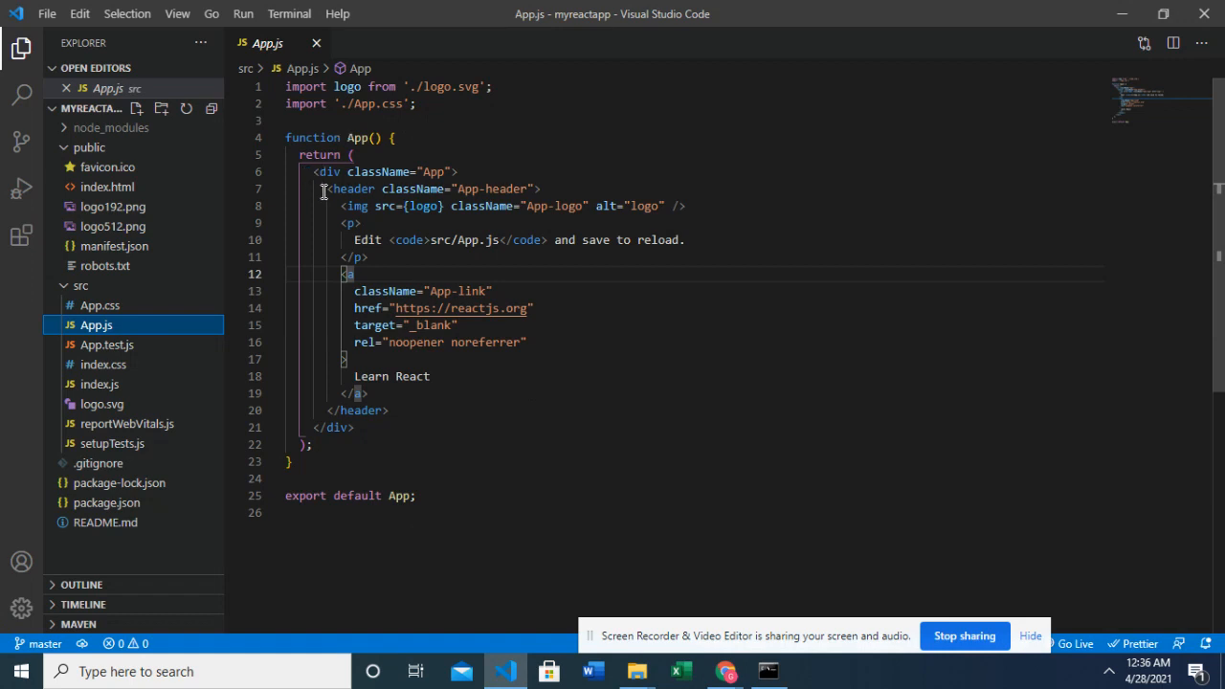
Select the default <header> block in App.js and delete it, leaving an empty App div
left_click_drag(326, 188, 352, 274)
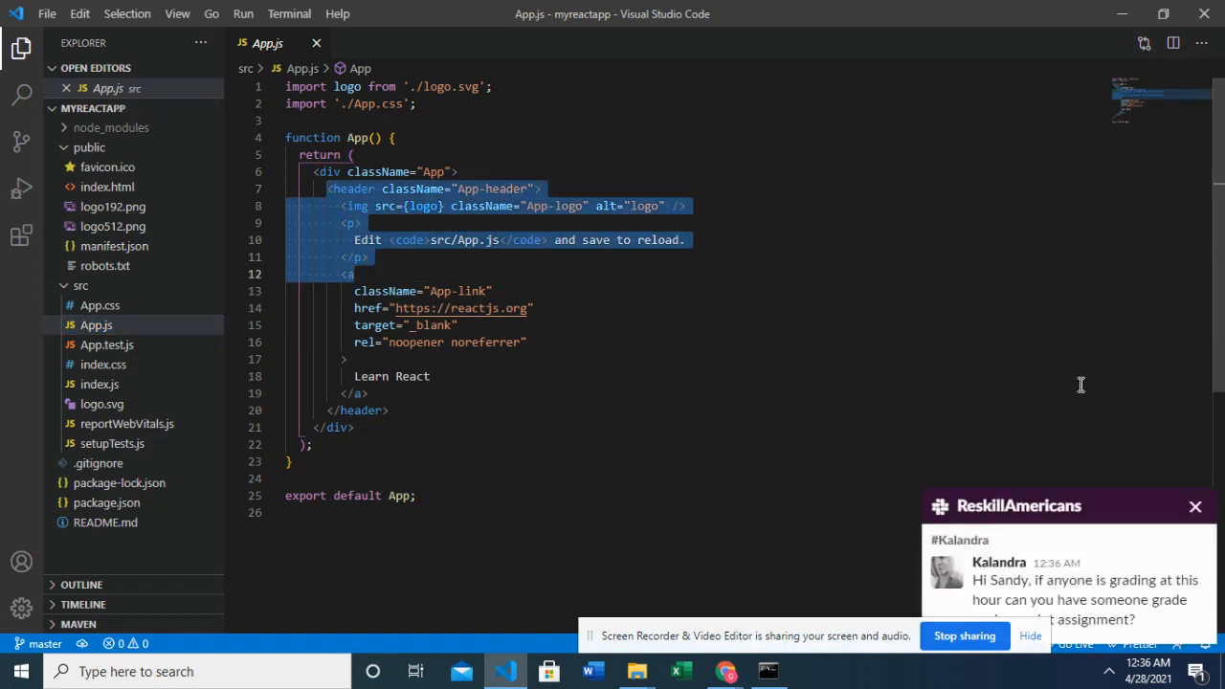
left_click(1195, 506)
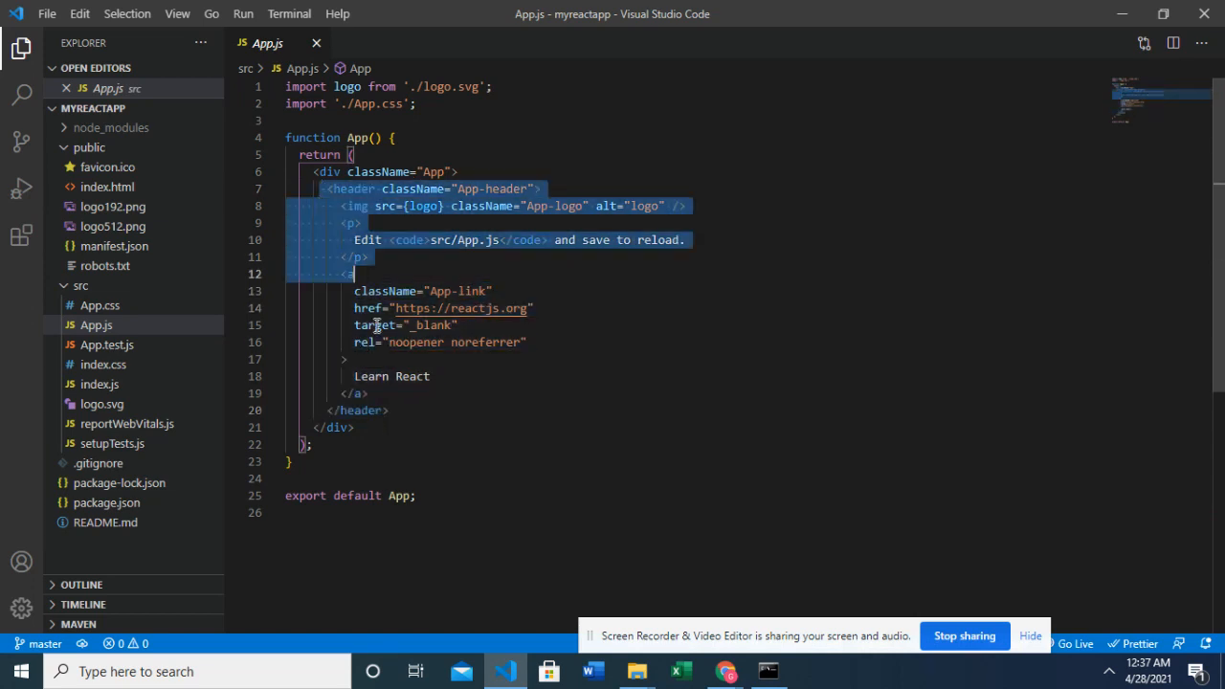
key("Delete")
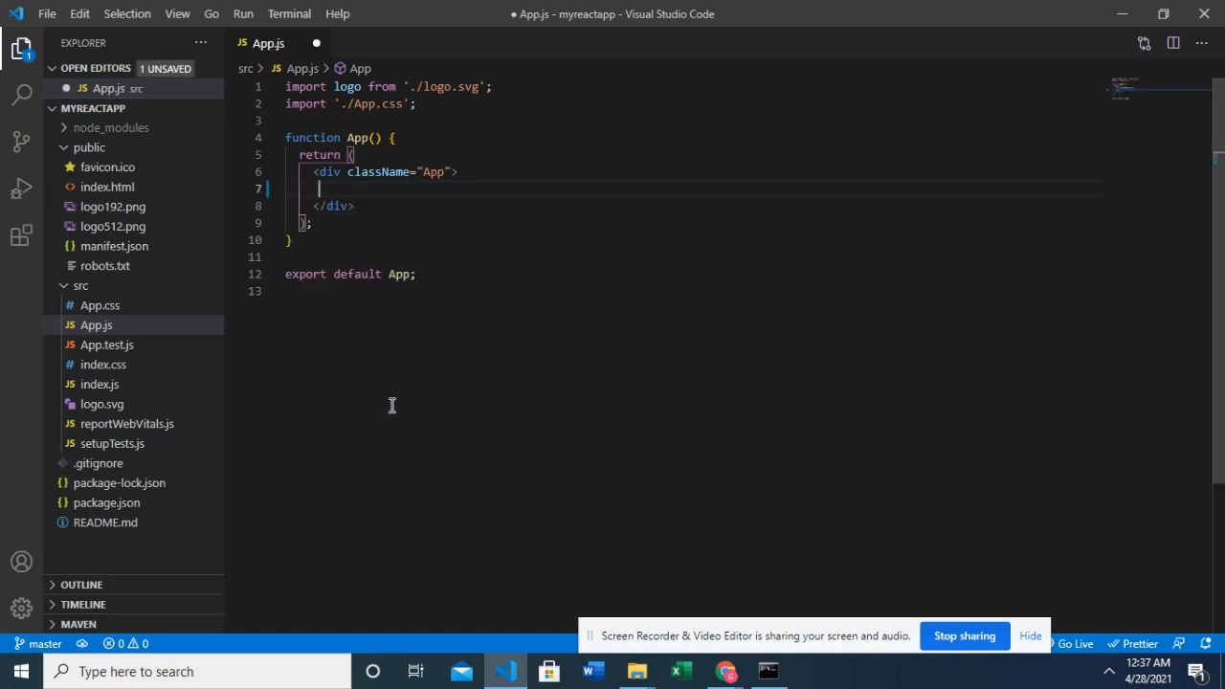
mouse_move(431, 245)
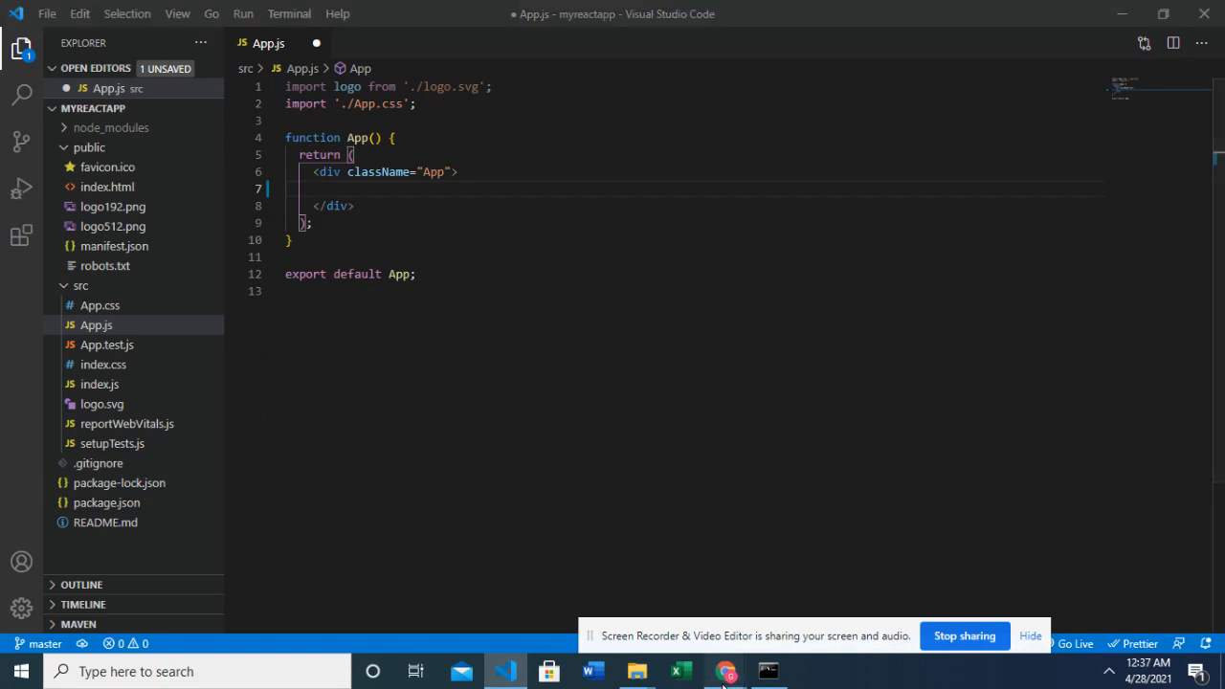
Scroll the Assessment 1 brief in Chrome to reach the shared Google Drive folder link
left_click(725, 671)
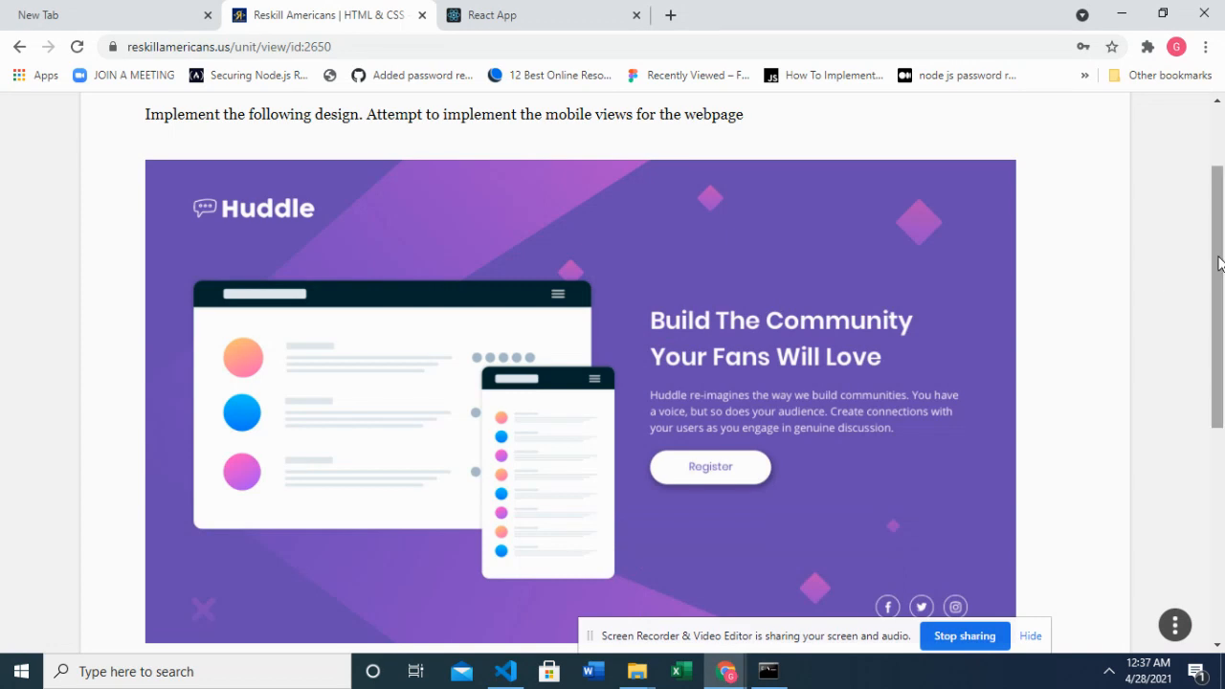
scroll("down", 3)
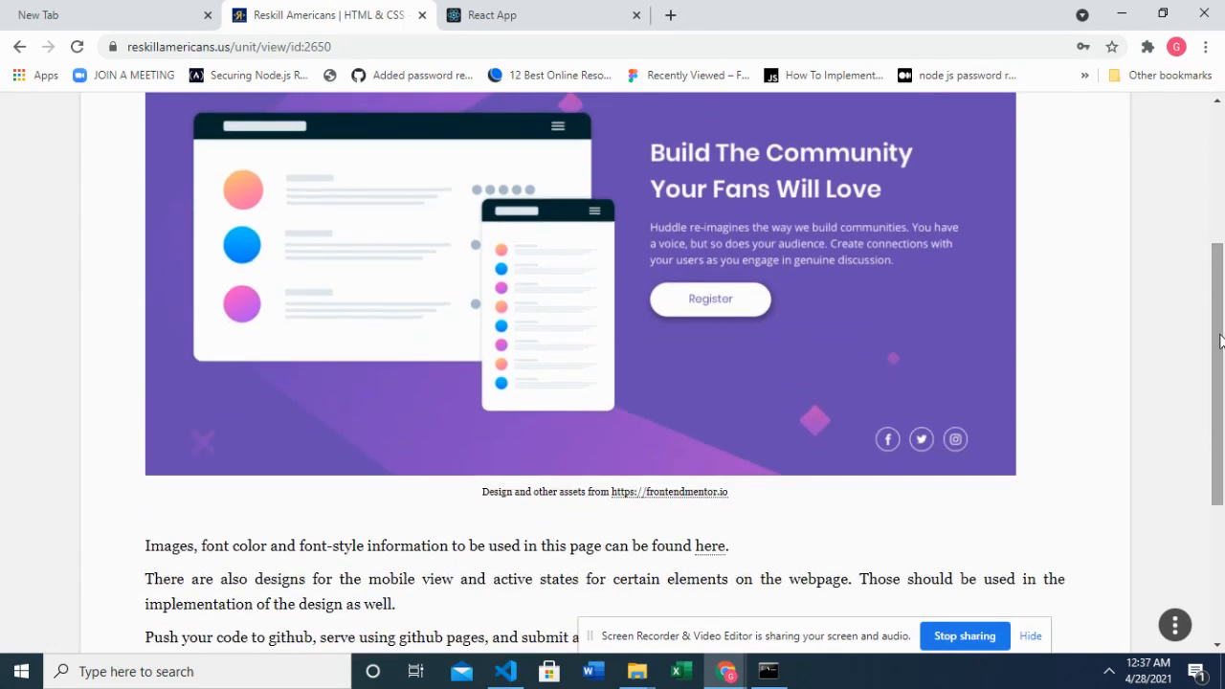
scroll("up", 3)
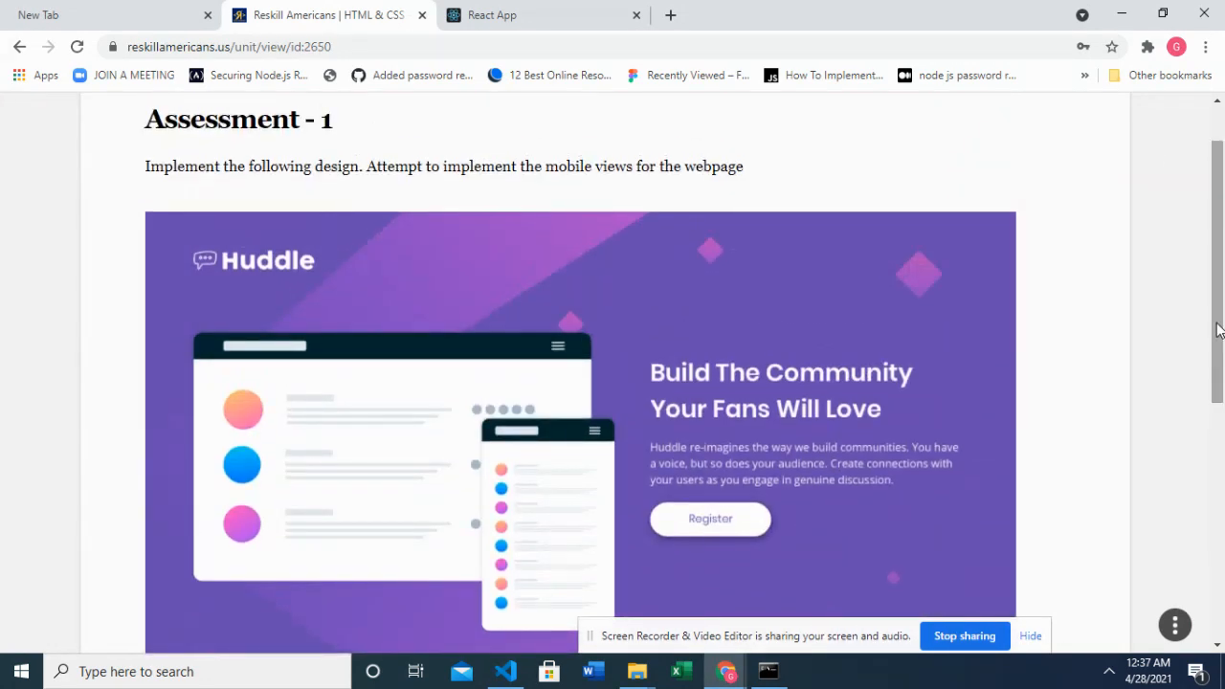
scroll("down", 3)
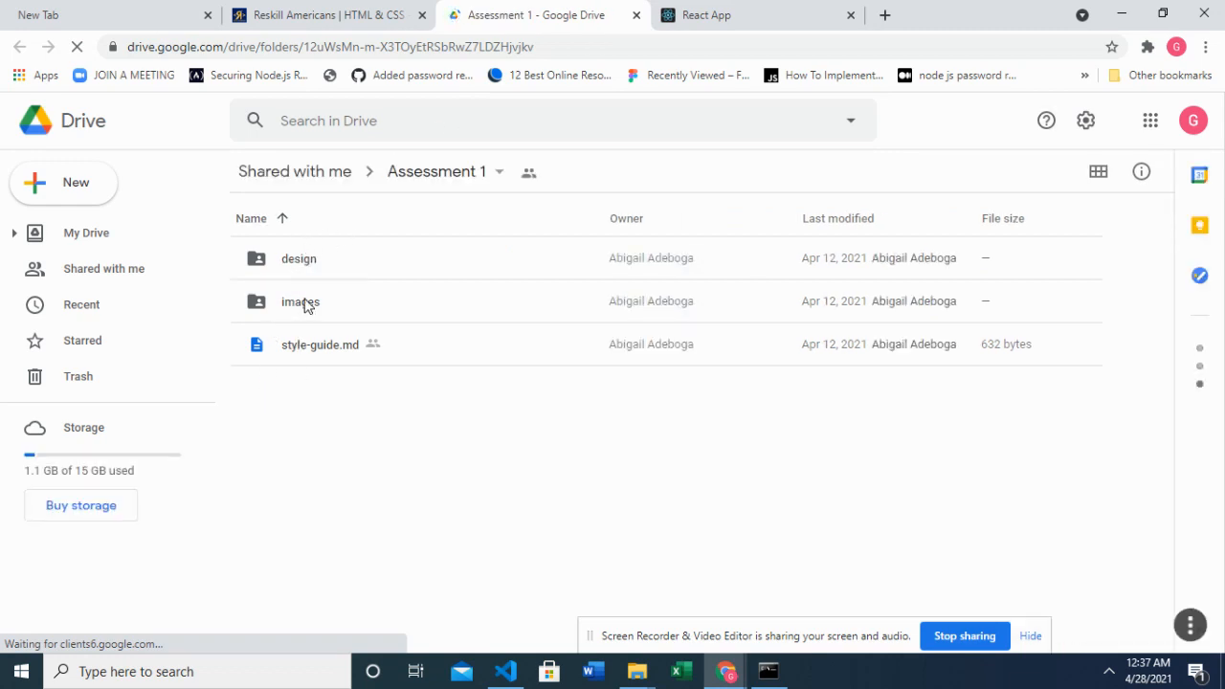
Open the shared images folder and bring up options for illustration-mockups.svg and favicon-32x32.png
double_click(299, 302)
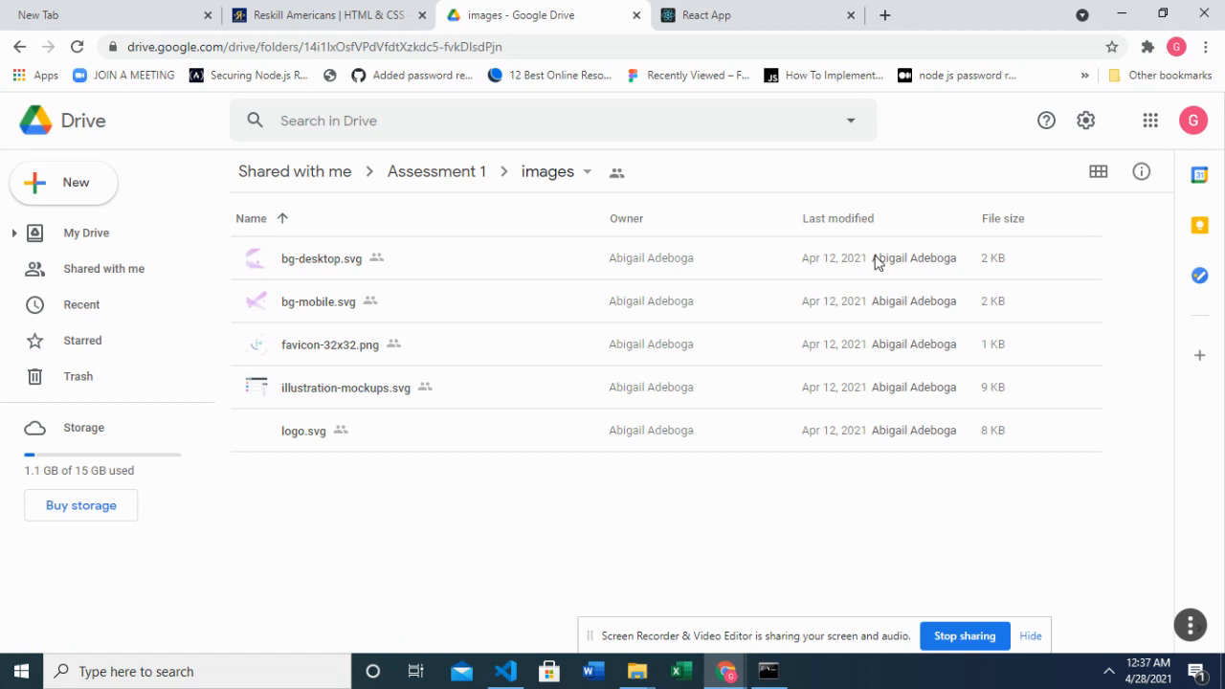
mouse_move(306, 441)
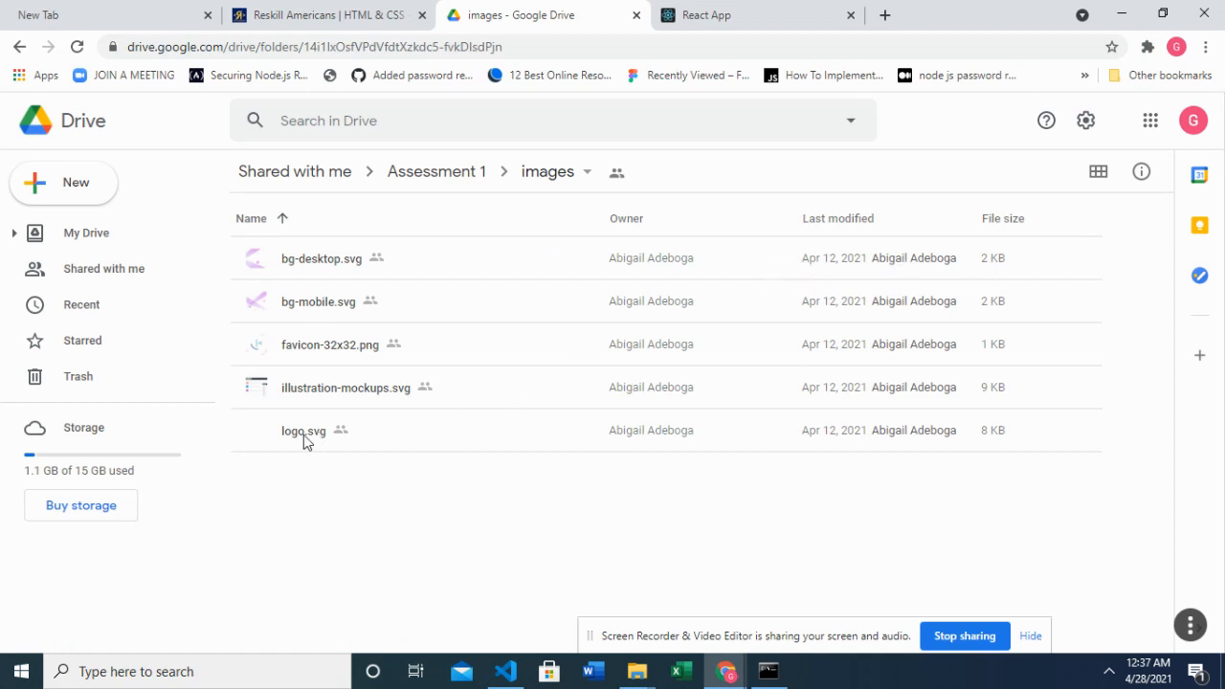
mouse_move(335, 397)
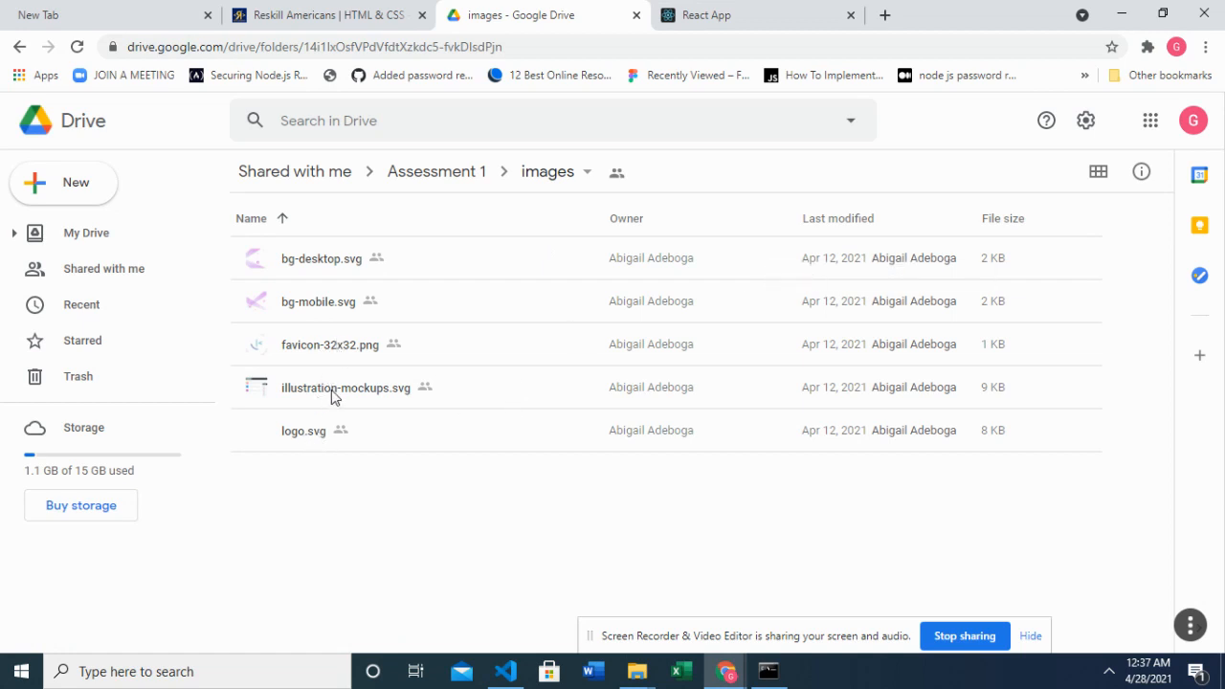
right_click(346, 387)
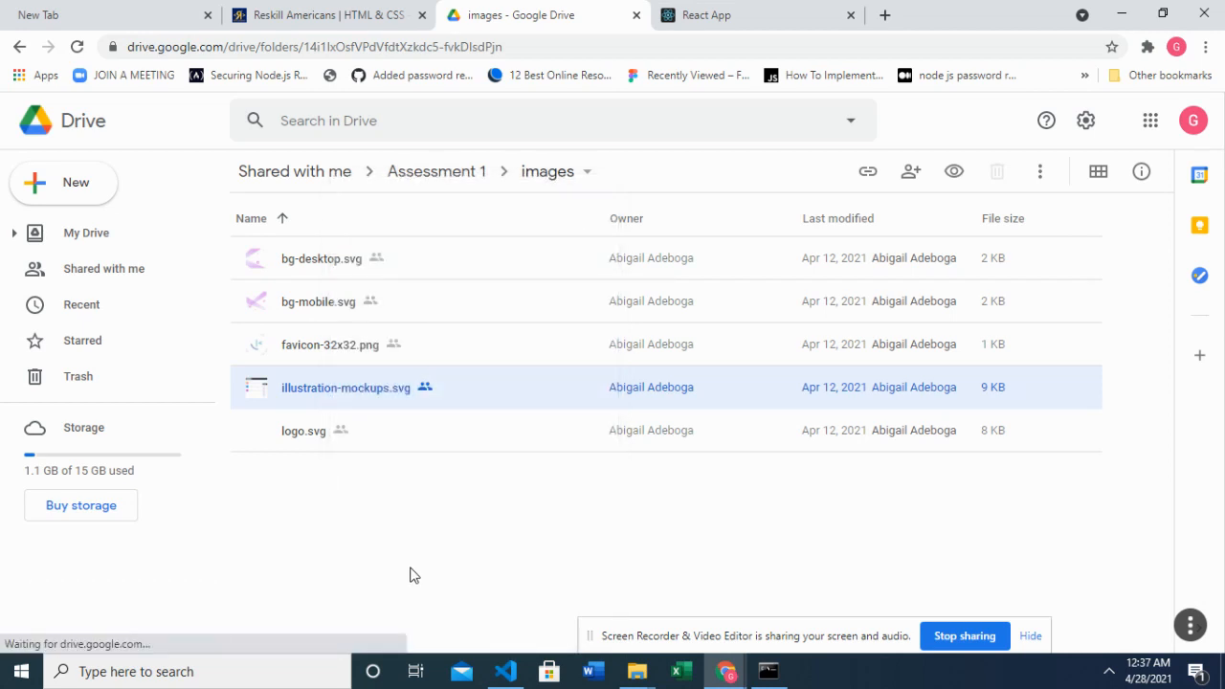
right_click(330, 345)
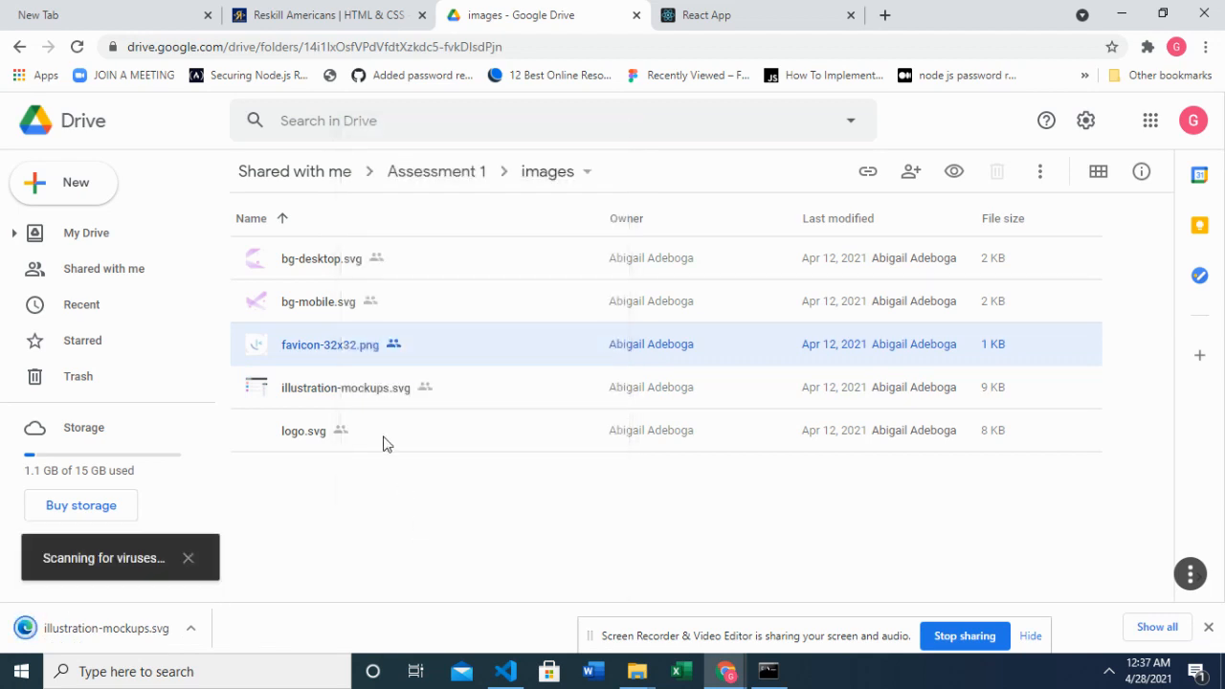
Download logo.svg and bg-desktop.svg from the images folder
right_click(303, 429)
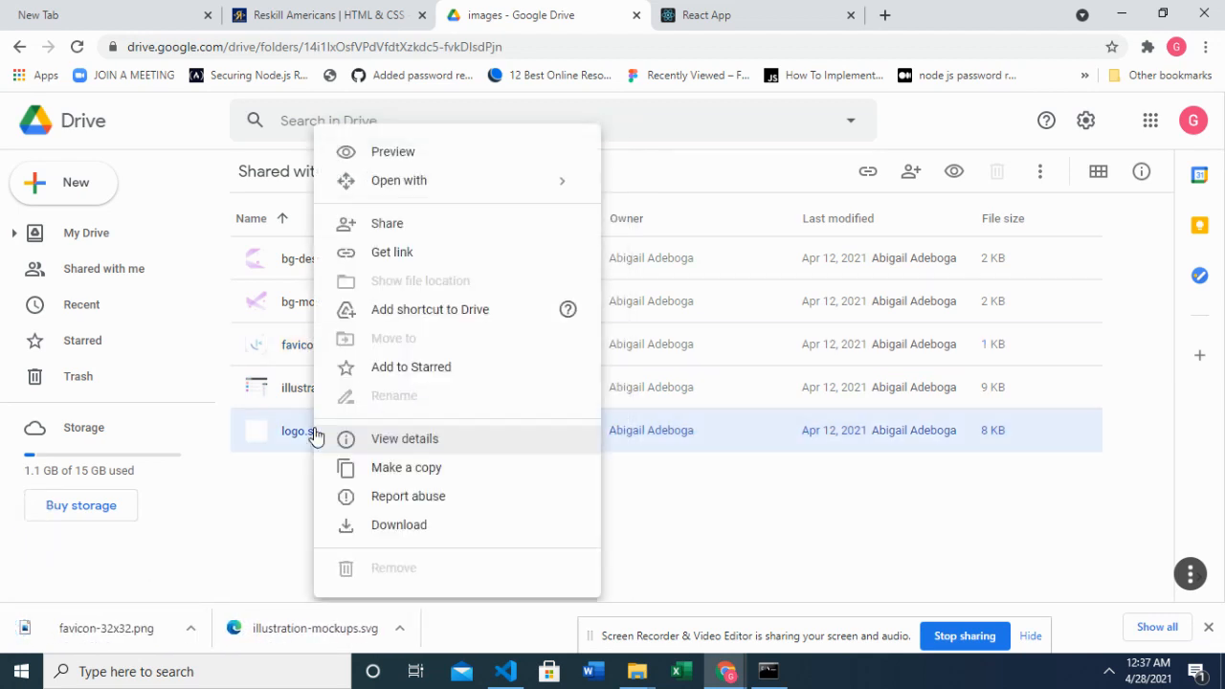
left_click(398, 524)
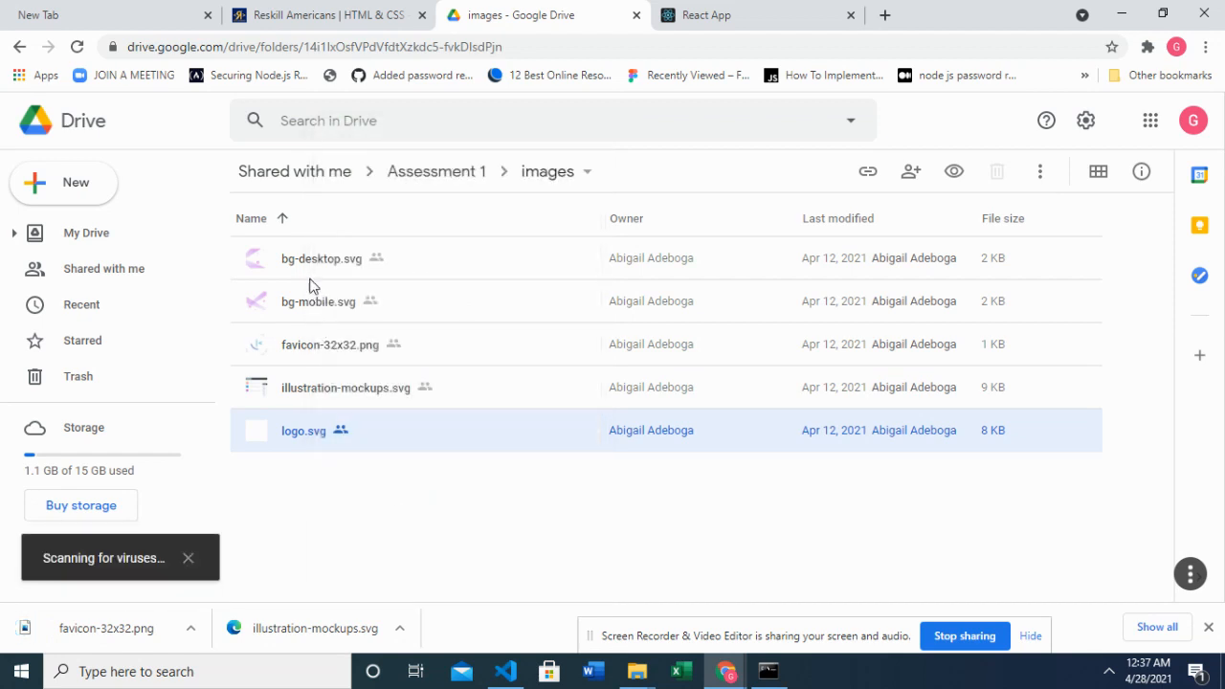
right_click(321, 258)
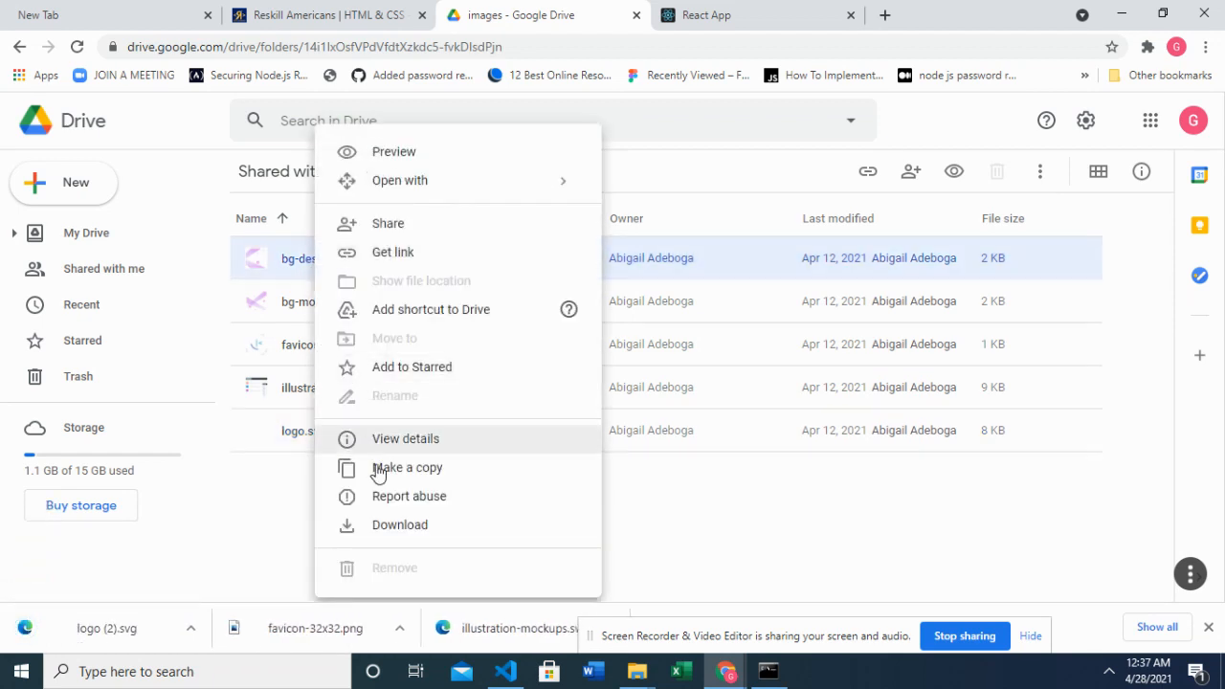
left_click(399, 524)
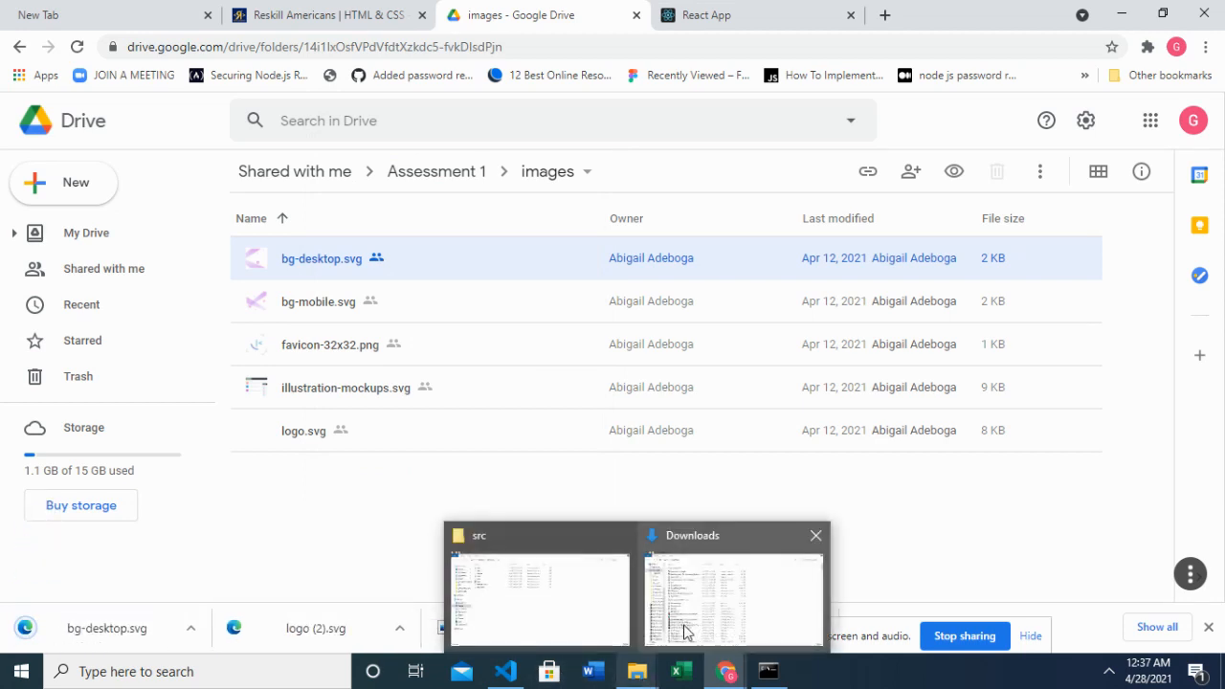
Select the four downloaded design files in the Downloads folder
left_click(732, 593)
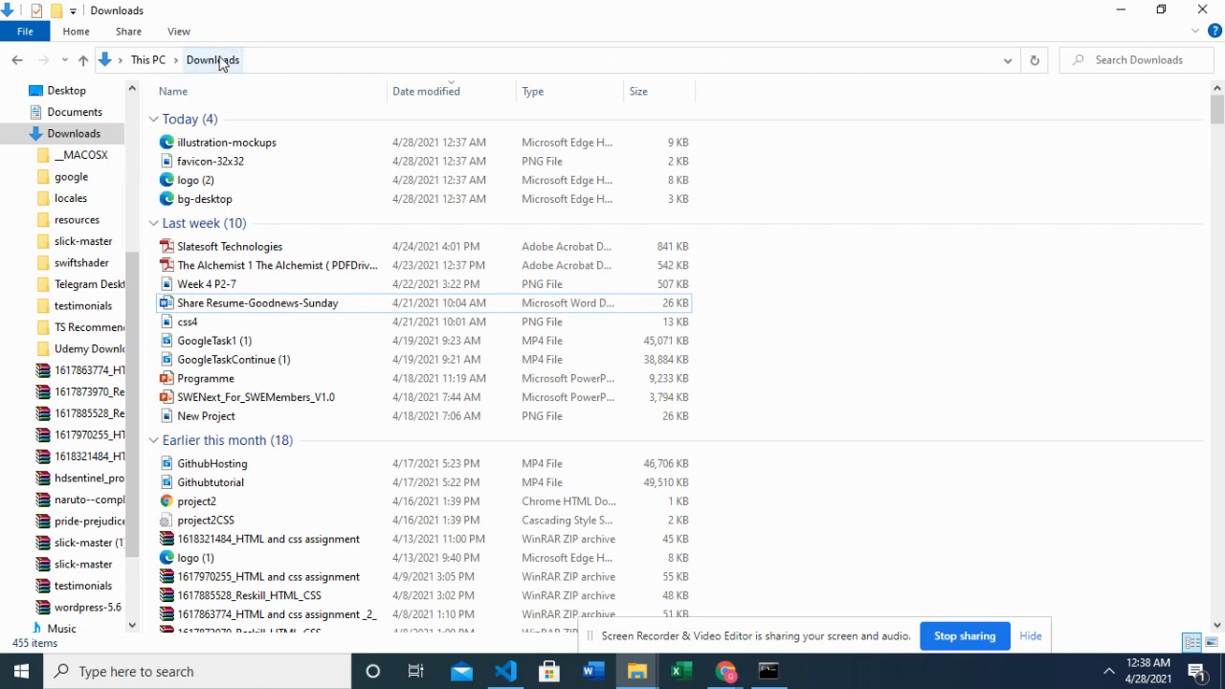
left_click(226, 141)
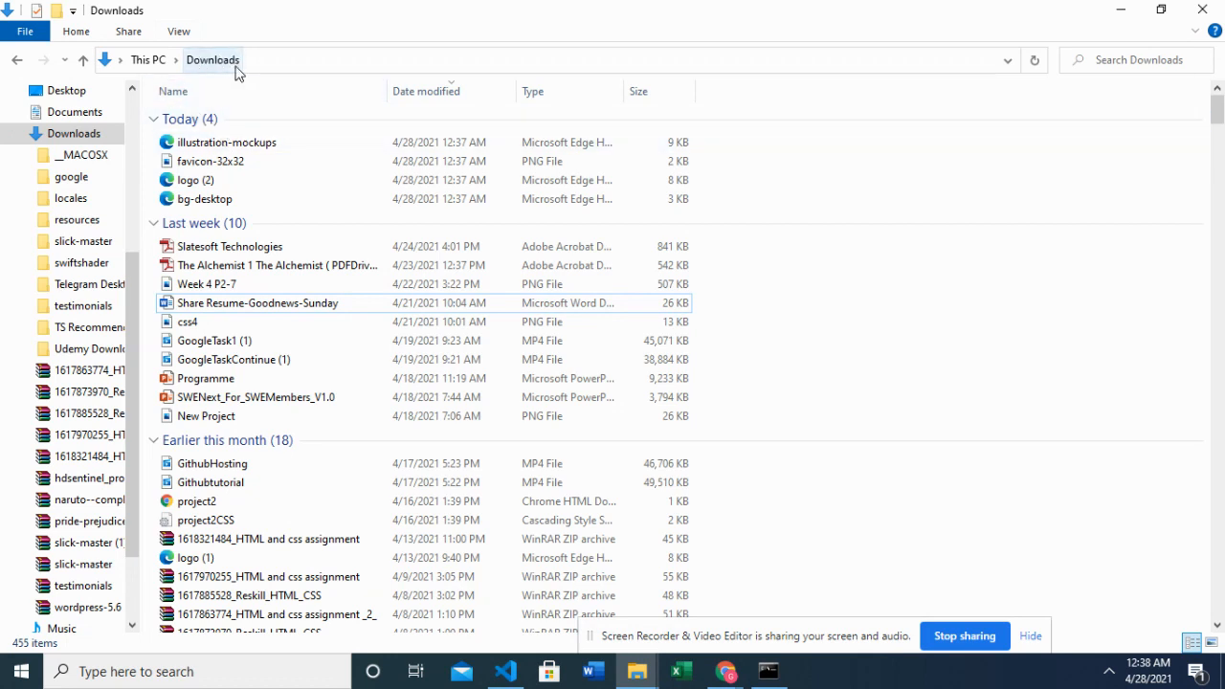
left_click(227, 142)
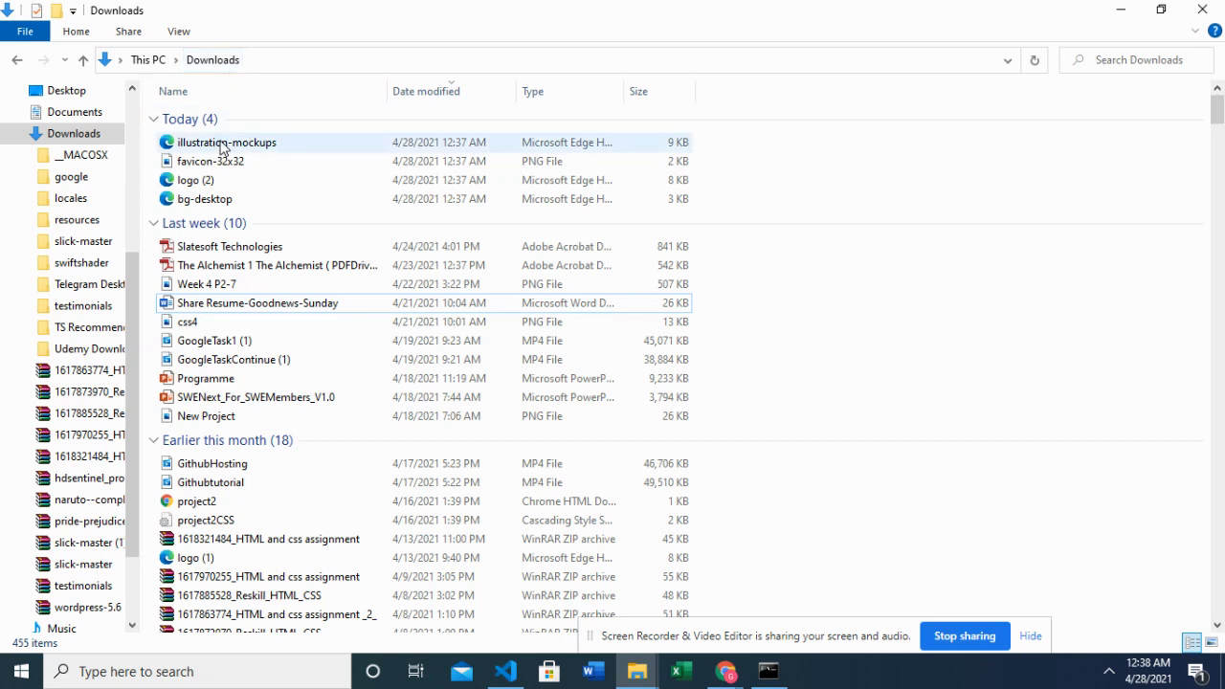
left_click(204, 199)
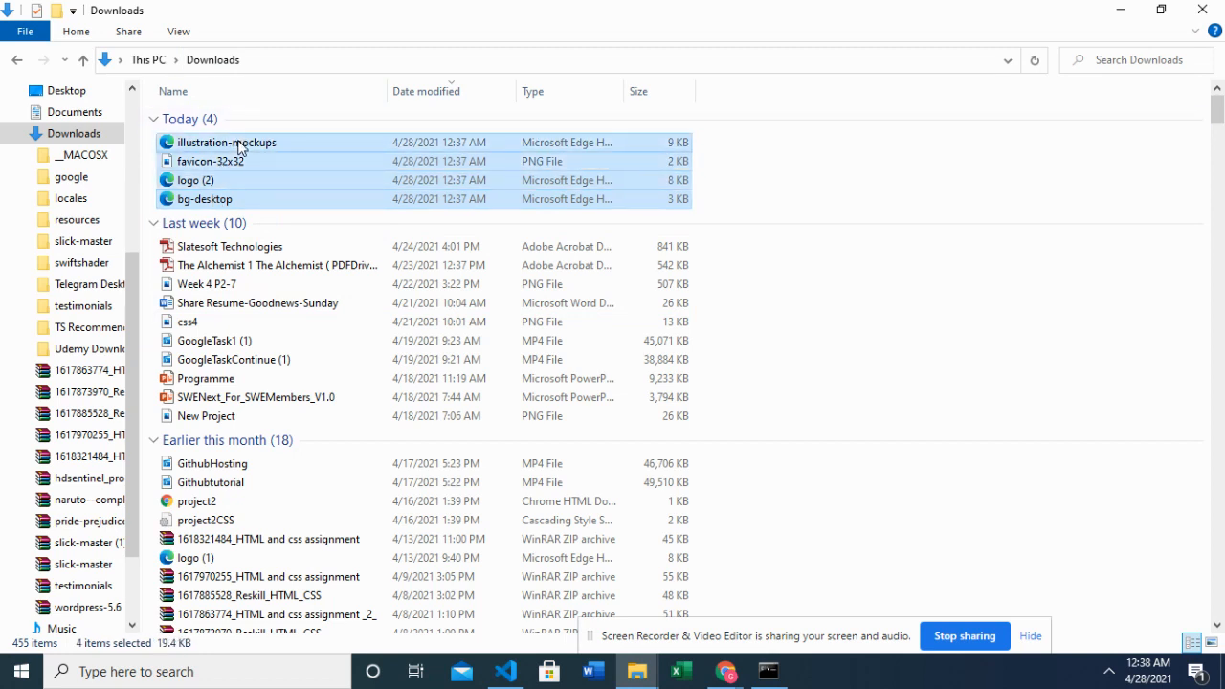
mouse_move(505, 669)
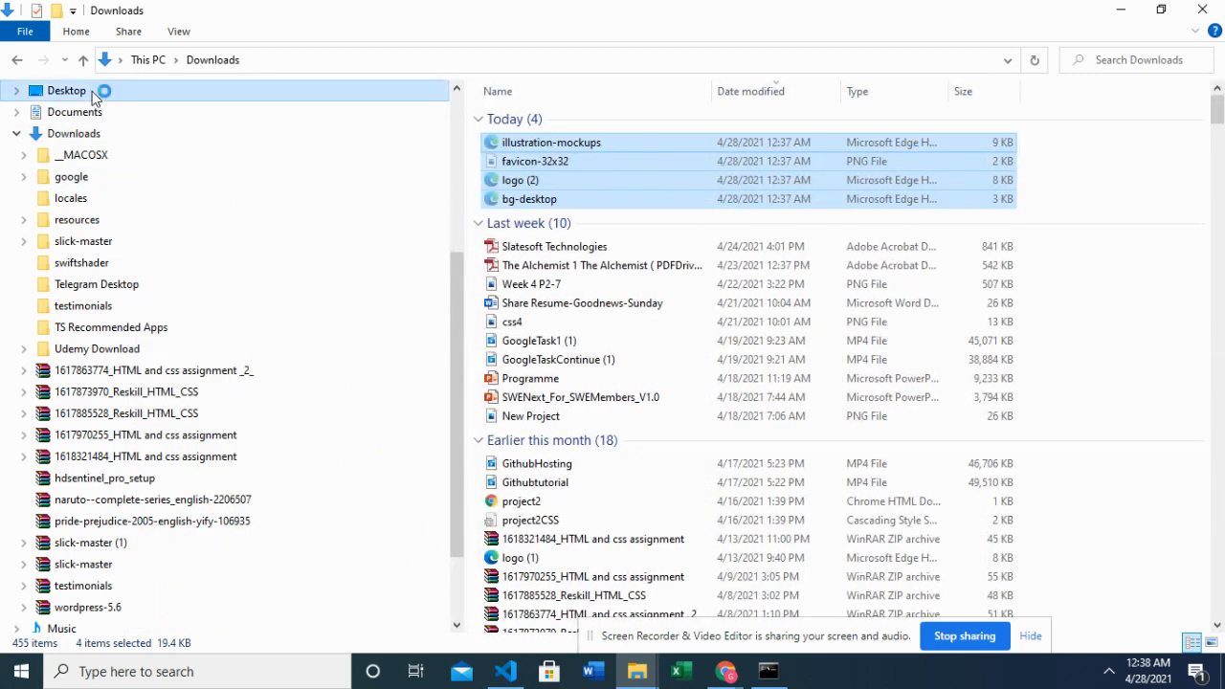
Navigate from the Desktop into myreactapp and its src folder
left_click(66, 90)
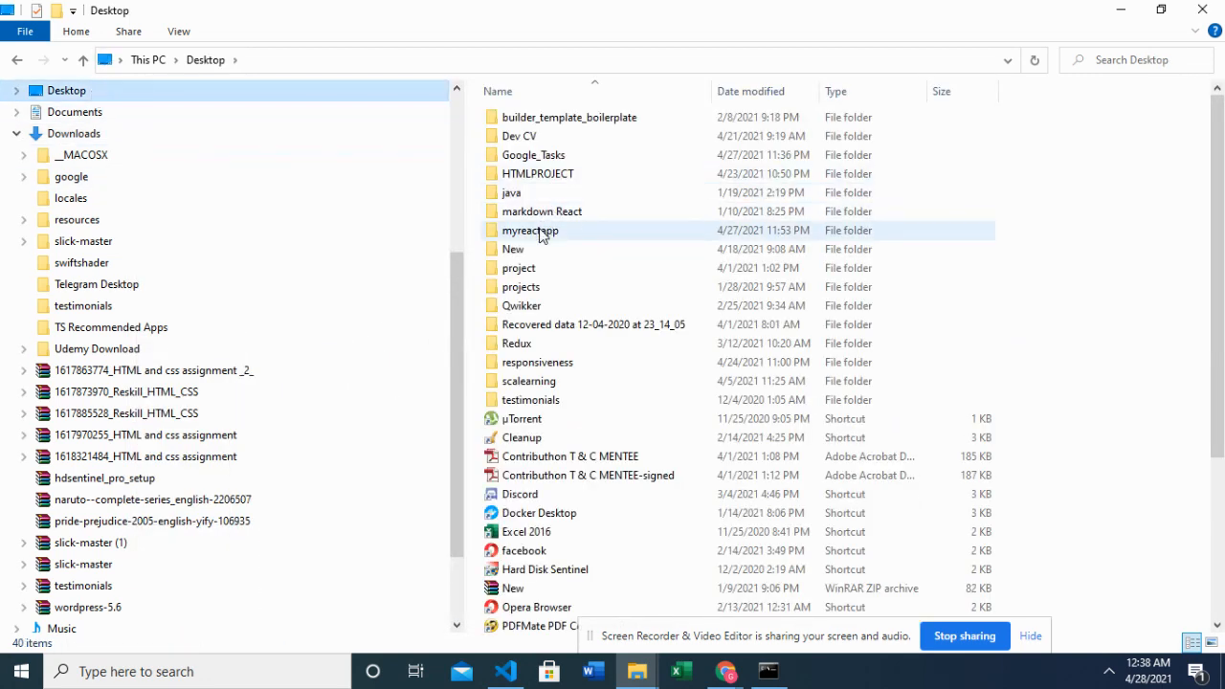
double_click(530, 231)
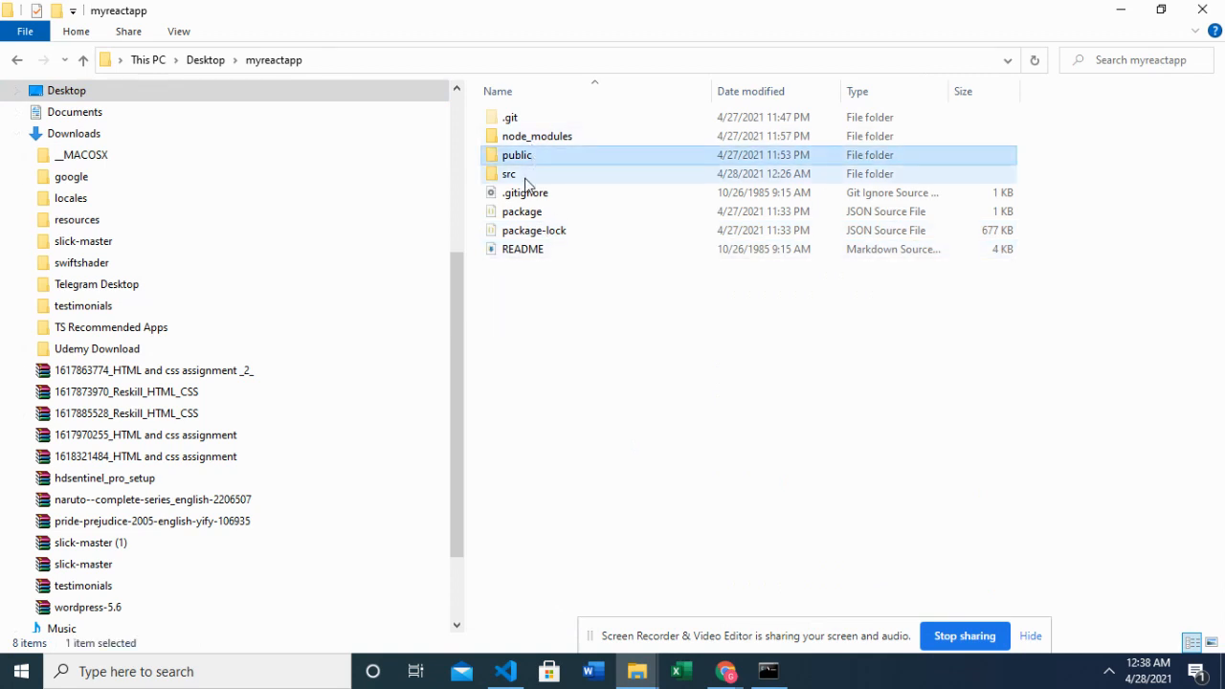
double_click(508, 173)
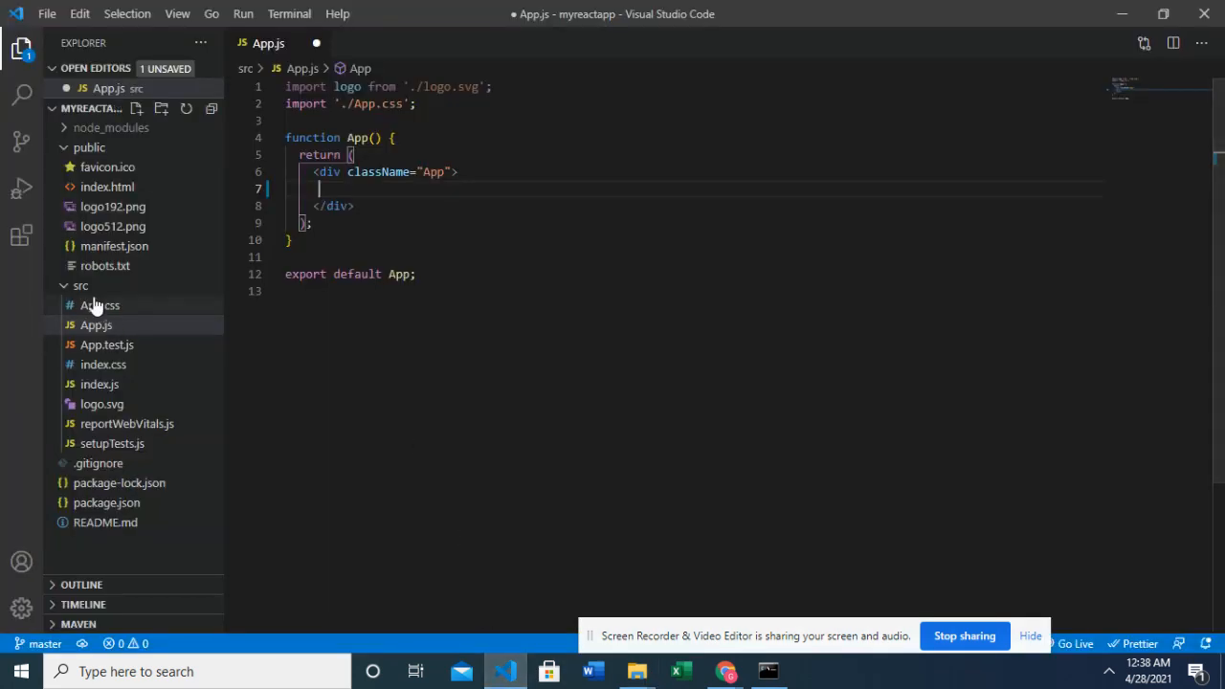
Create a folder named 'images' under src in the Explorer sidebar
left_click(81, 285)
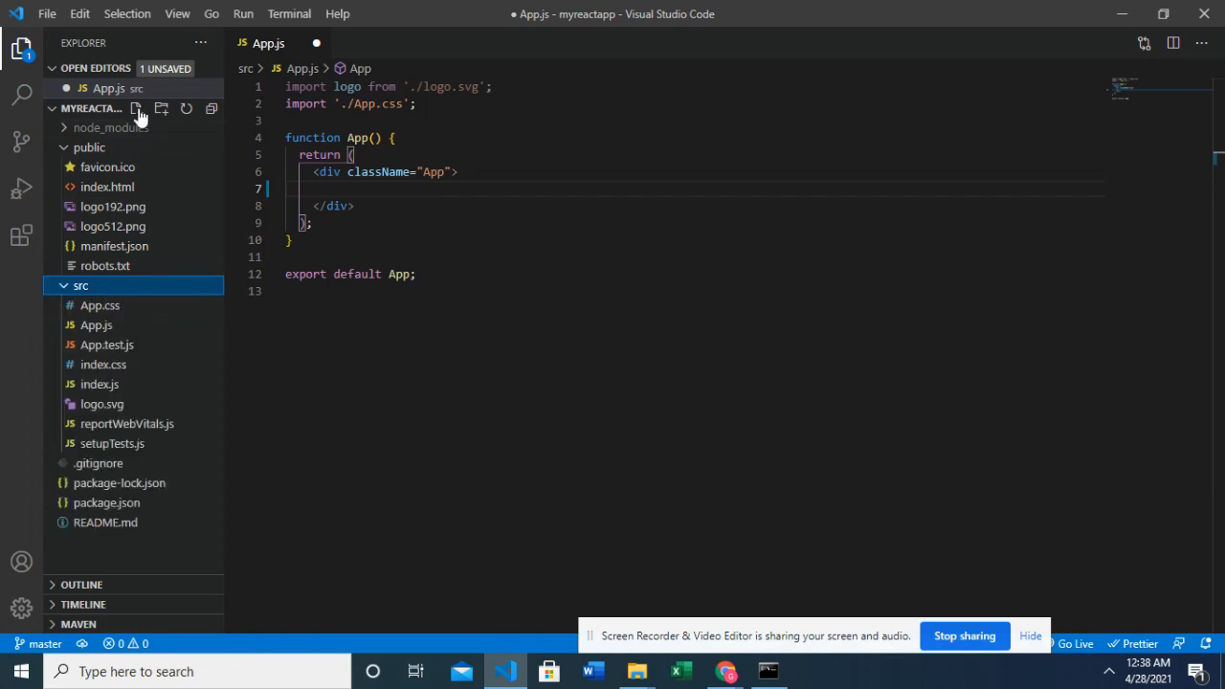
mouse_move(162, 108)
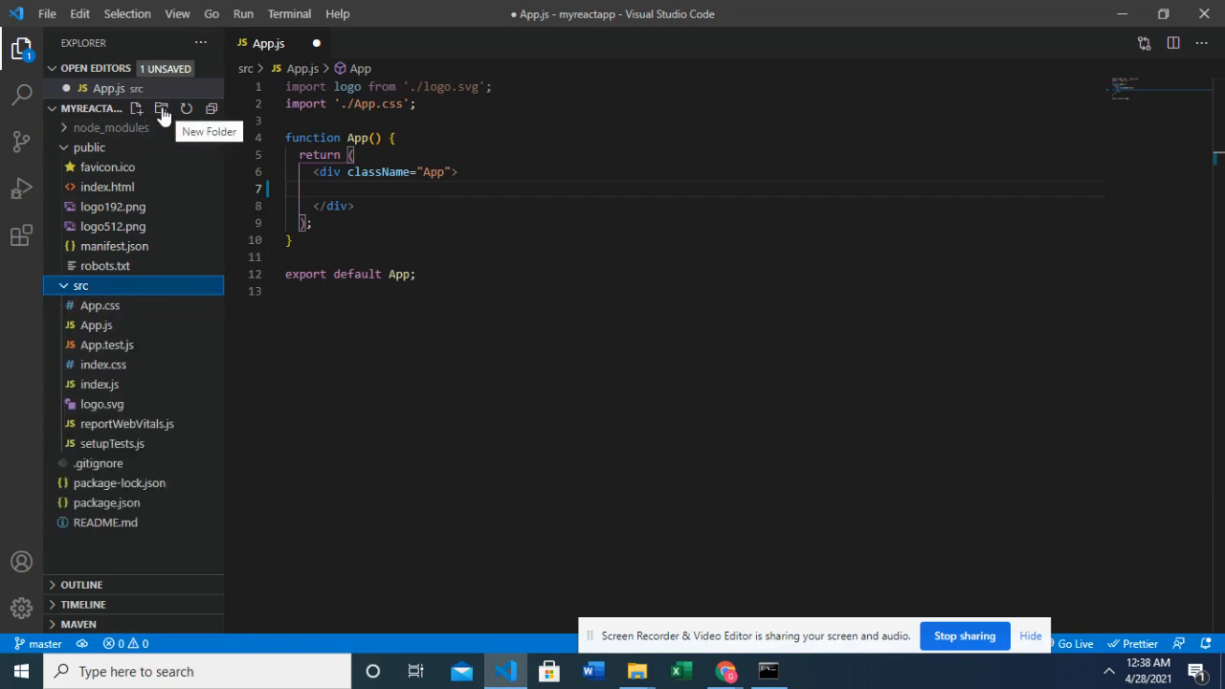
left_click(161, 107)
type("images")
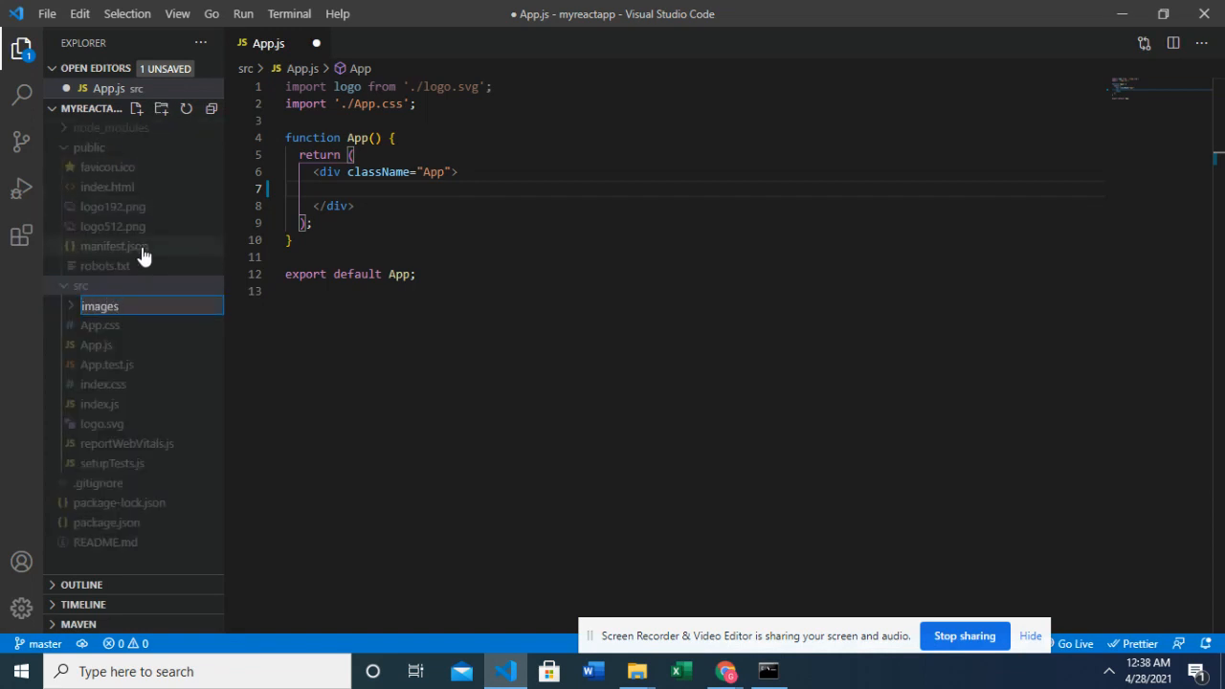
left_click(99, 305)
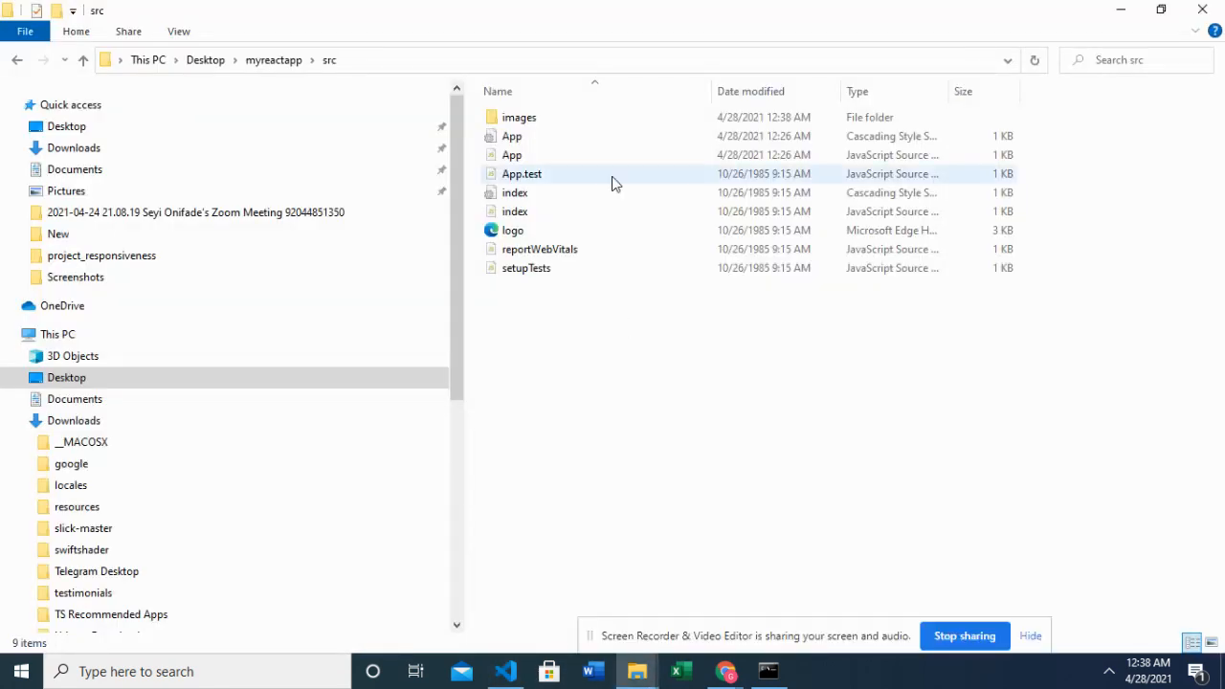
Open src/images in File Explorer, paste the four design files, and return to VS Code
left_click(520, 117)
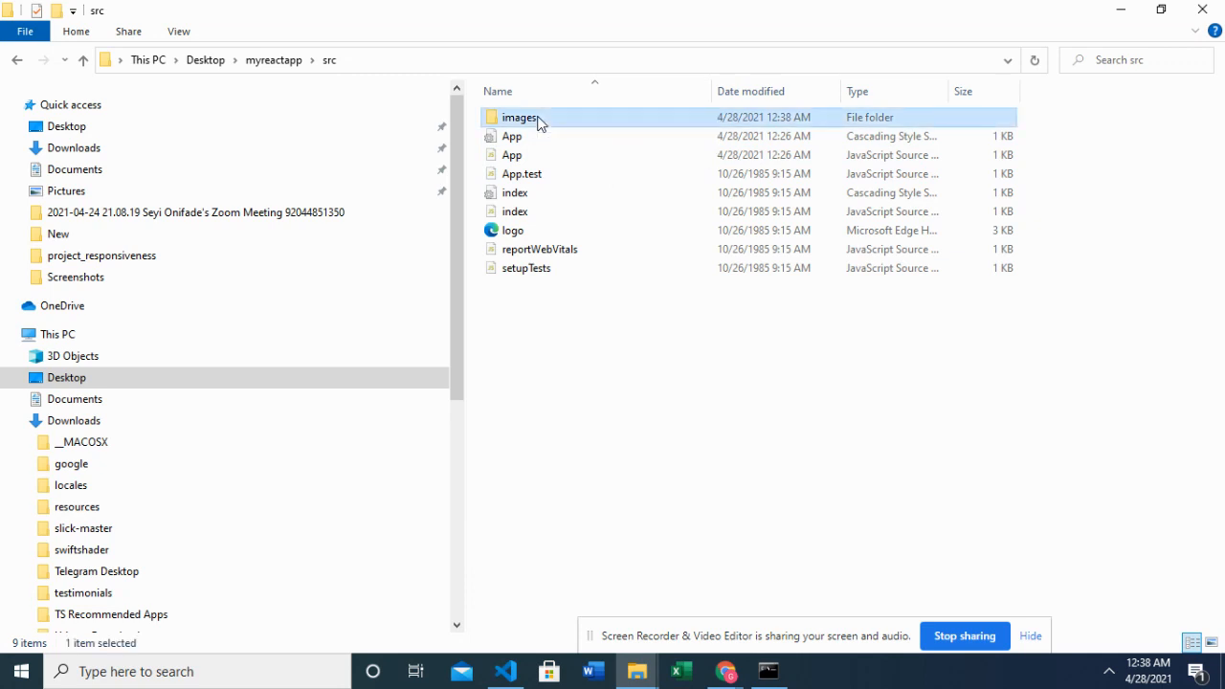
double_click(521, 116)
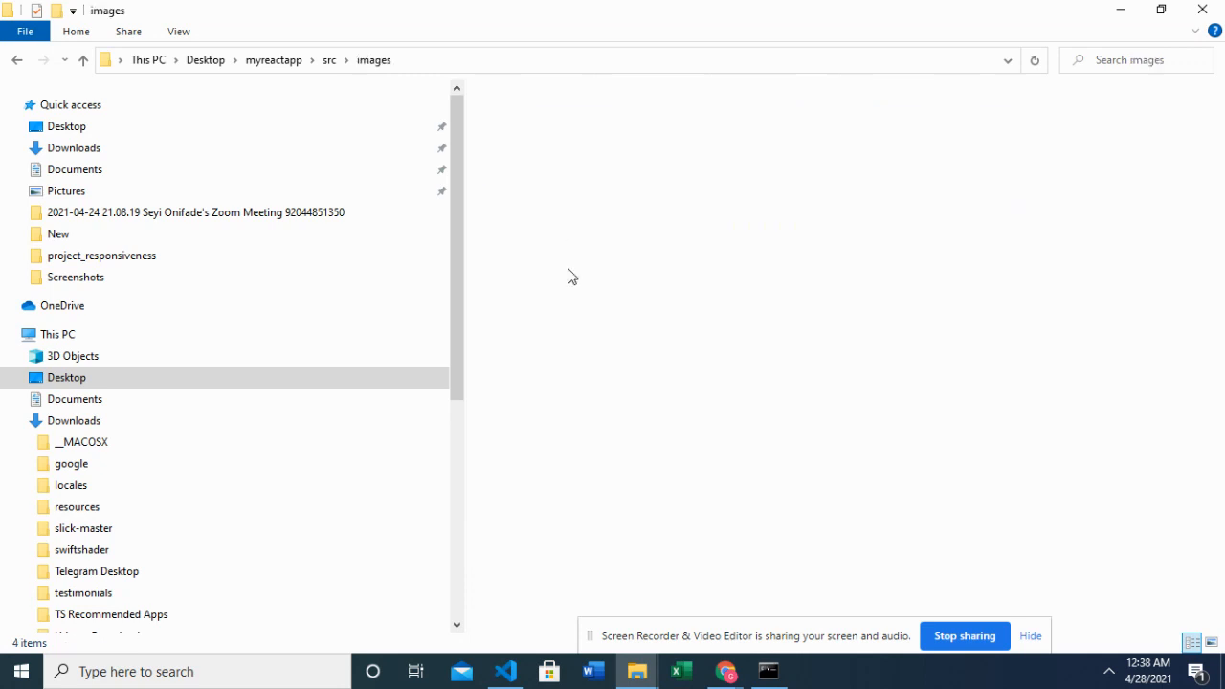
key("ctrl+a")
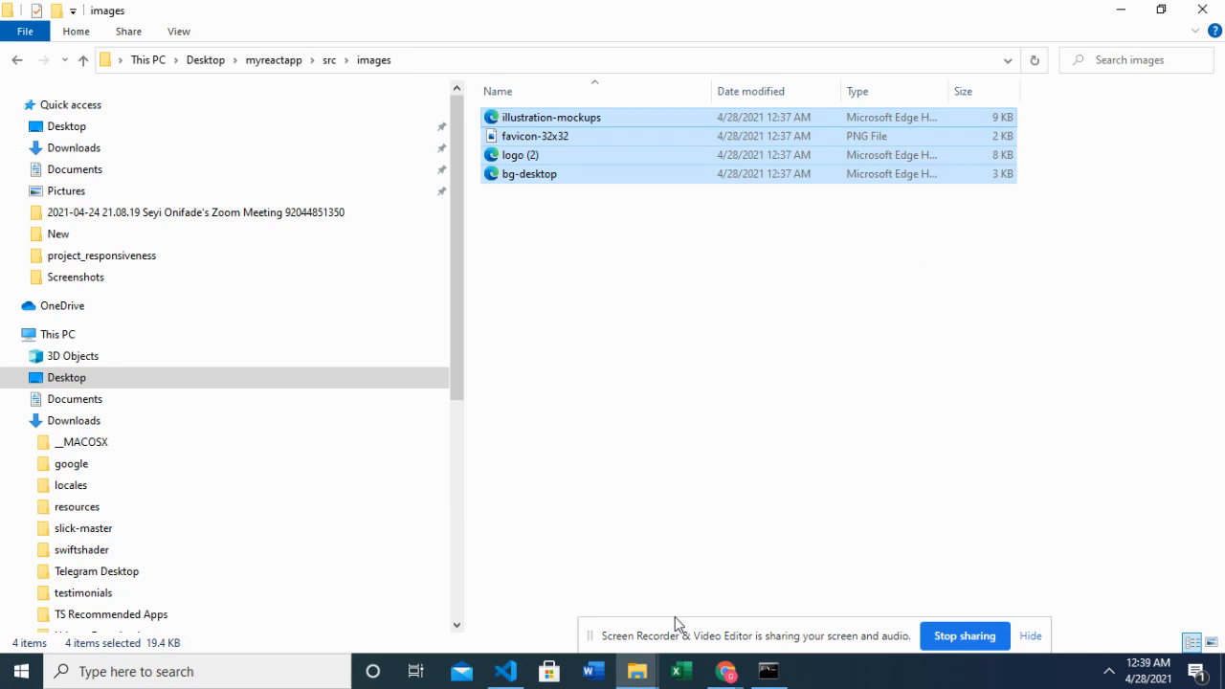
left_click(505, 671)
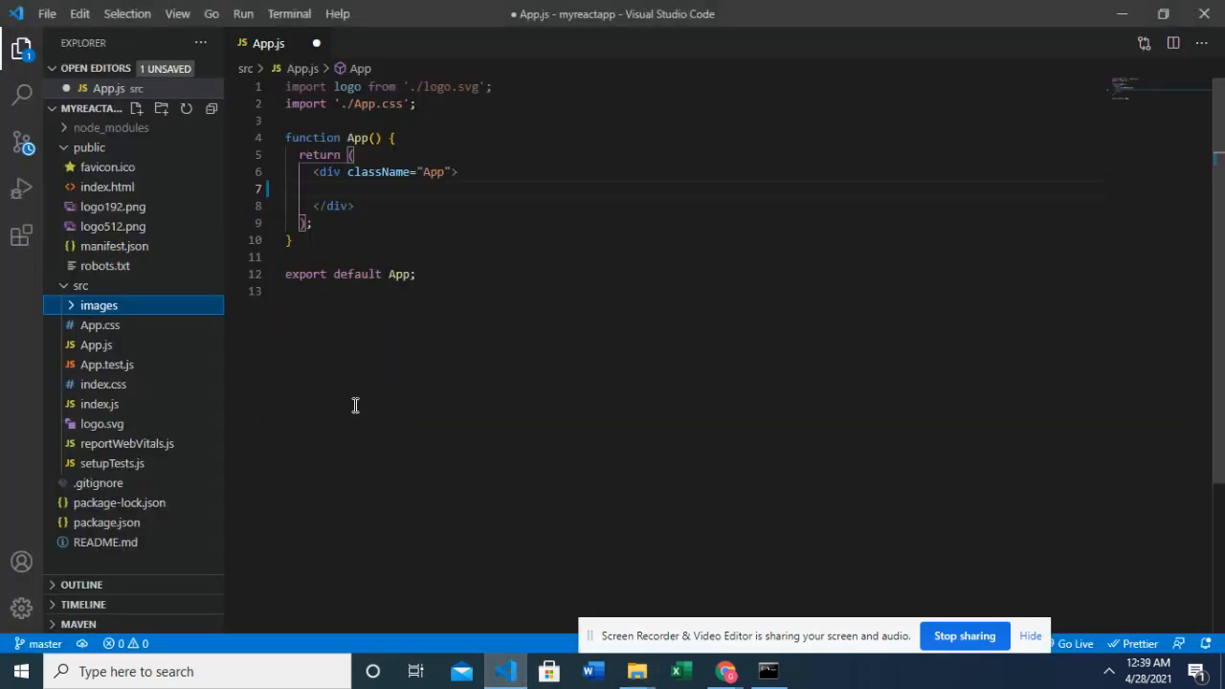
Expand src/images and delete the ./logo.svg import line from App.js
left_click(99, 304)
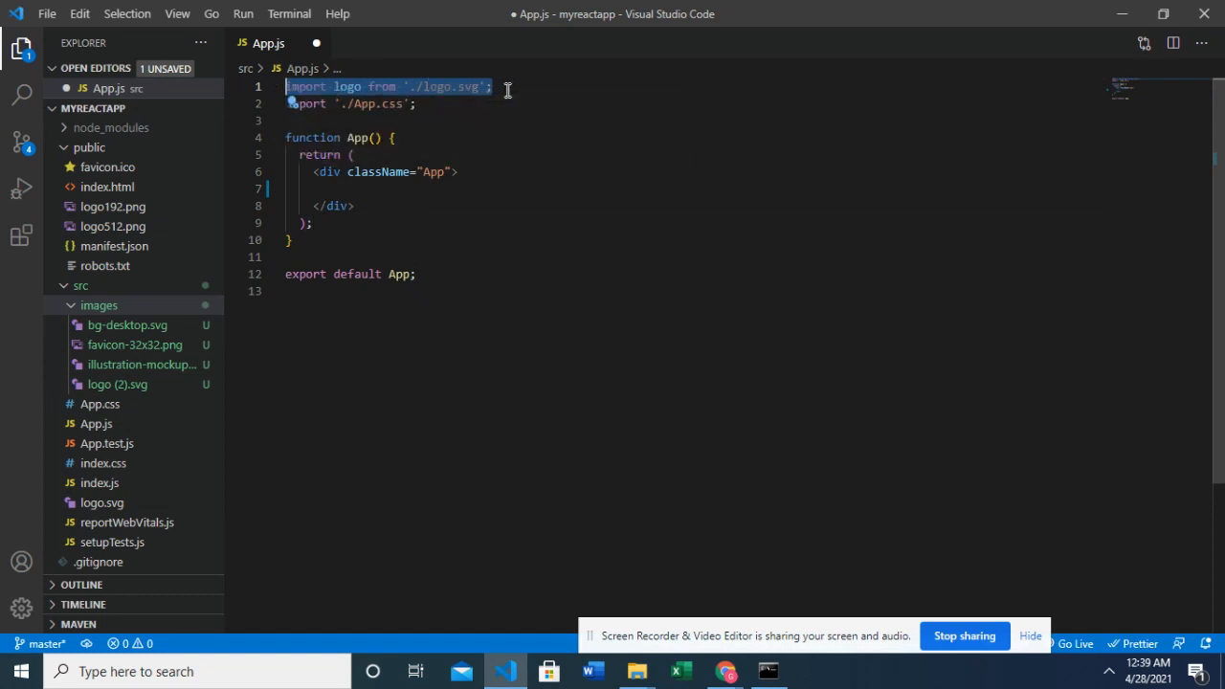
key("Delete")
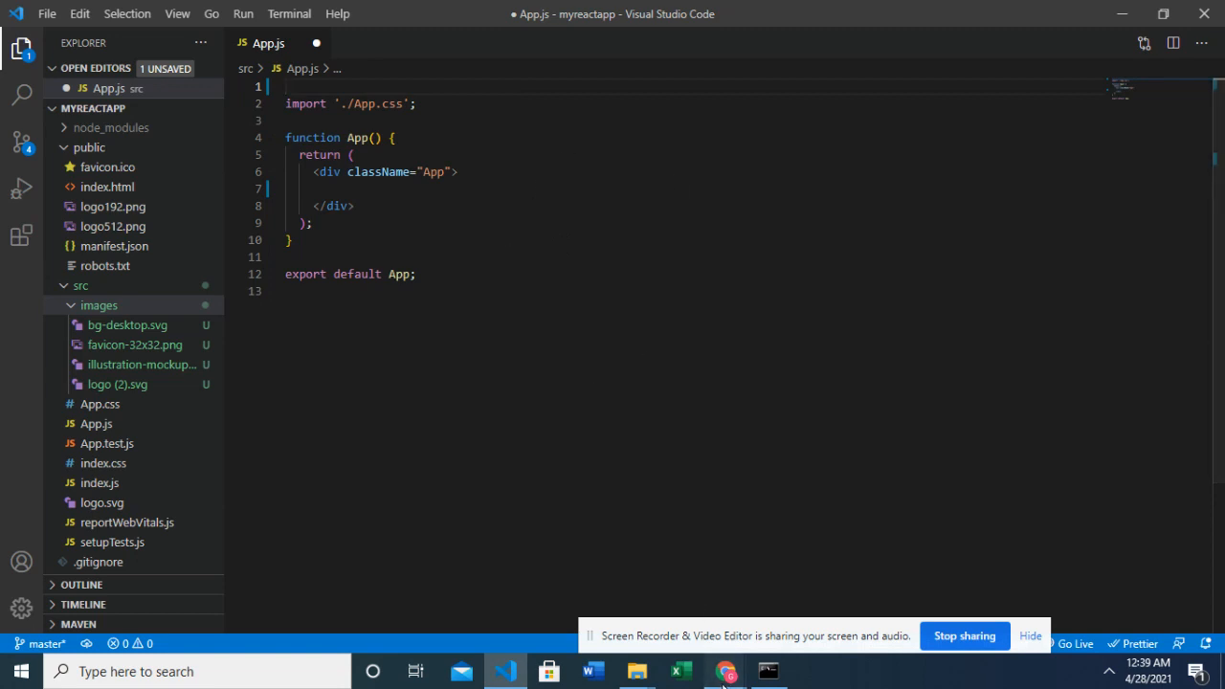
left_click(726, 671)
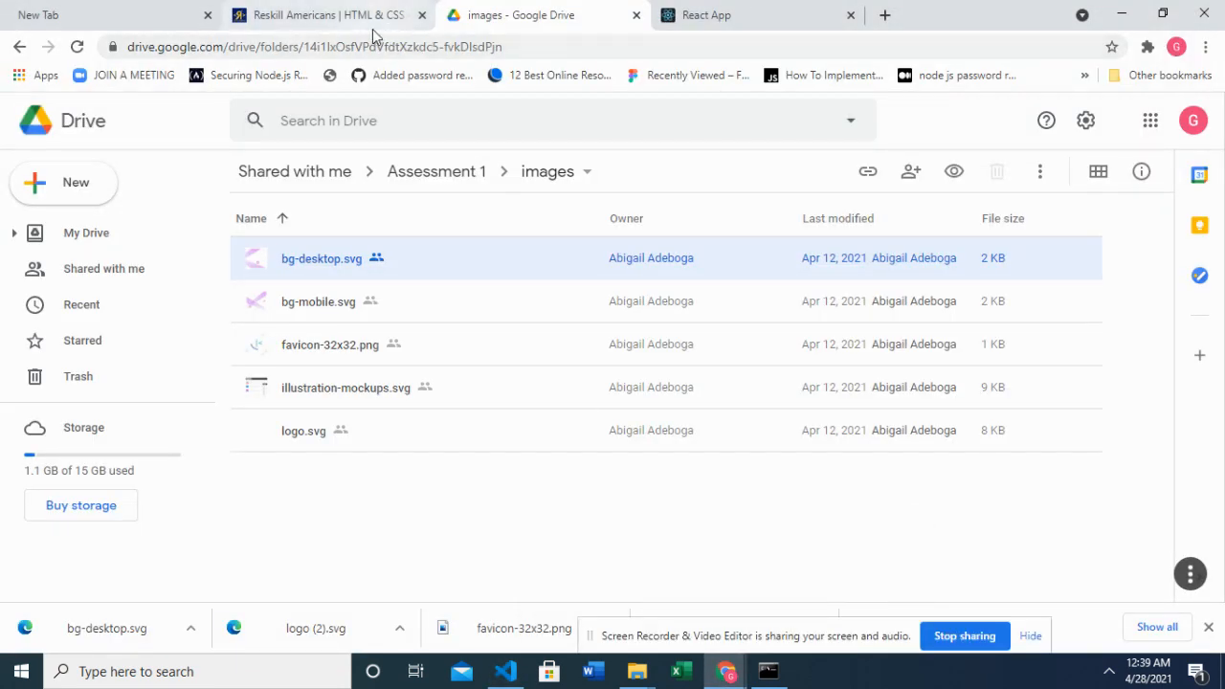
left_click(325, 14)
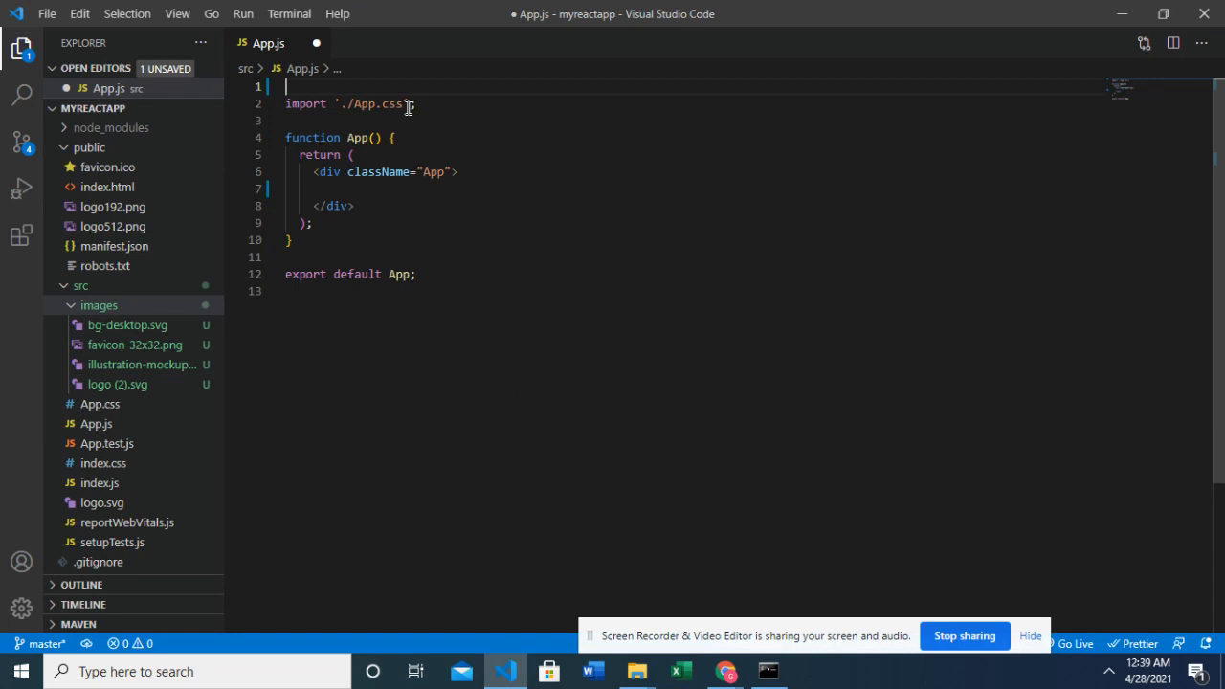
Write line 1 as import logo from "./images/logo (2).svg", confirming the file name via Rename
type("import logo")
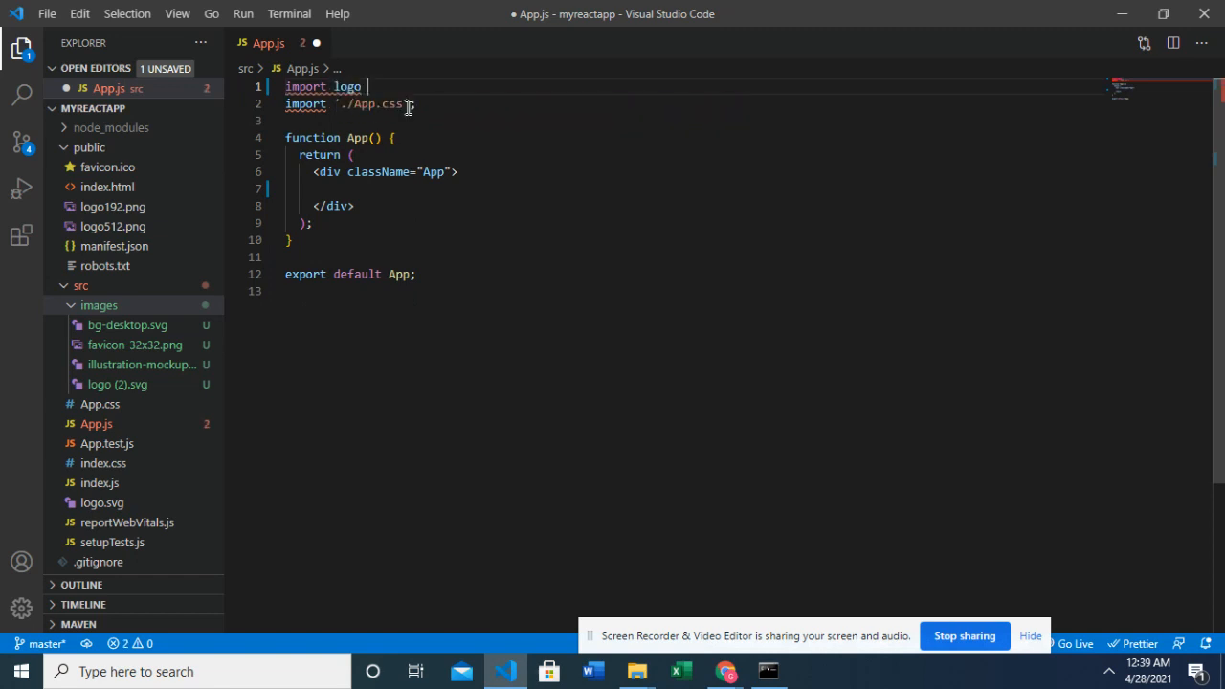
type("from \"")
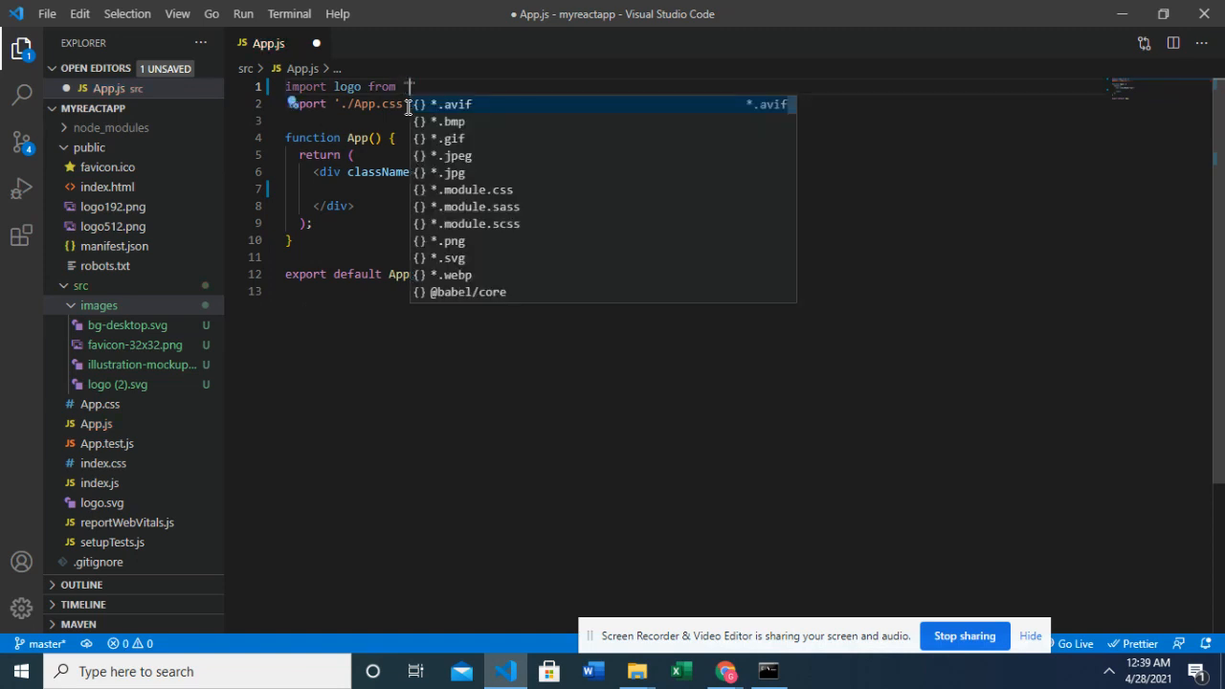
type("./images")
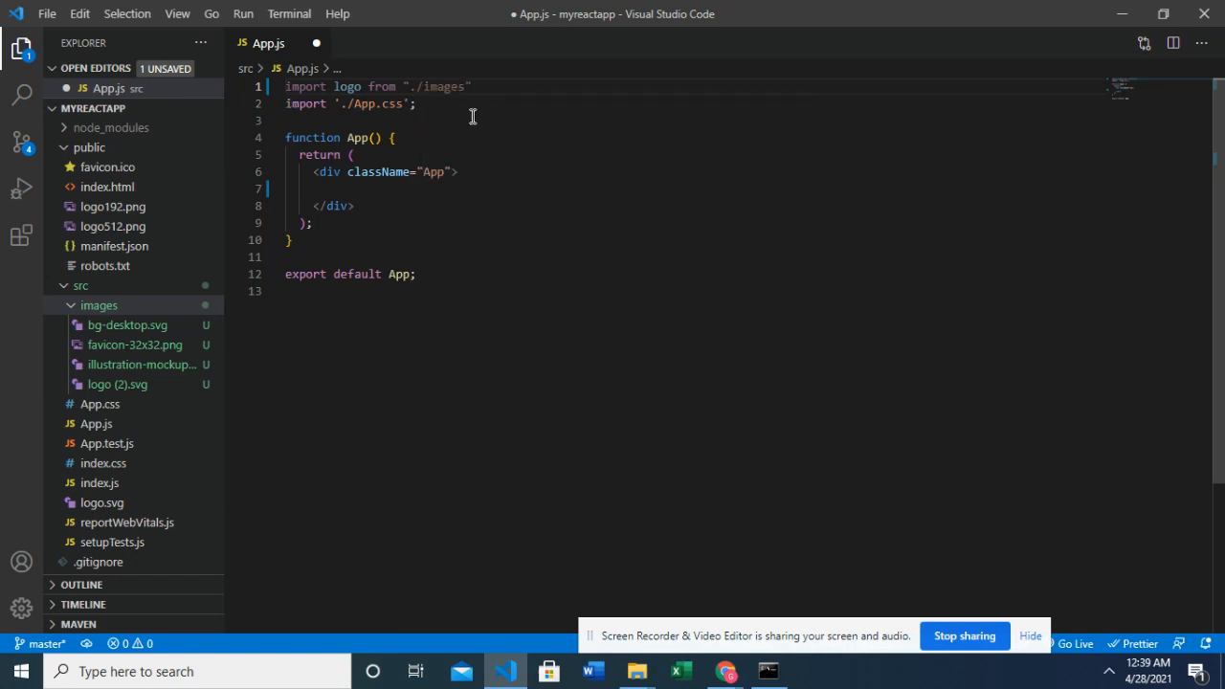
type("/")
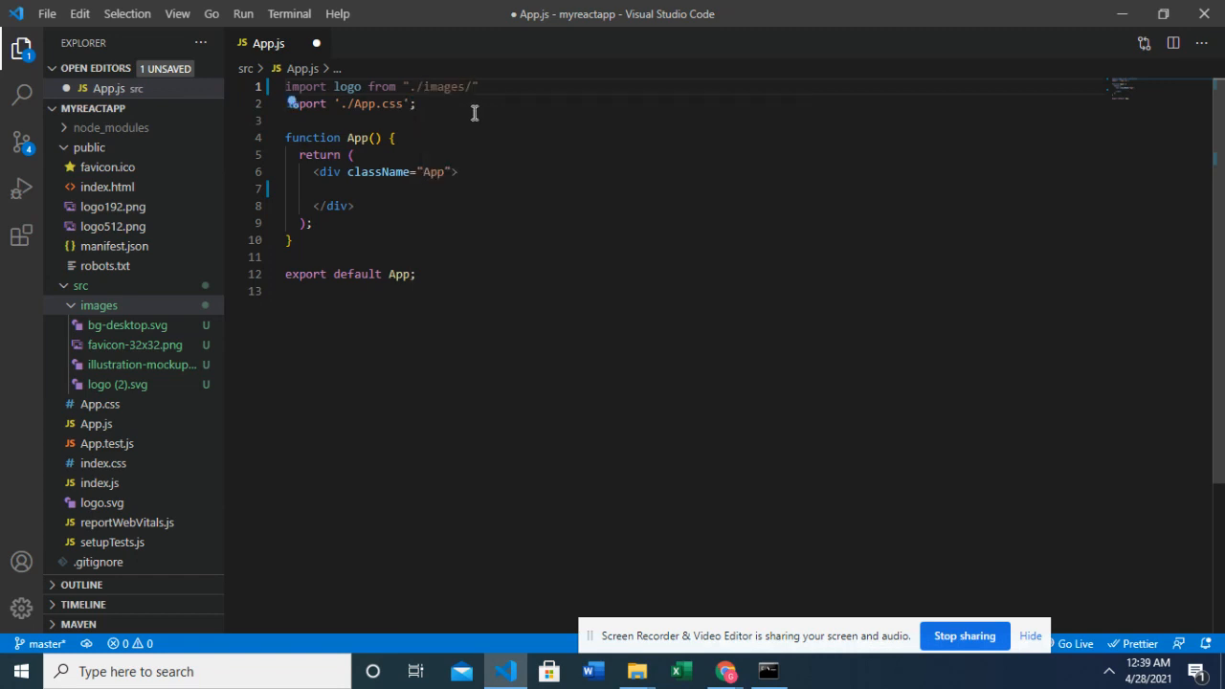
type("lo")
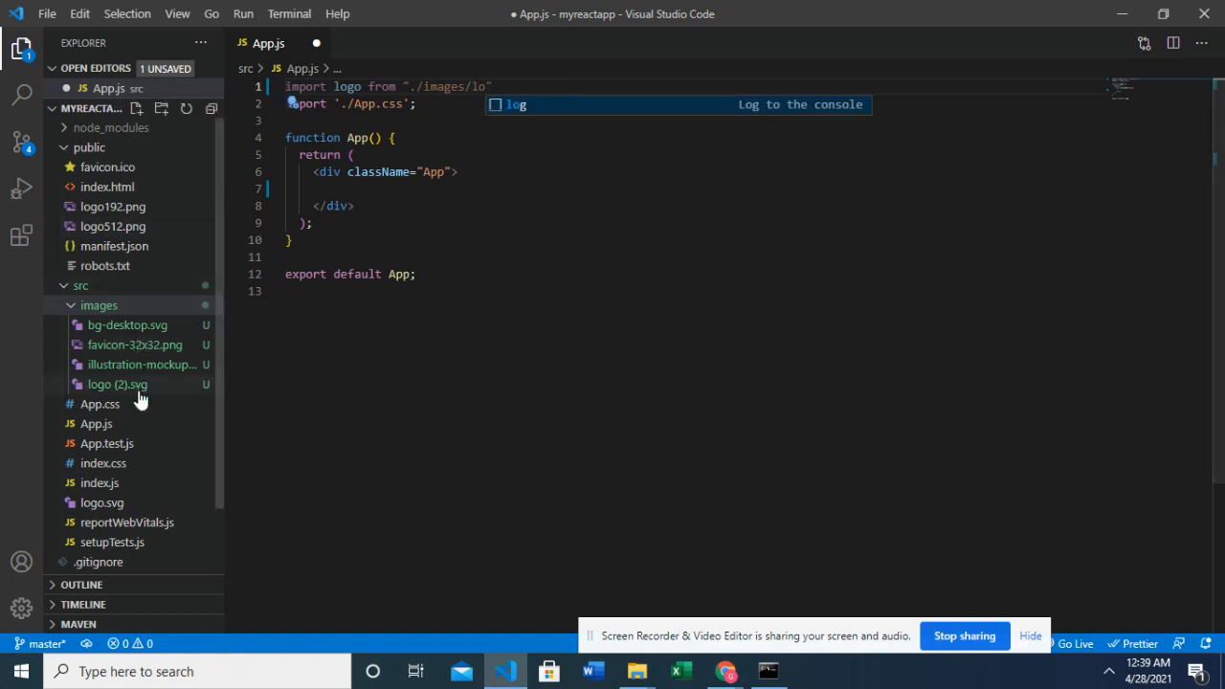
right_click(116, 383)
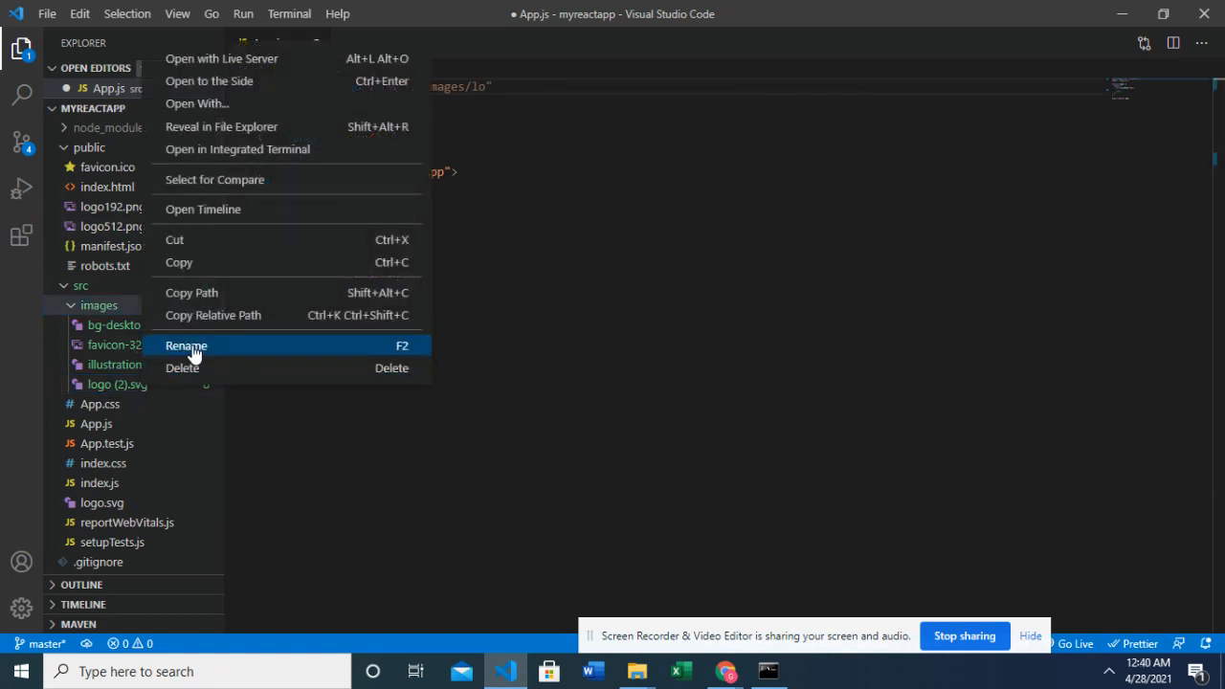
left_click(186, 345)
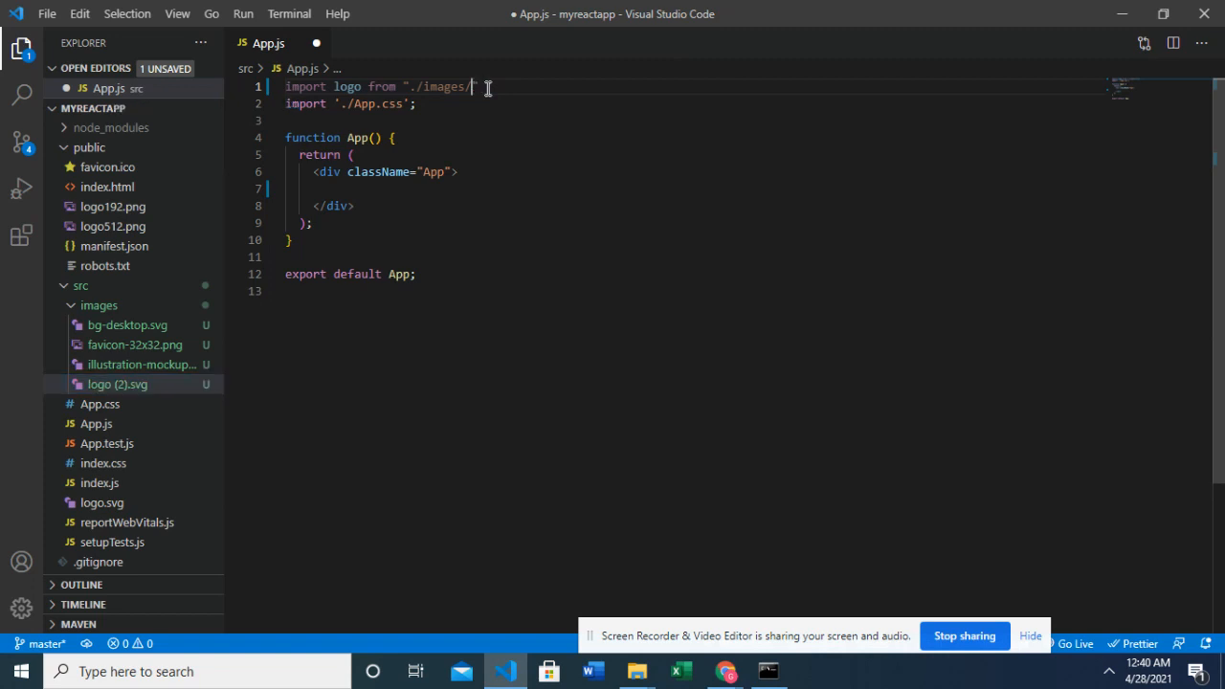
type("logo (2).svg")
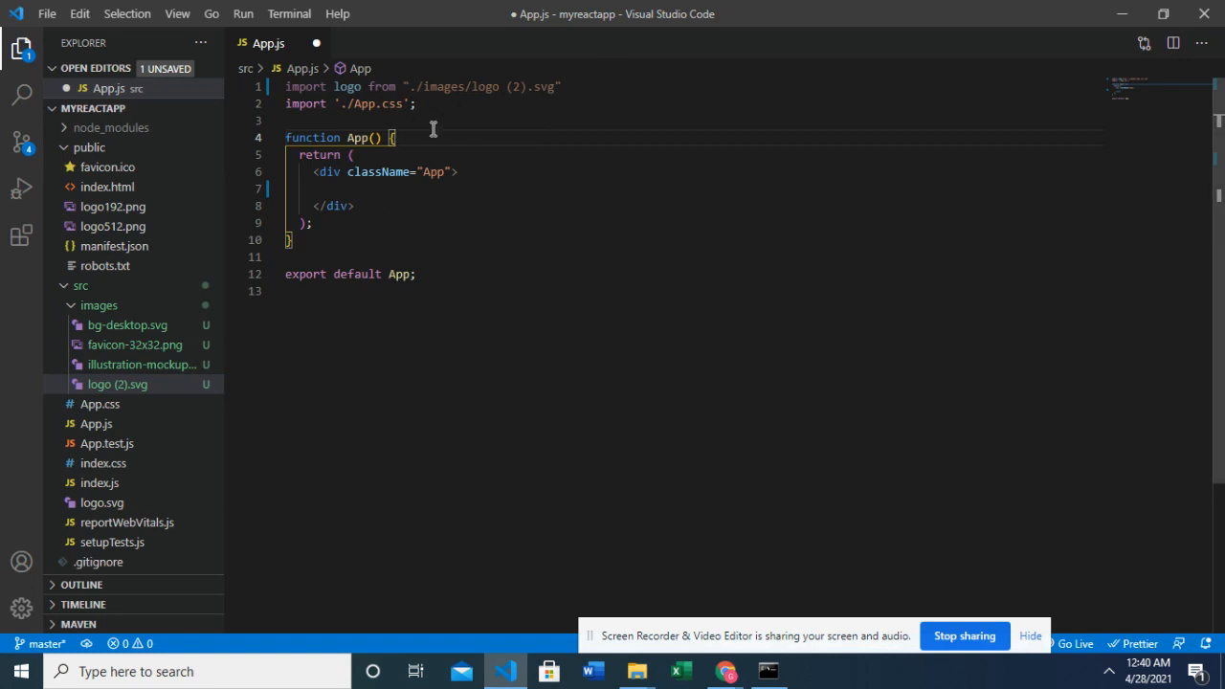
mouse_move(521, 98)
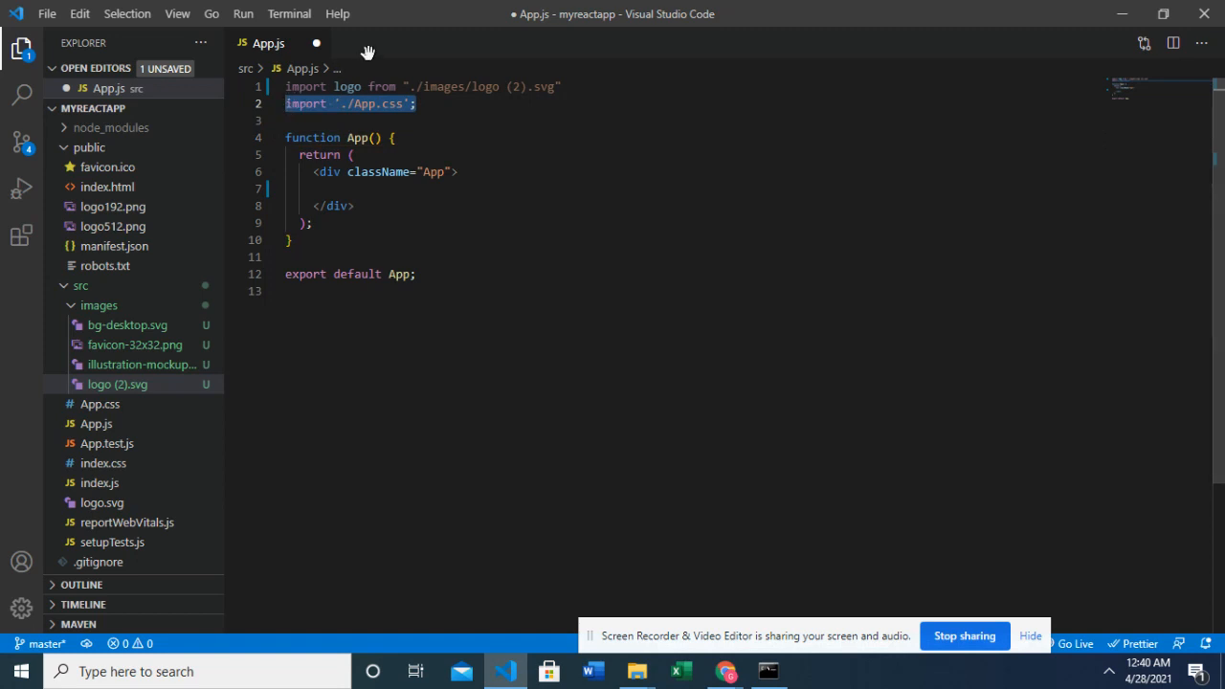
mouse_move(314, 78)
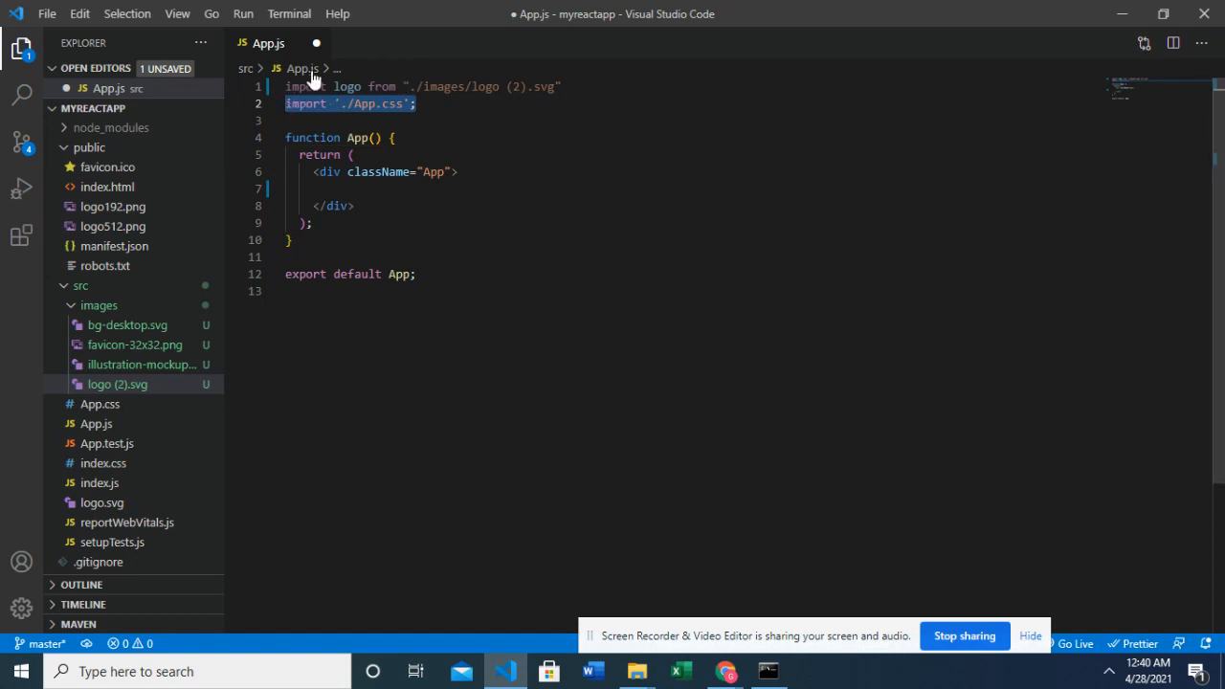